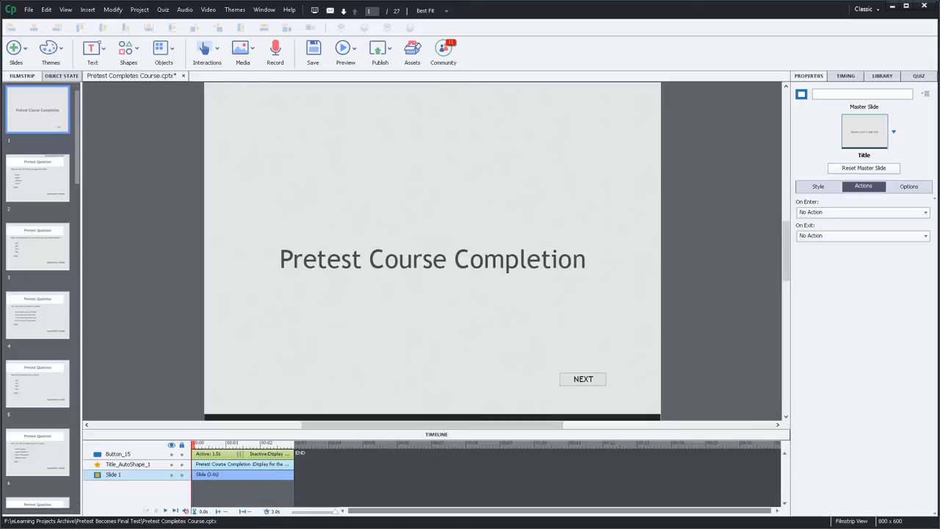
mouse_move(619, 240)
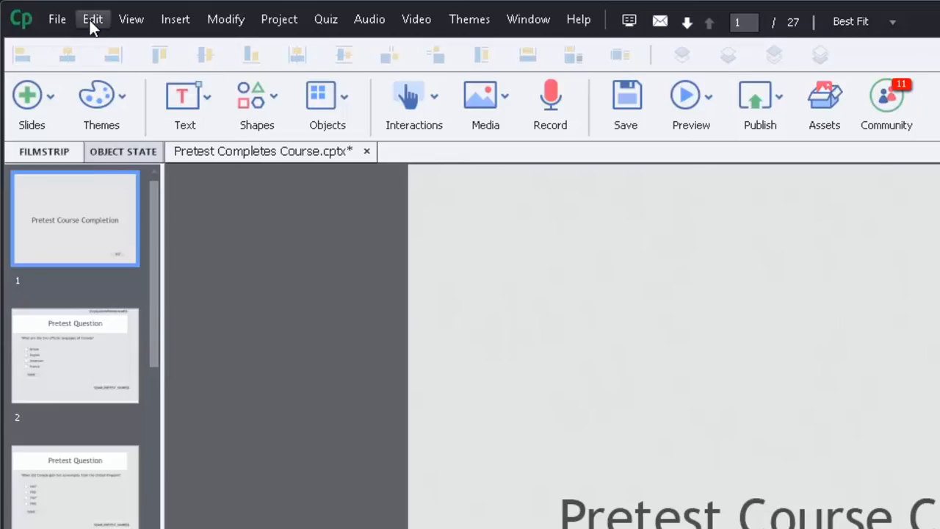
- Review the quiz settings in Captivate preferences, then close the preferences window
left_click(93, 19)
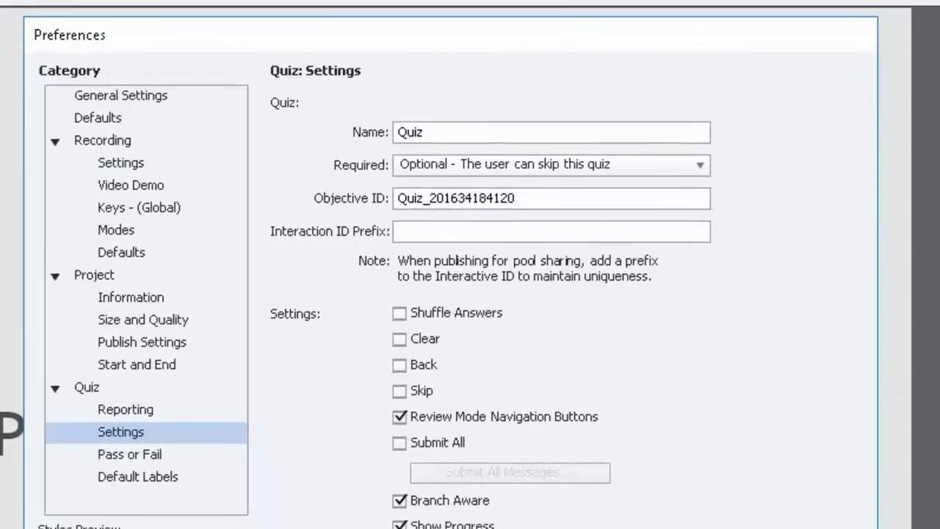
mouse_move(108, 399)
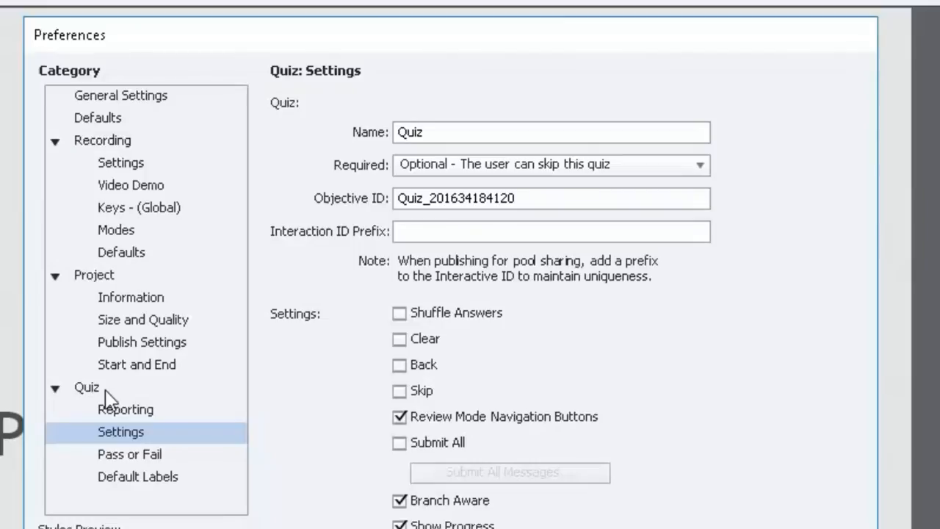
mouse_move(172, 447)
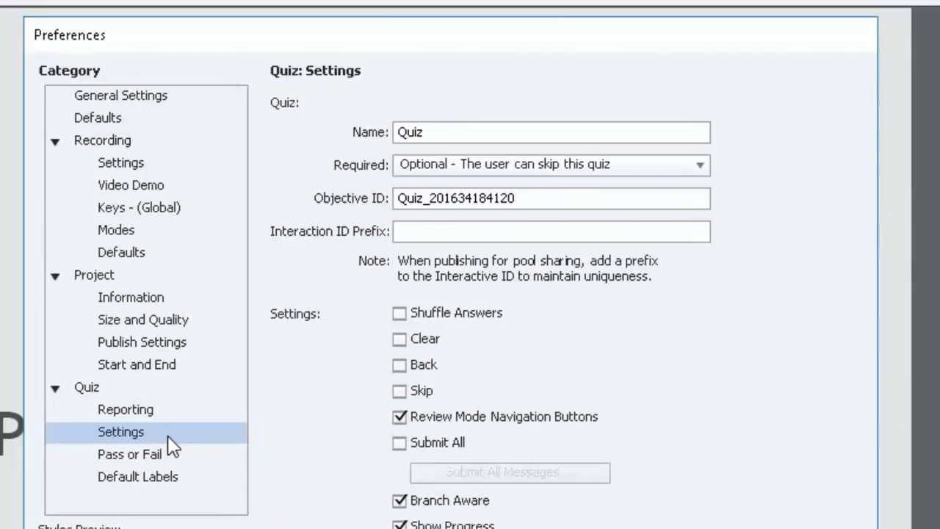
mouse_move(174, 437)
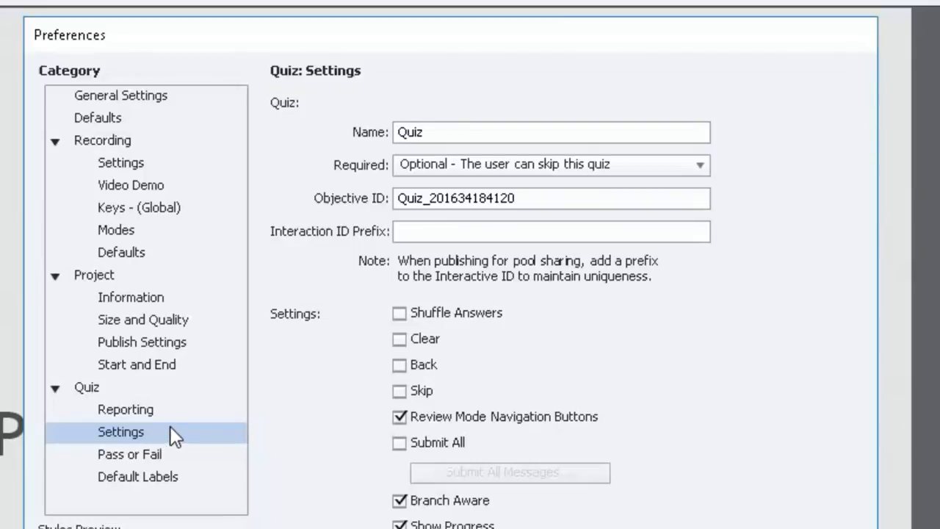
left_click(550, 164)
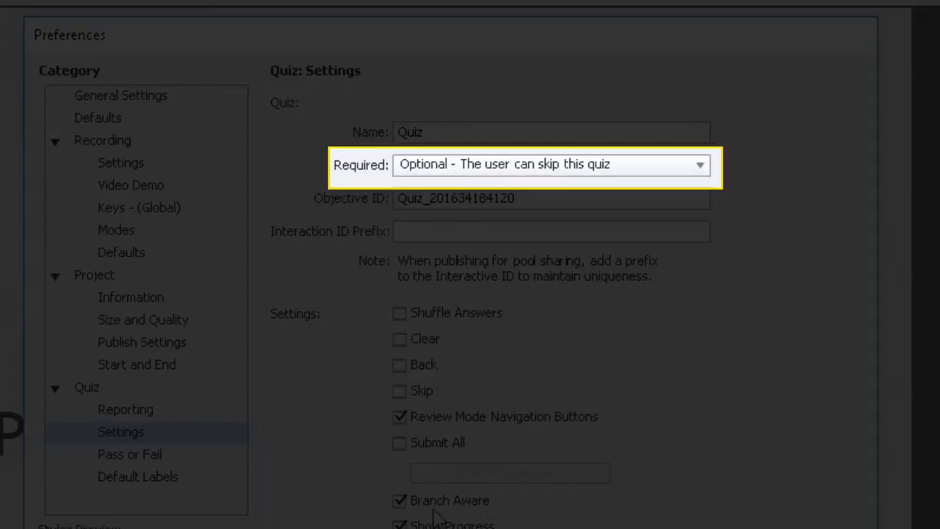
scroll("down", 3)
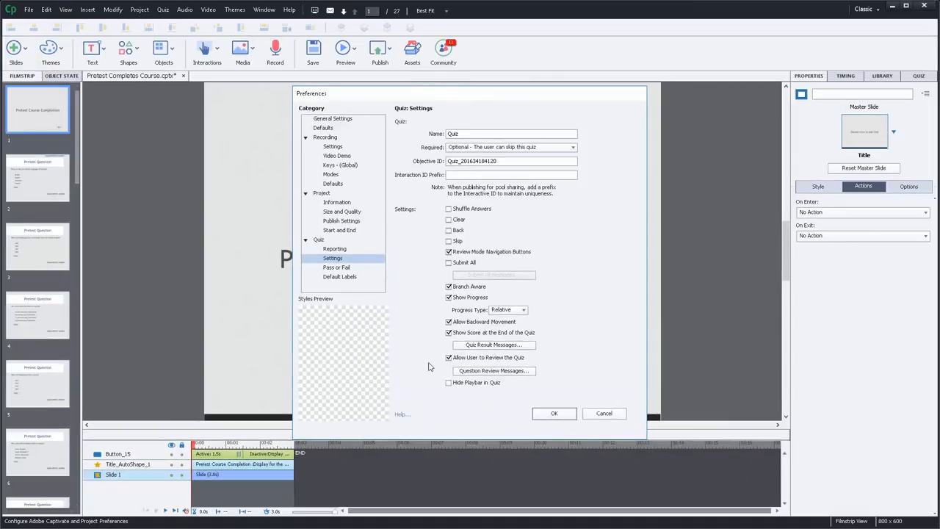
left_click(554, 413)
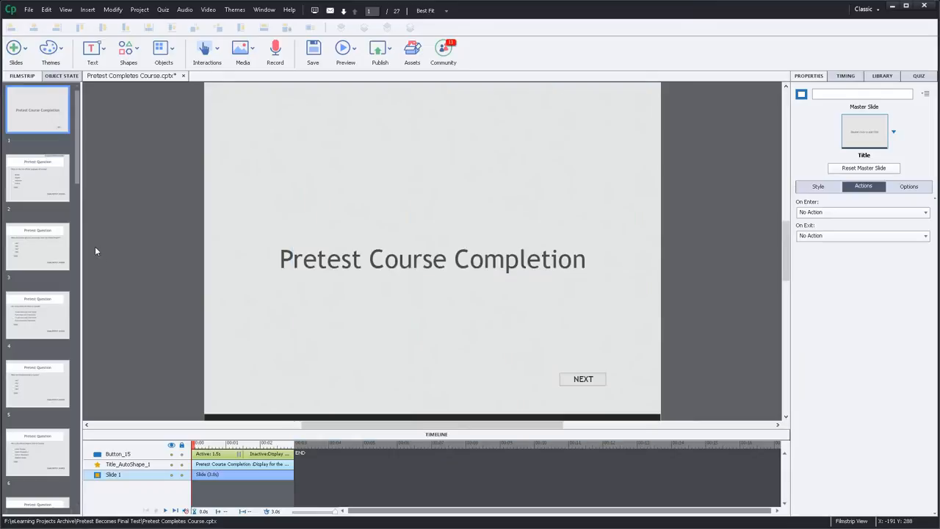
- Show the official languages question on slide 2 and select its British checkbox
left_click(38, 177)
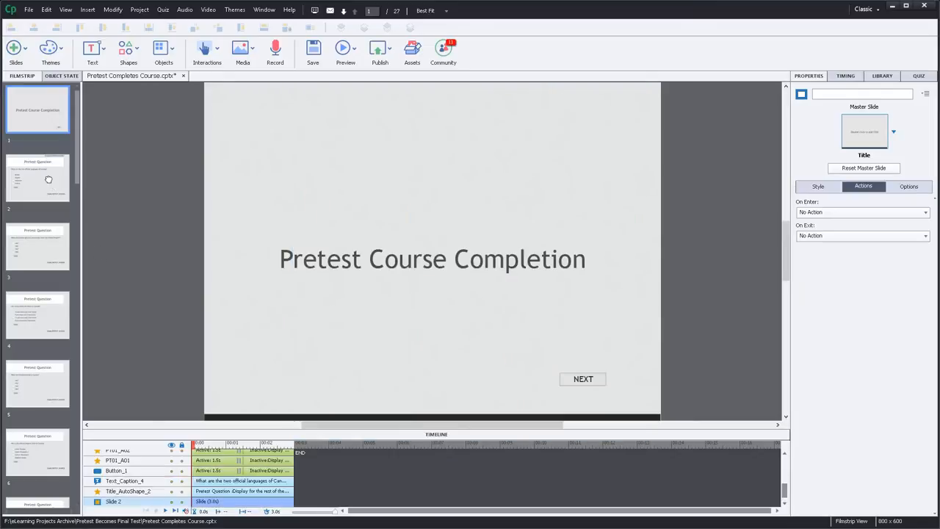
left_click(38, 177)
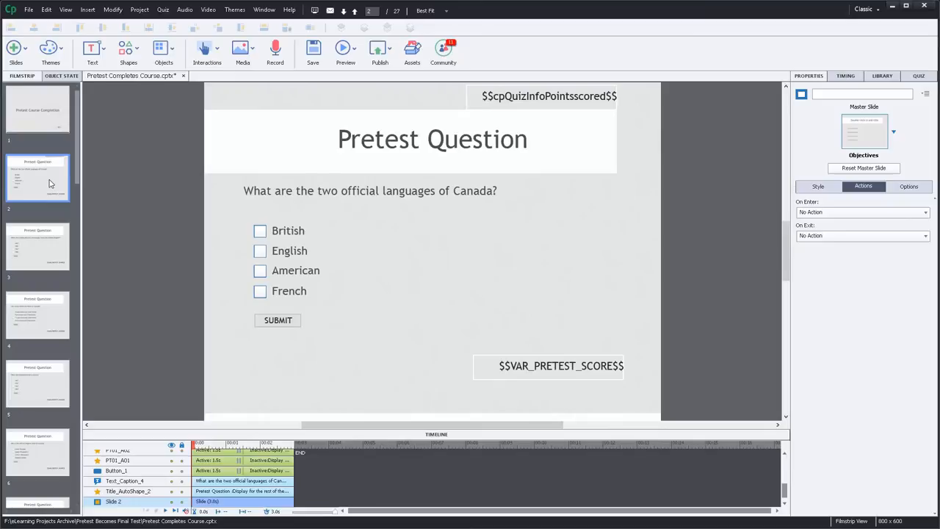
mouse_move(154, 194)
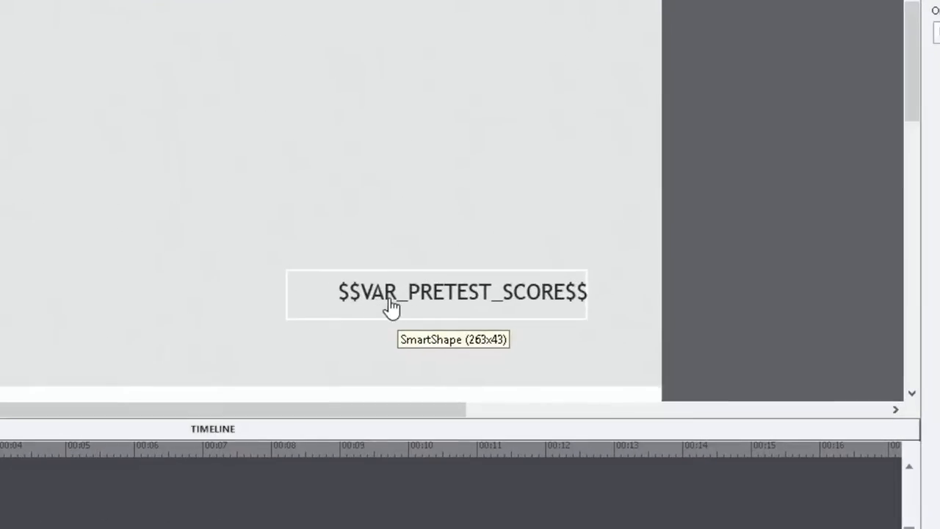
mouse_move(498, 306)
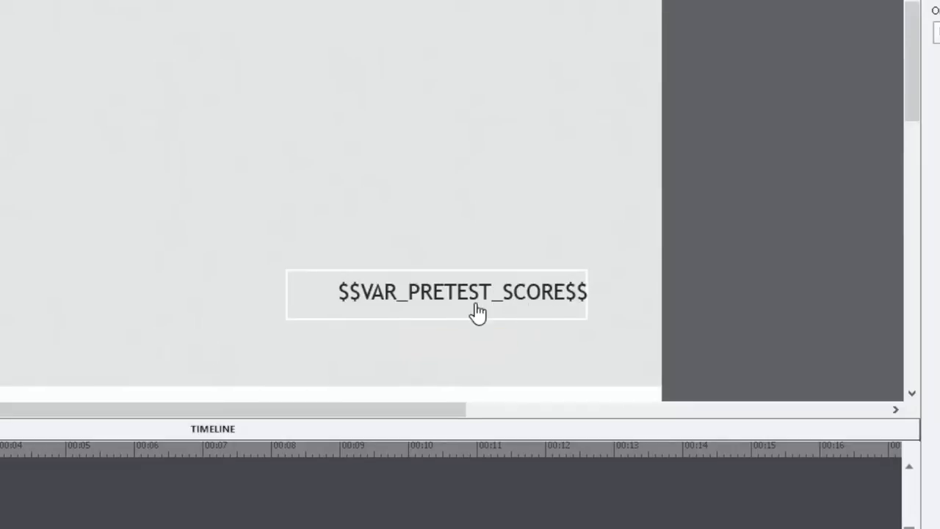
mouse_move(470, 287)
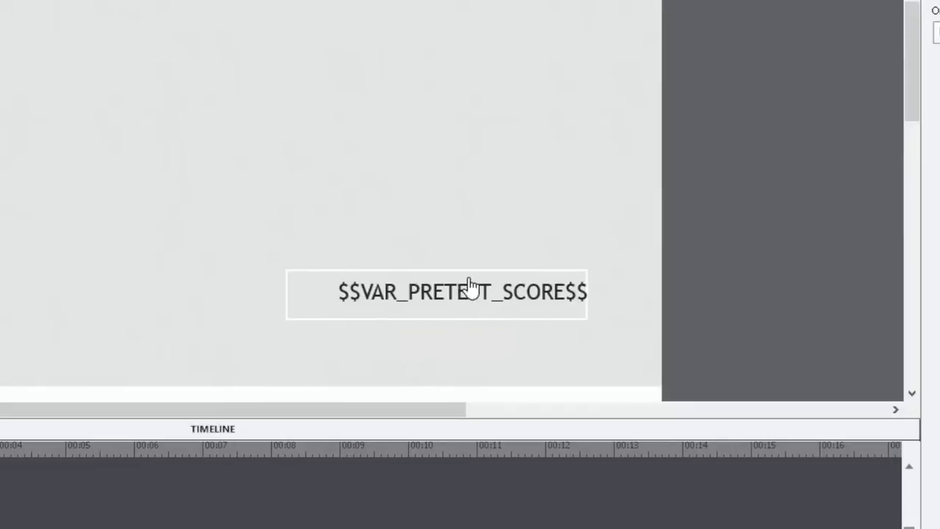
mouse_move(326, 288)
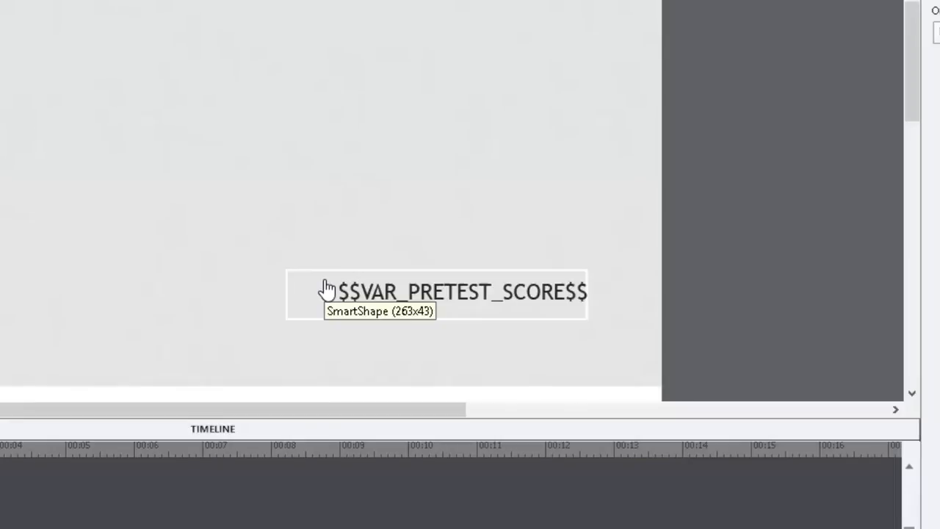
mouse_move(30, 273)
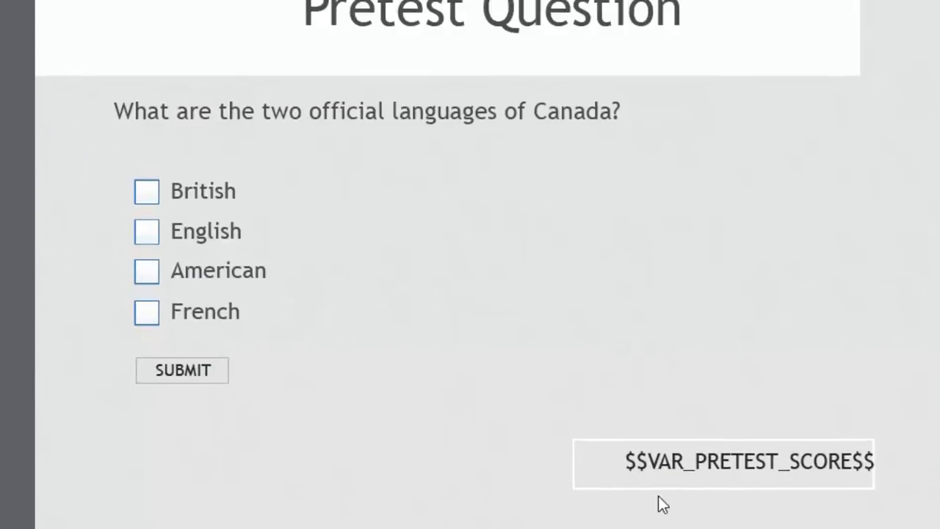
mouse_move(695, 439)
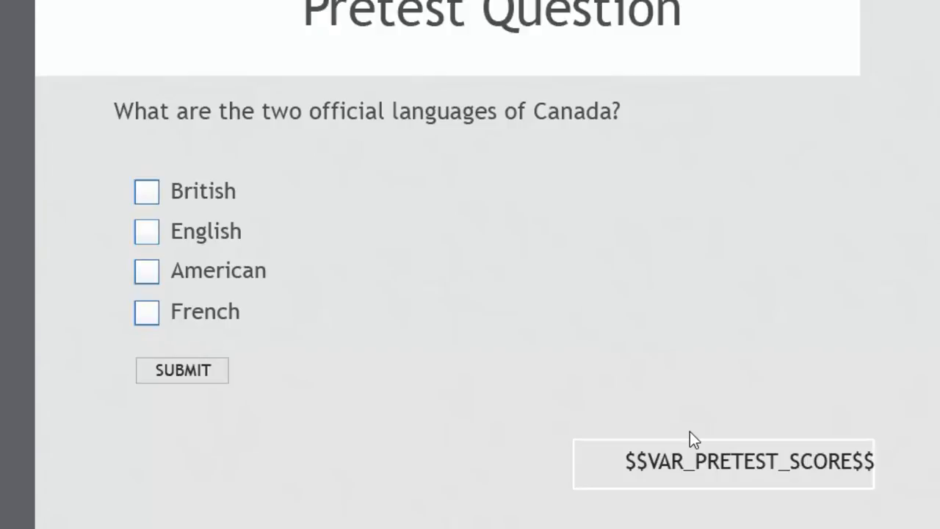
mouse_move(669, 476)
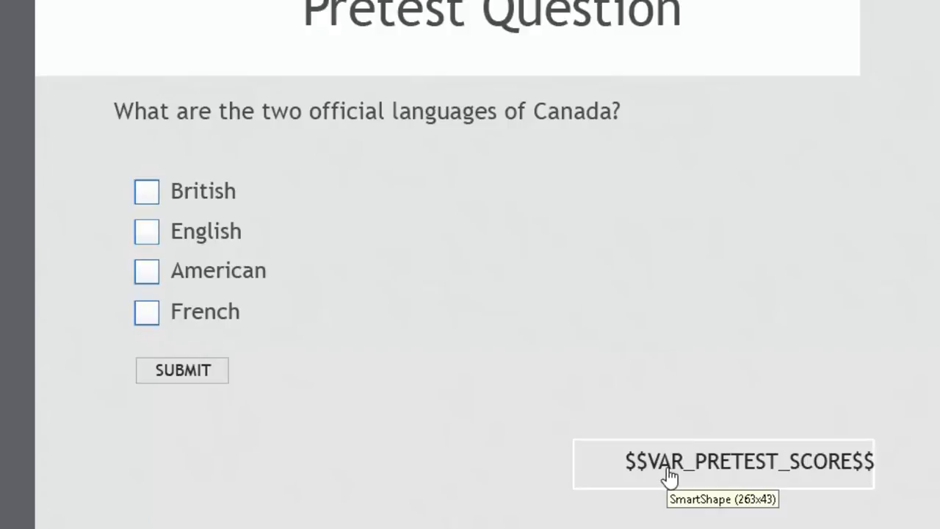
mouse_move(124, 269)
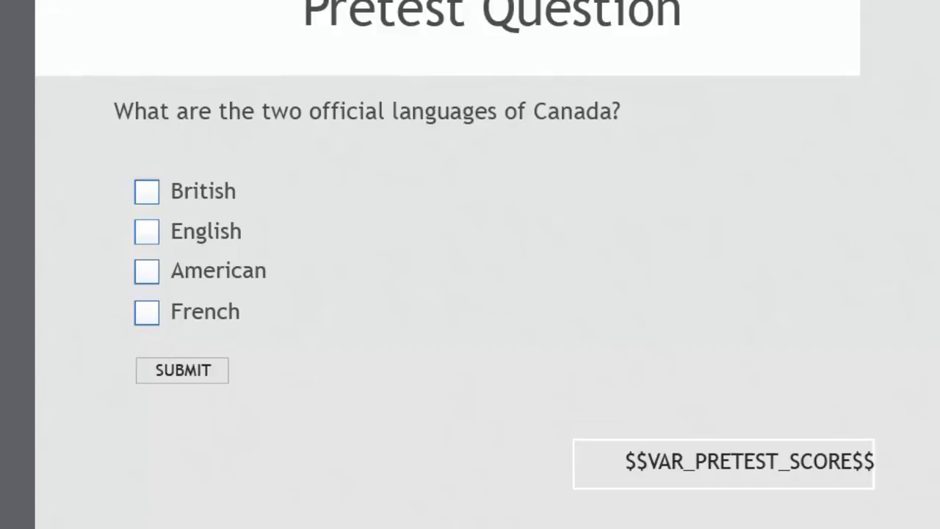
mouse_move(147, 195)
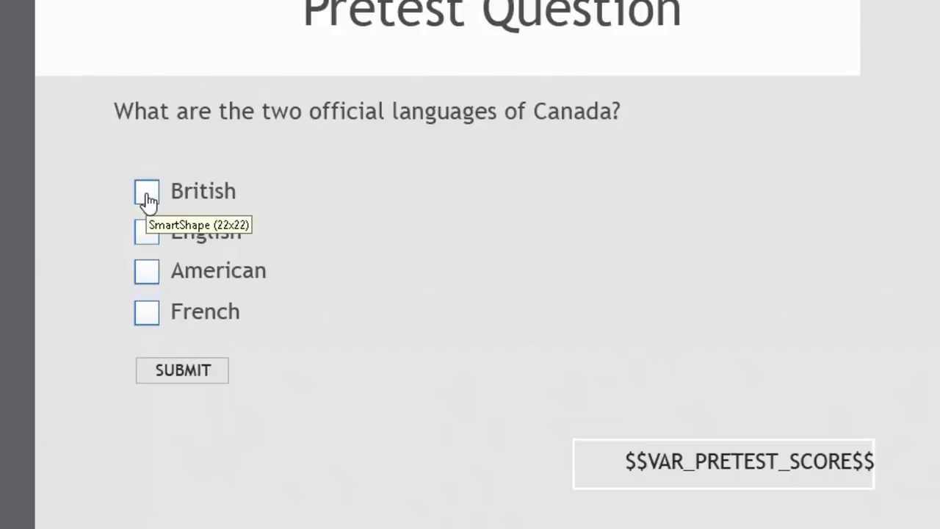
left_click(146, 191)
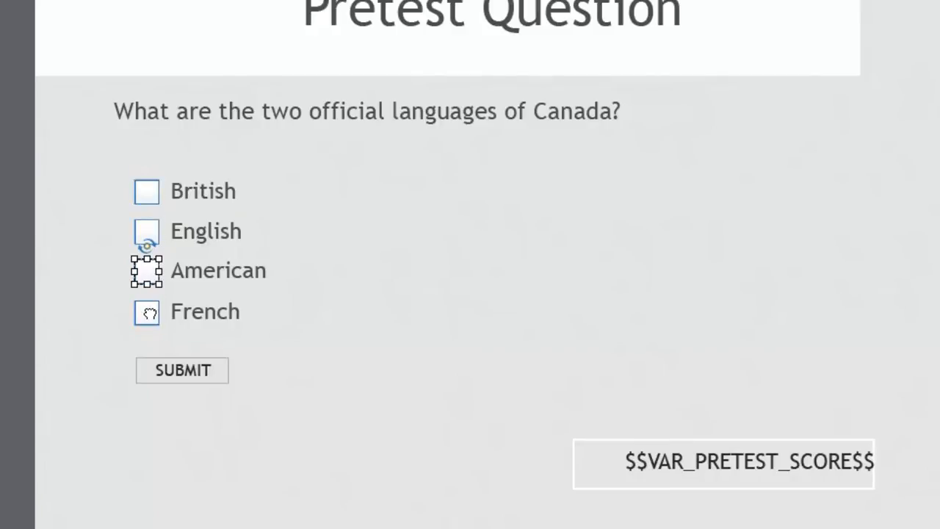
- Select the SUBMIT button on the languages question slide
left_click(182, 370)
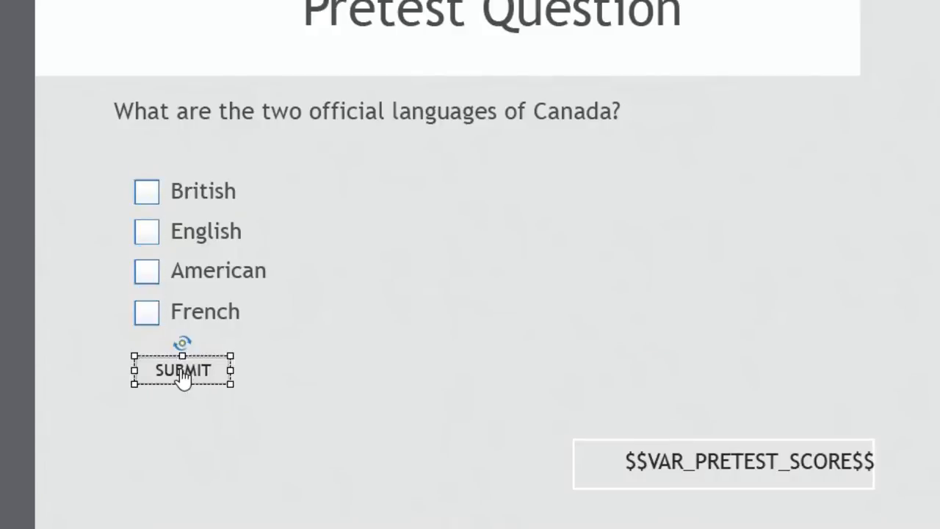
mouse_move(119, 193)
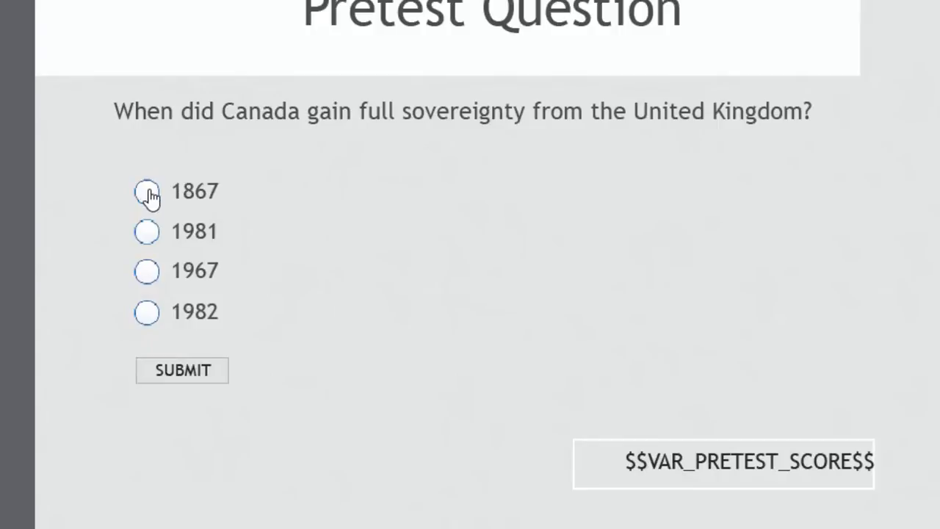
mouse_move(145, 301)
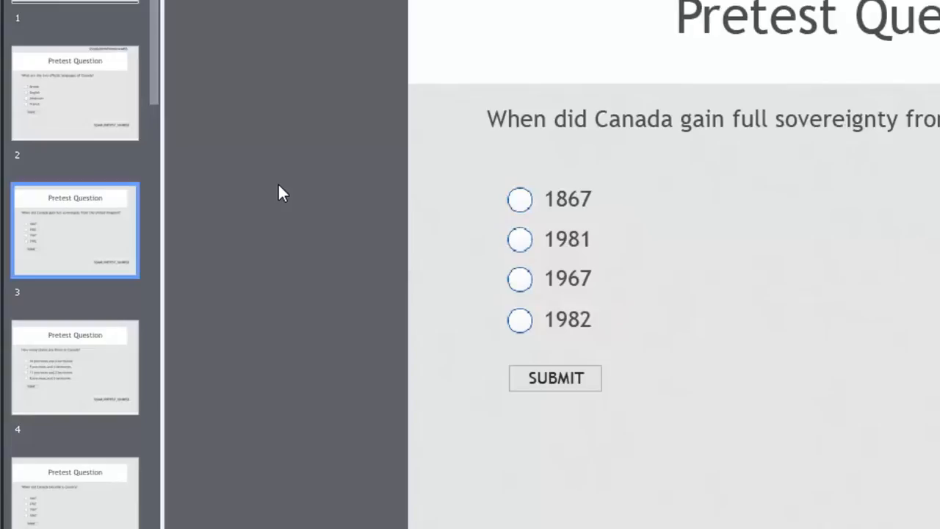
mouse_move(80, 86)
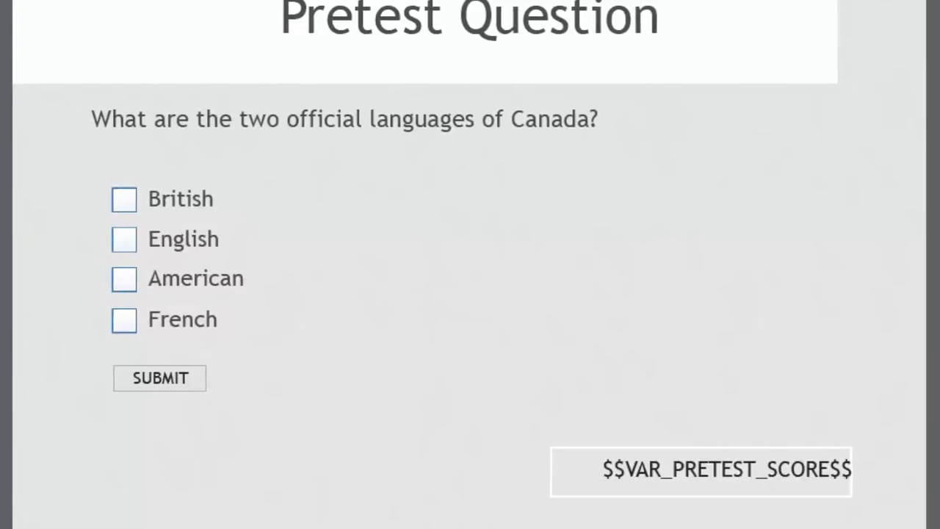
mouse_move(125, 200)
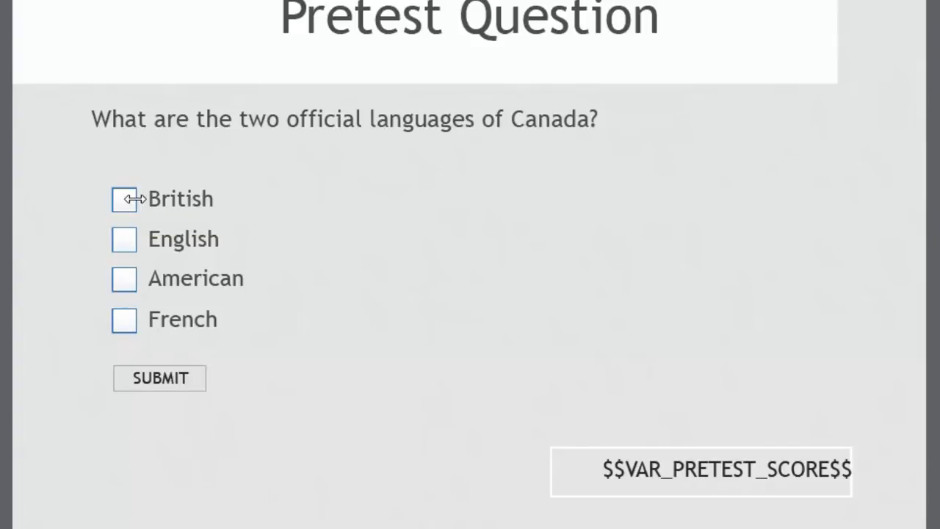
mouse_move(124, 321)
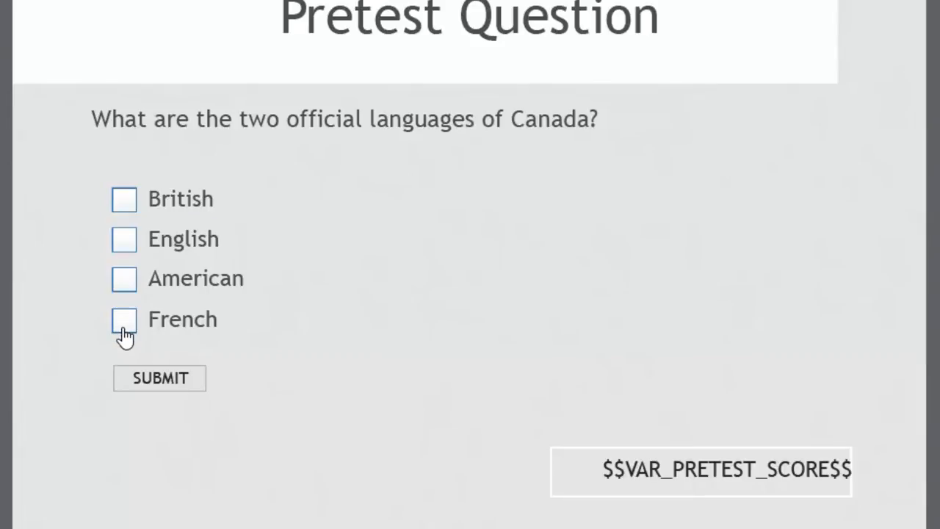
mouse_move(124, 321)
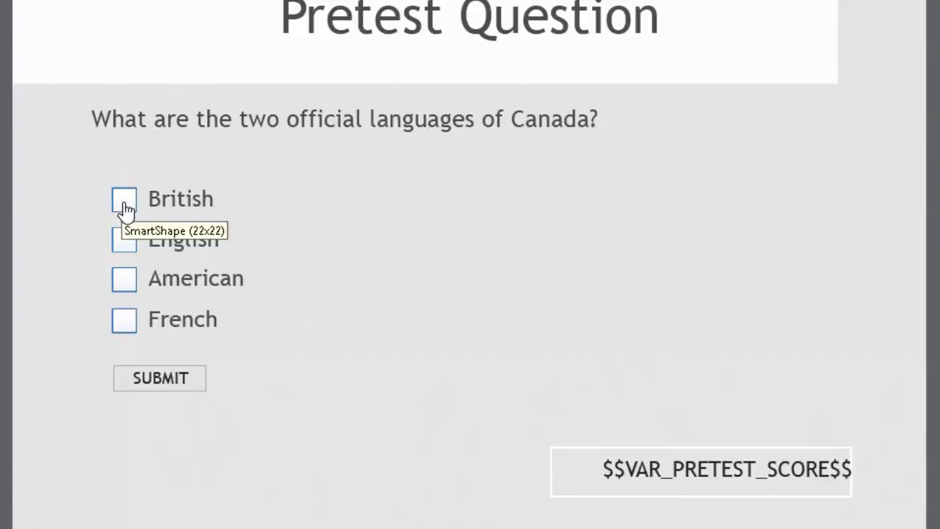
mouse_move(125, 283)
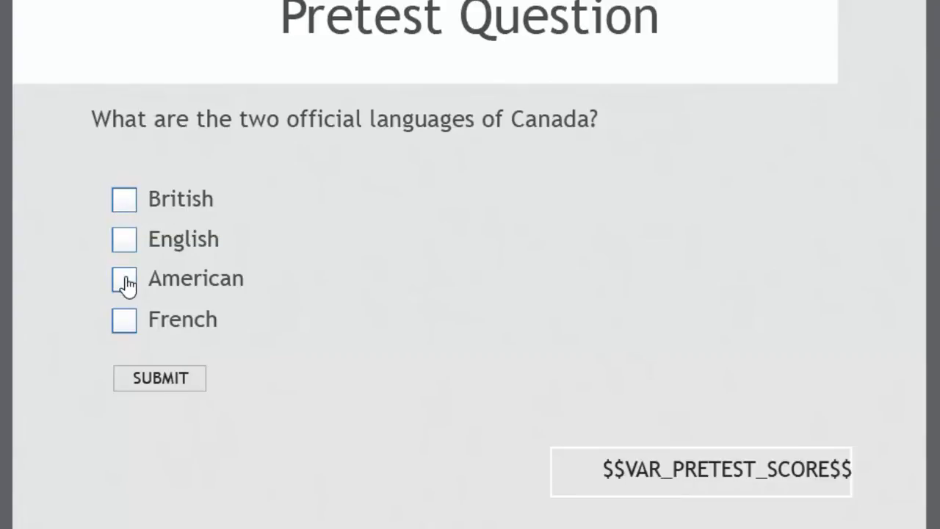
mouse_move(124, 191)
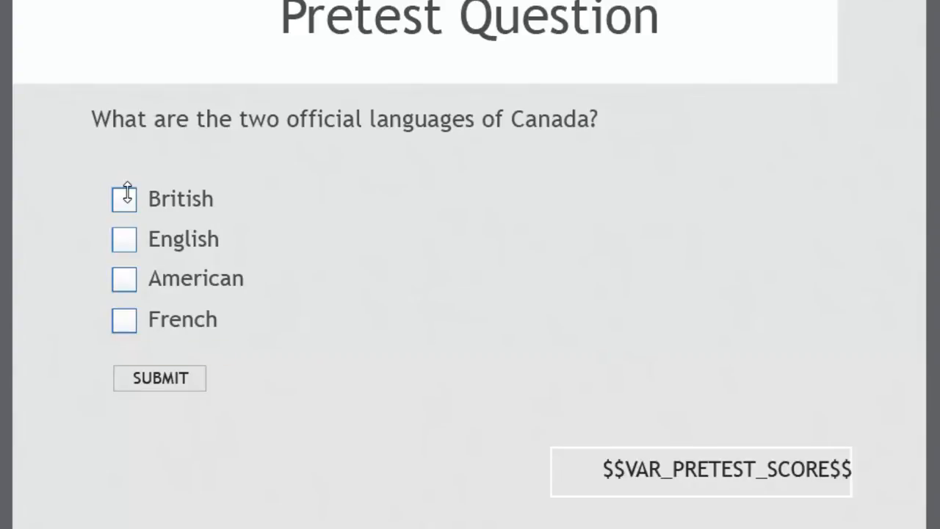
- Select the British answer box to view its smart shape style properties
left_click(123, 198)
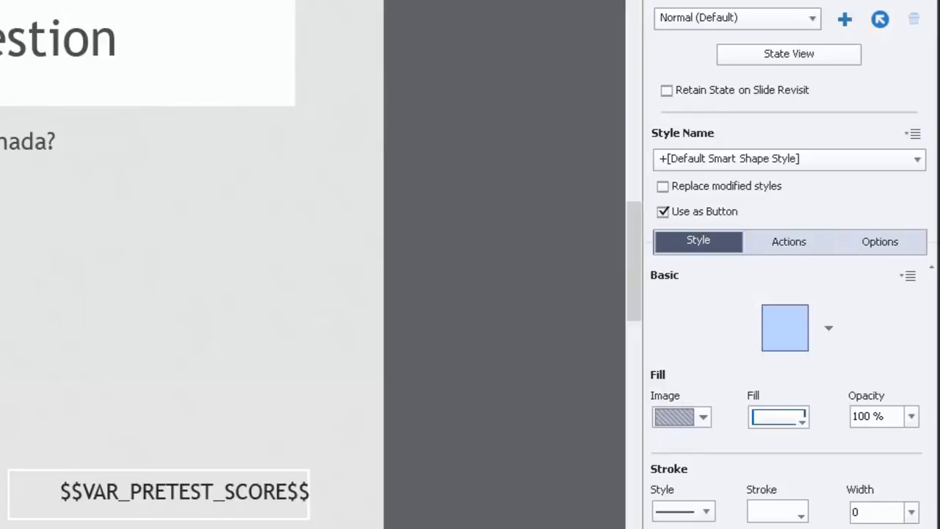
- Show the British checkbox's states, viewing Normal (Default) and then SELECTED
left_click(788, 54)
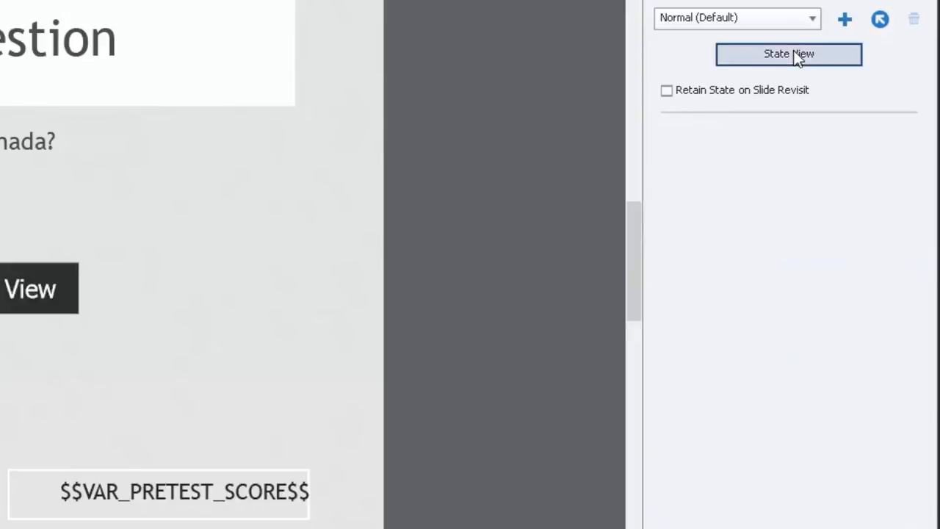
left_click(788, 54)
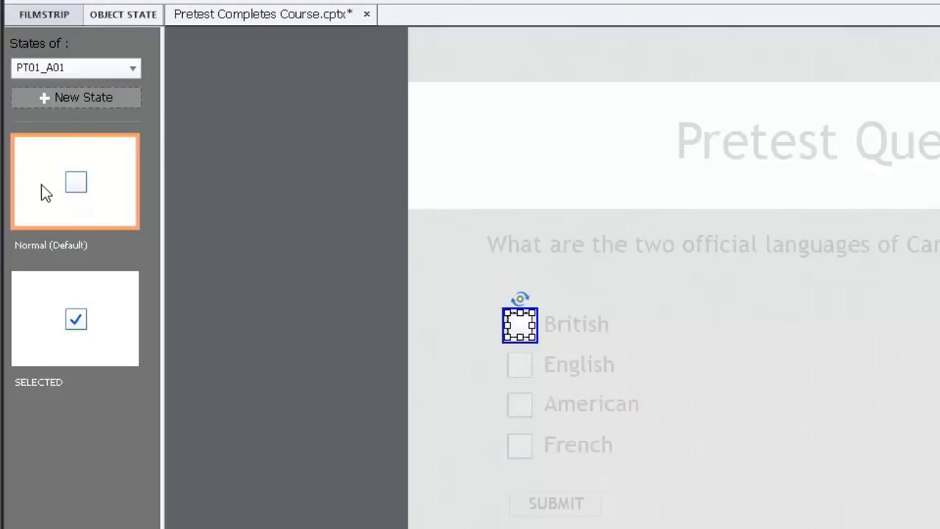
mouse_move(51, 200)
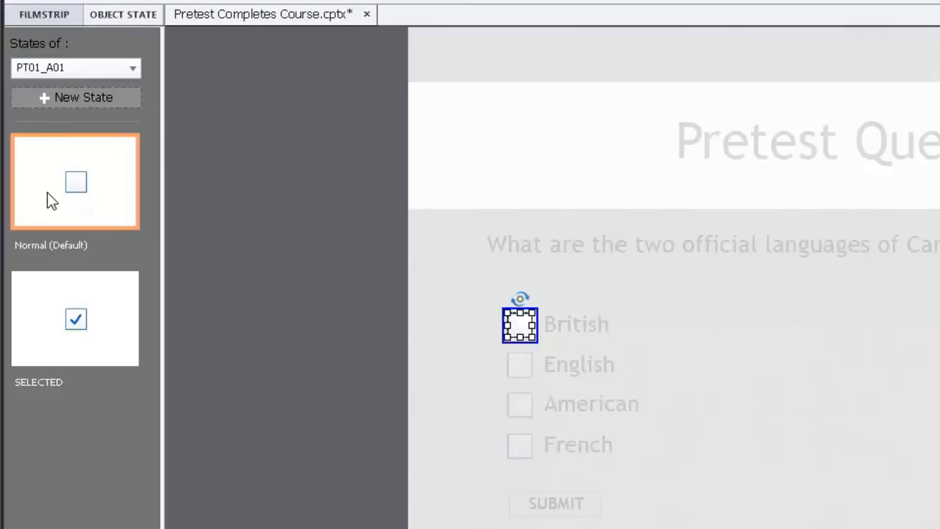
mouse_move(109, 322)
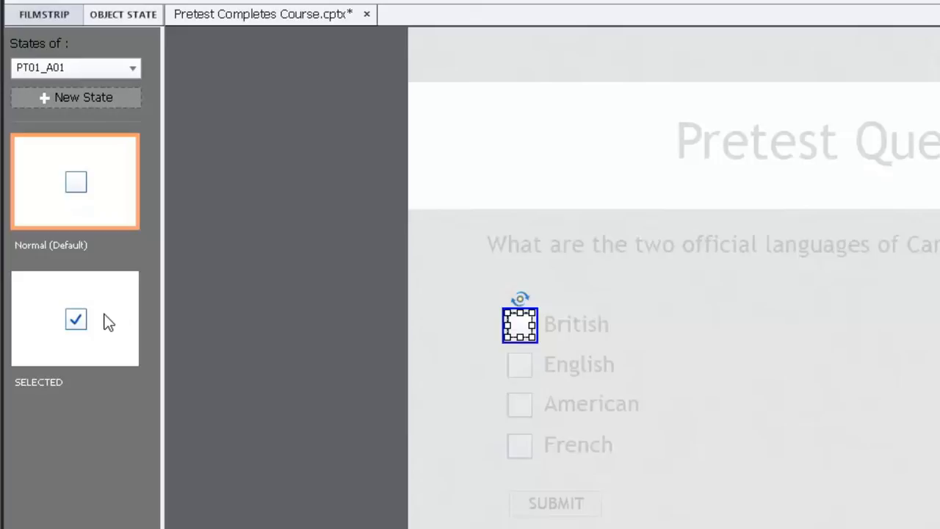
left_click(75, 318)
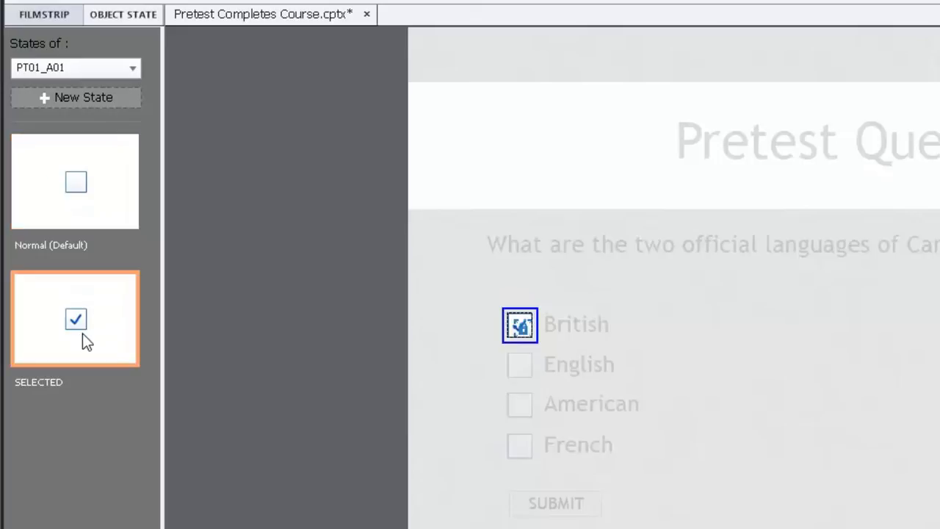
mouse_move(135, 321)
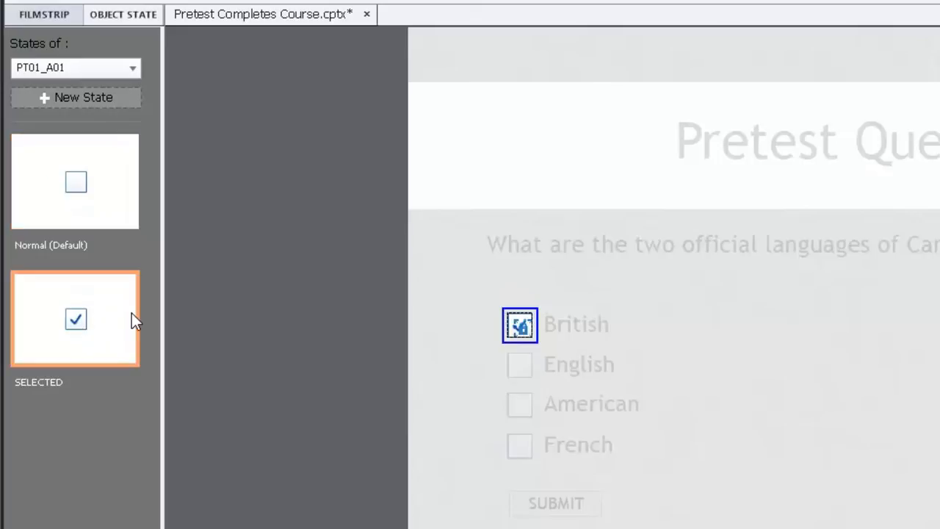
mouse_move(129, 193)
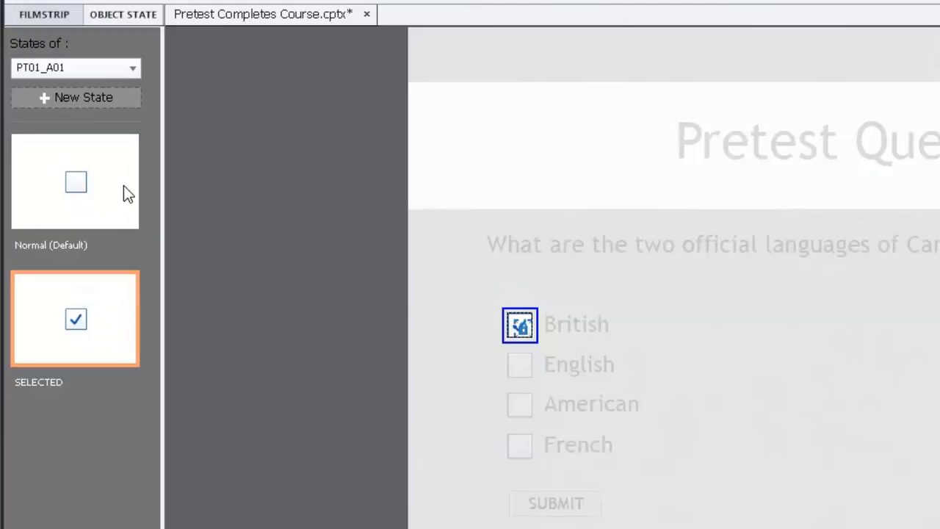
mouse_move(97, 171)
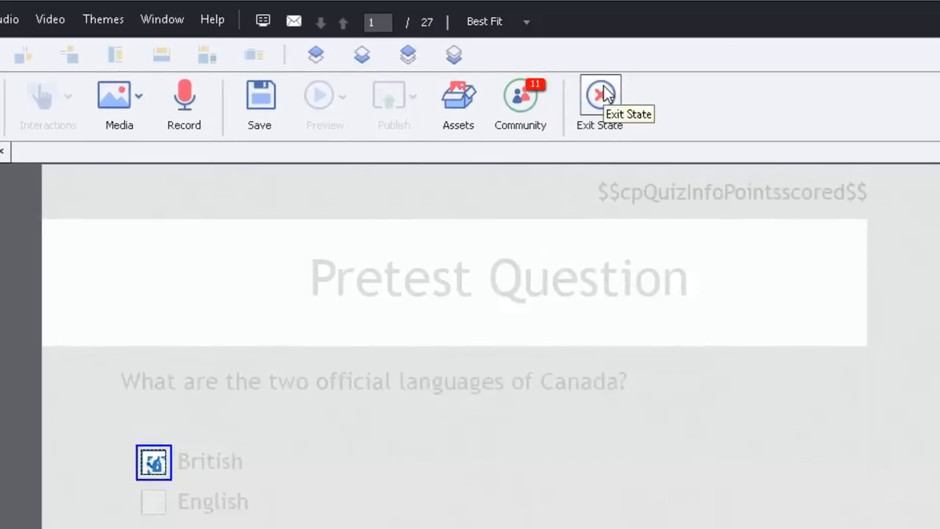
- Exit the state editor and select the French checkbox on the slide
left_click(600, 96)
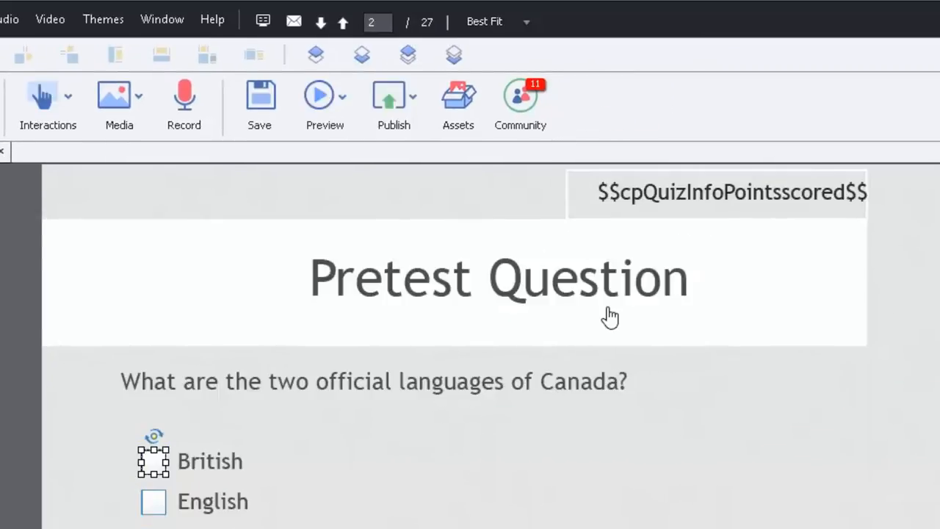
mouse_move(169, 491)
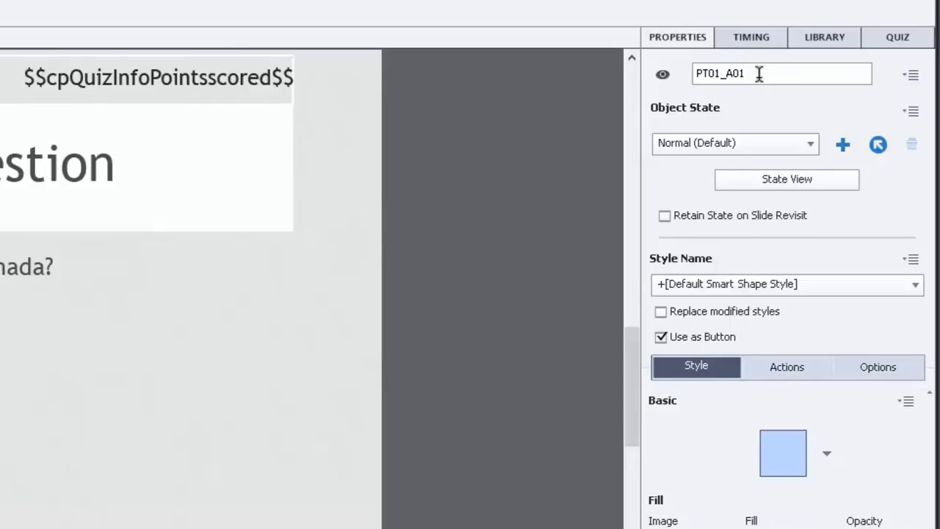
mouse_move(334, 193)
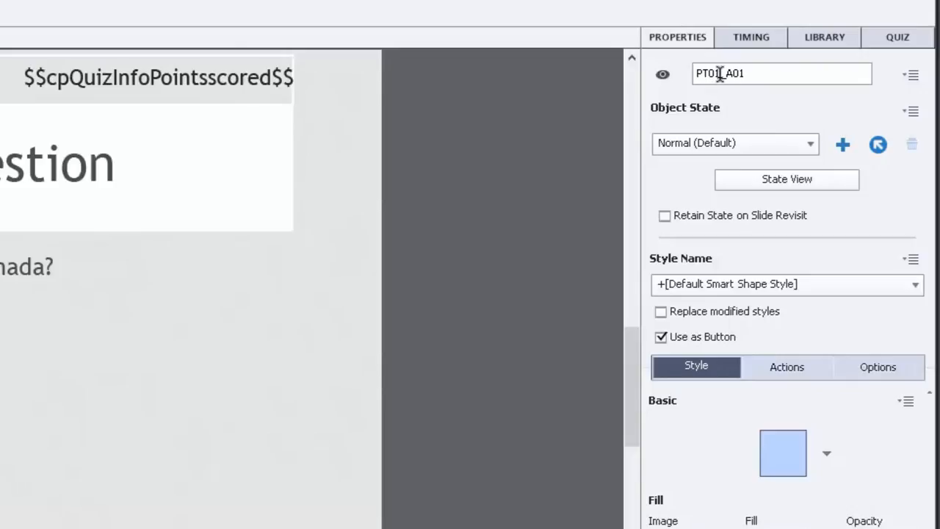
mouse_move(734, 85)
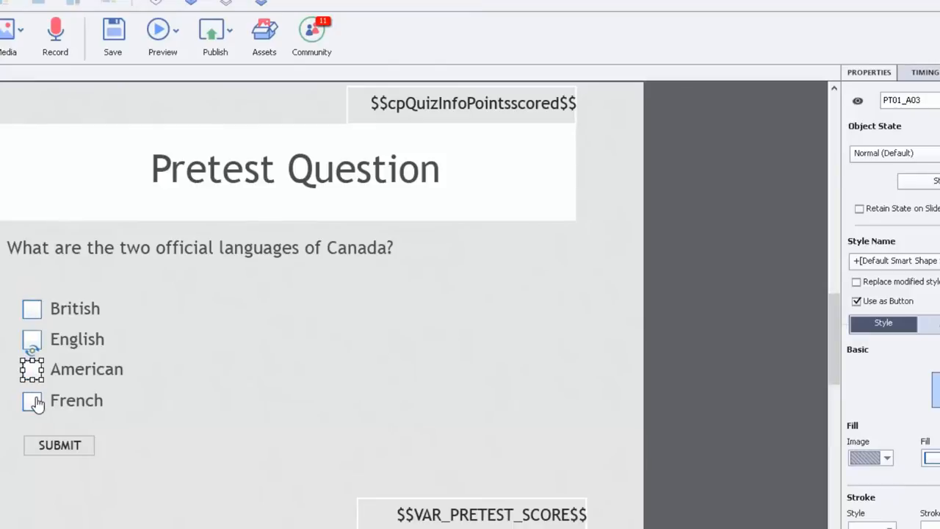
left_click(32, 400)
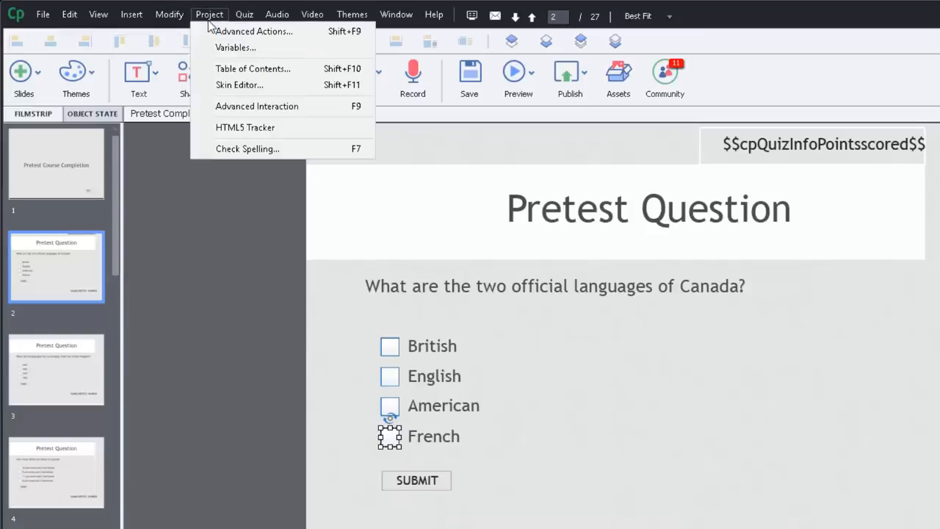
mouse_move(235, 48)
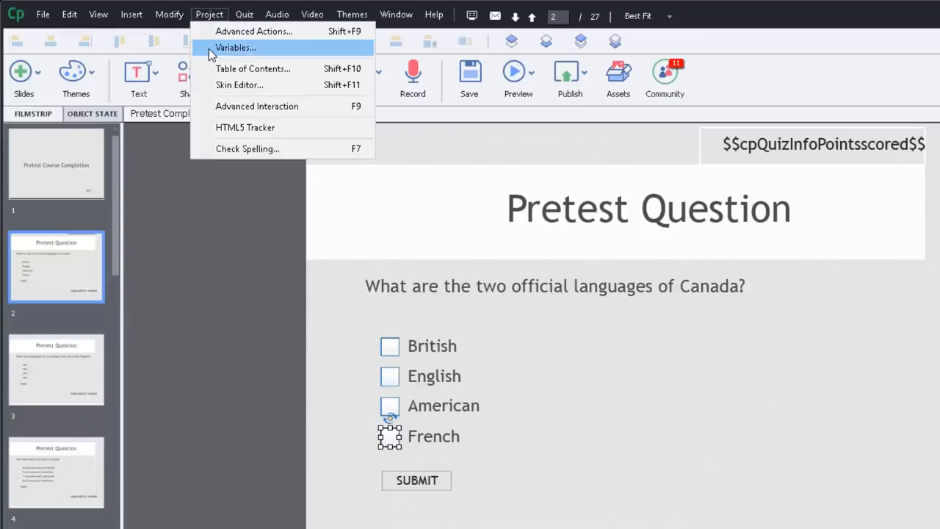
- Show the project's Variables dialog with VAR_PRETEST_SCORE and VAR_PT01 variables
left_click(235, 47)
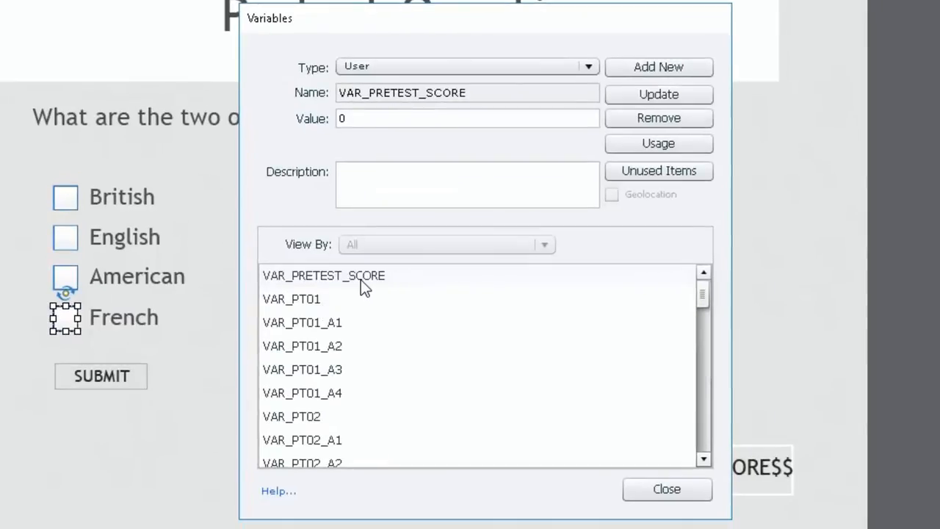
mouse_move(348, 292)
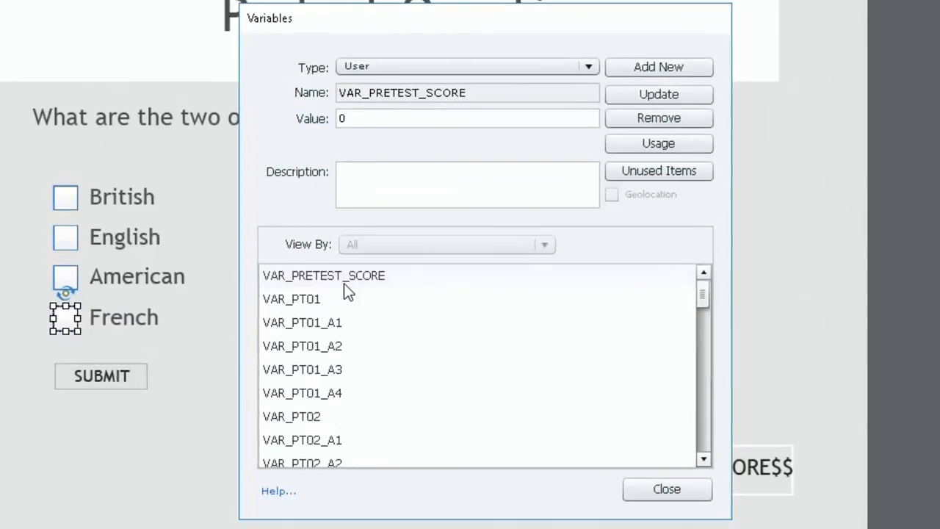
mouse_move(329, 305)
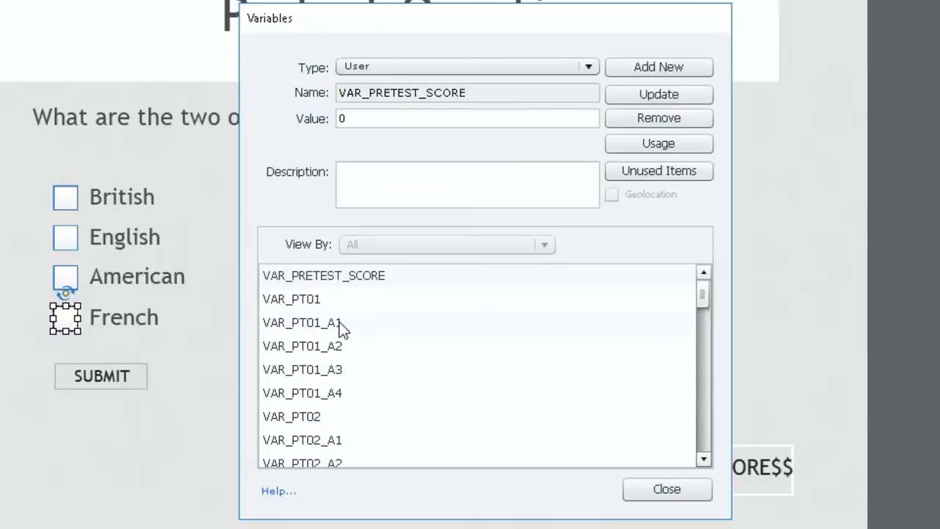
mouse_move(312, 356)
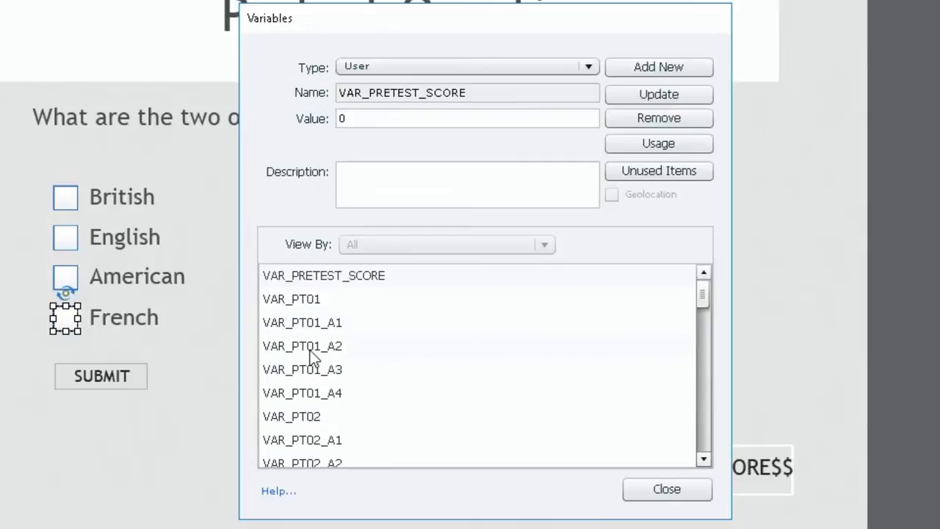
mouse_move(347, 360)
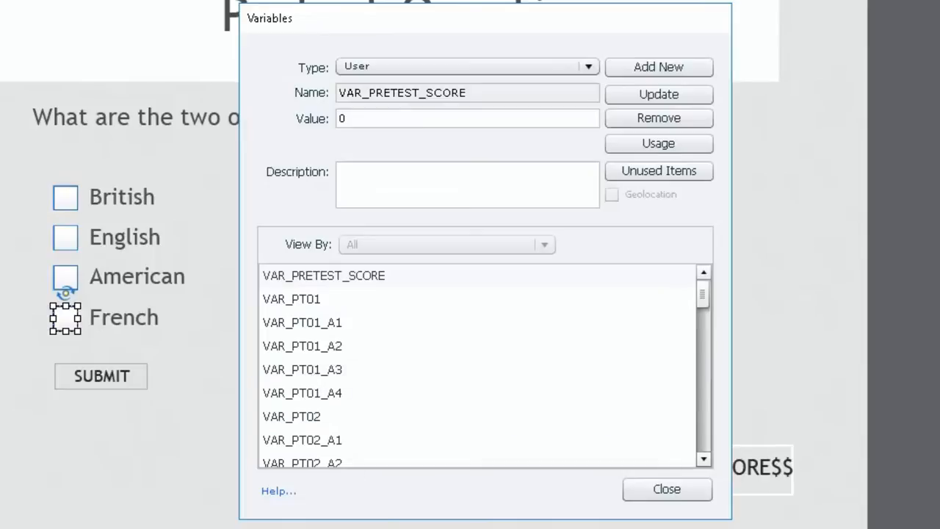
mouse_move(703, 301)
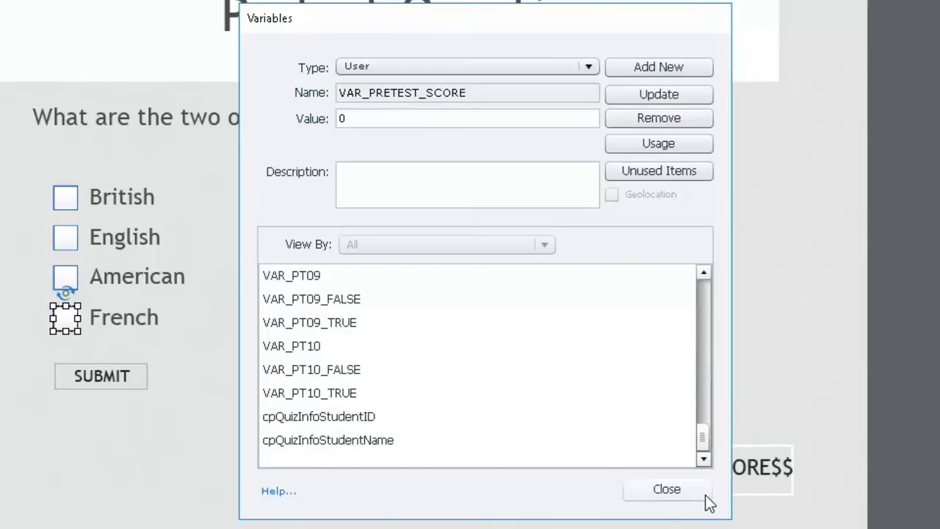
- Close Variables and check that SUBMIT runs the PT01_SUBMIT advanced action
left_click(666, 489)
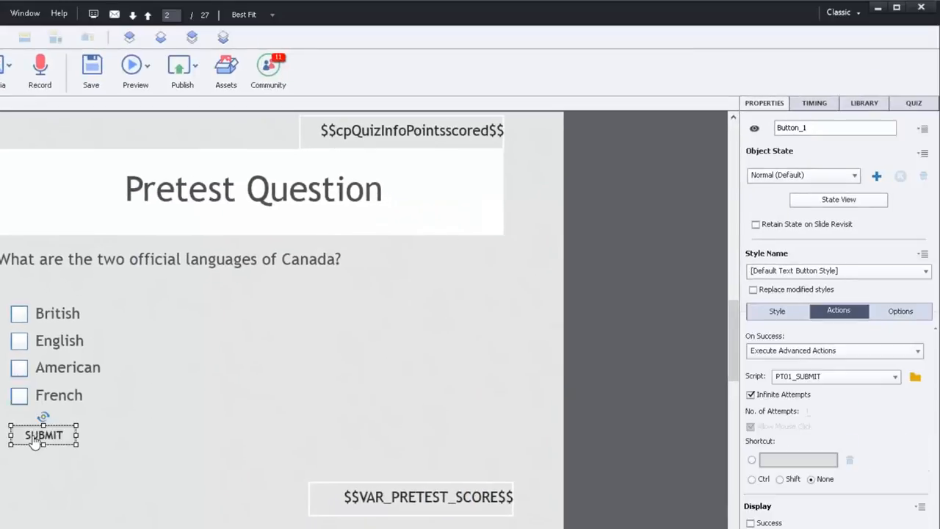
left_click(894, 376)
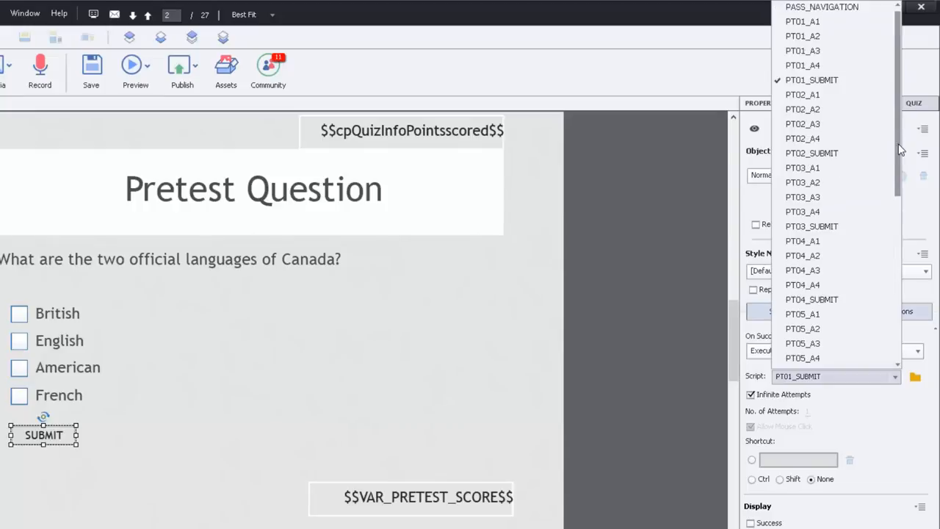
scroll("down", 3)
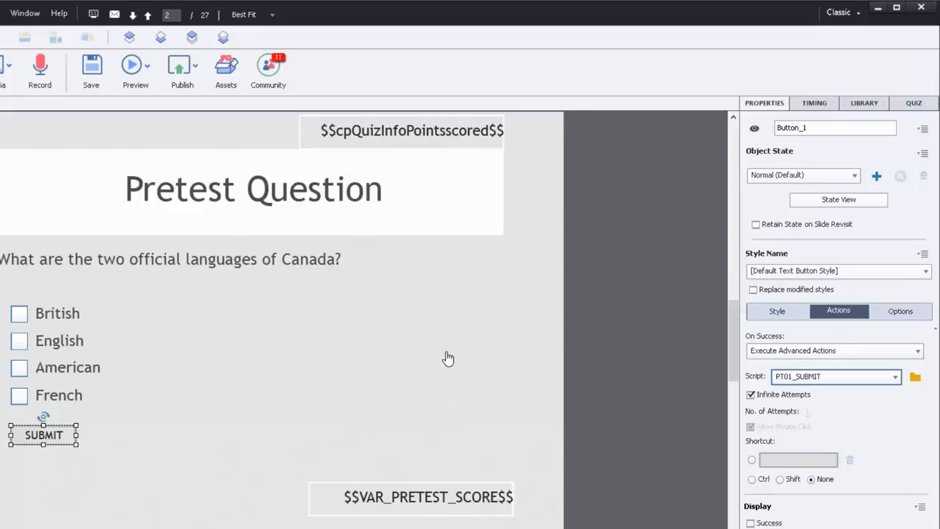
mouse_move(447, 358)
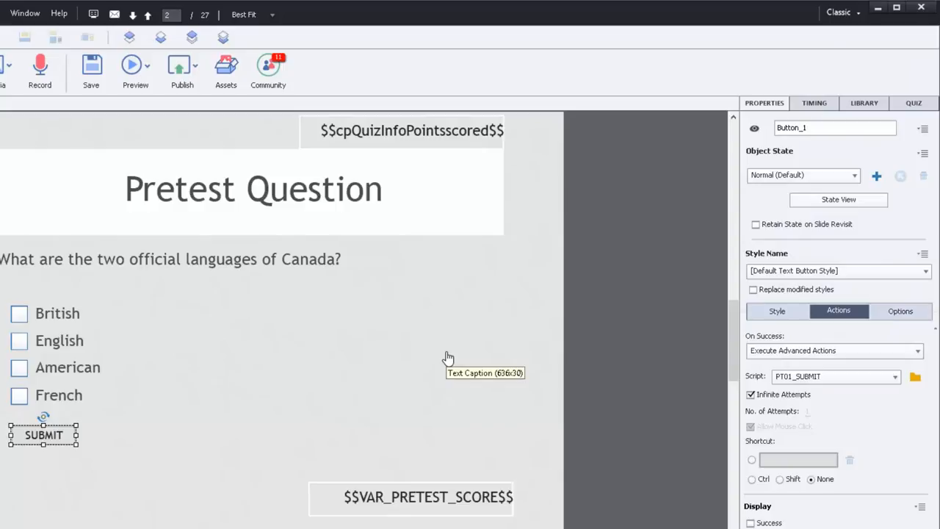
mouse_move(844, 402)
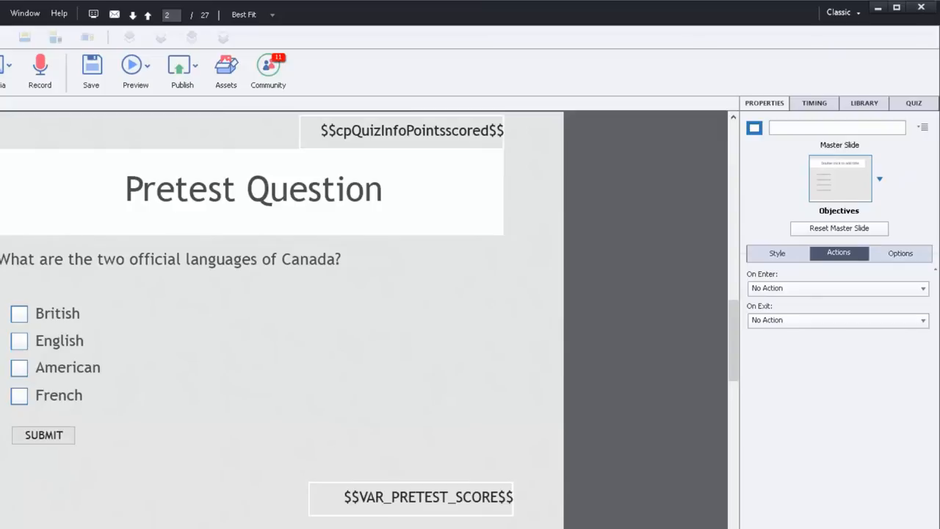
mouse_move(19, 320)
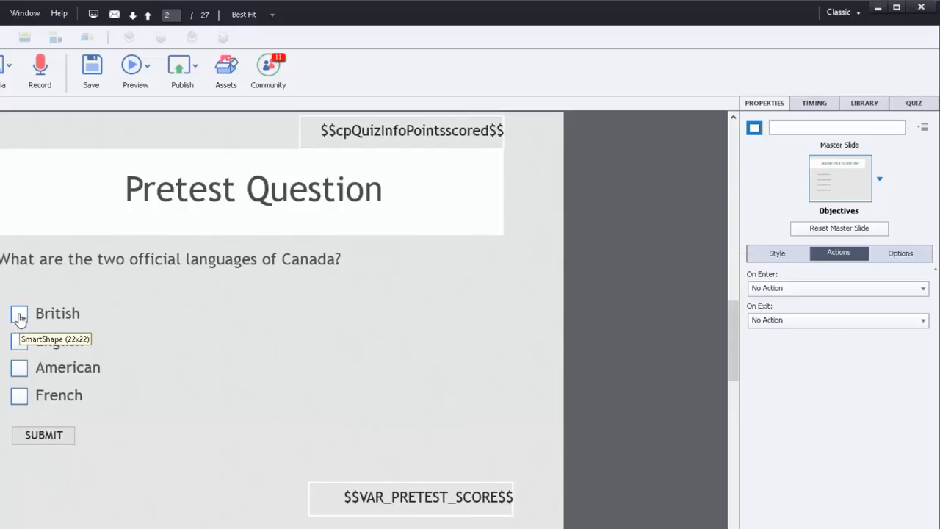
- Select the British checkbox PT01_A01 and show its PT01_A1 success action
left_click(19, 314)
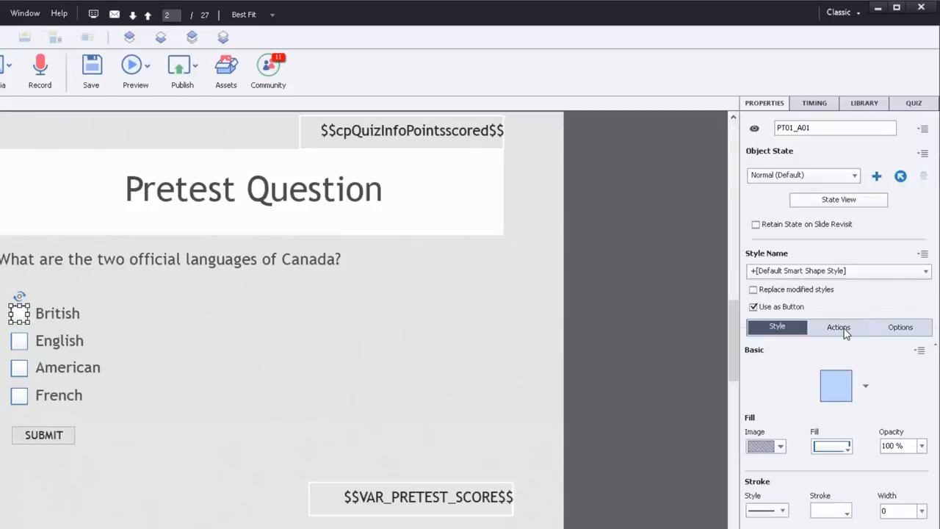
left_click(838, 326)
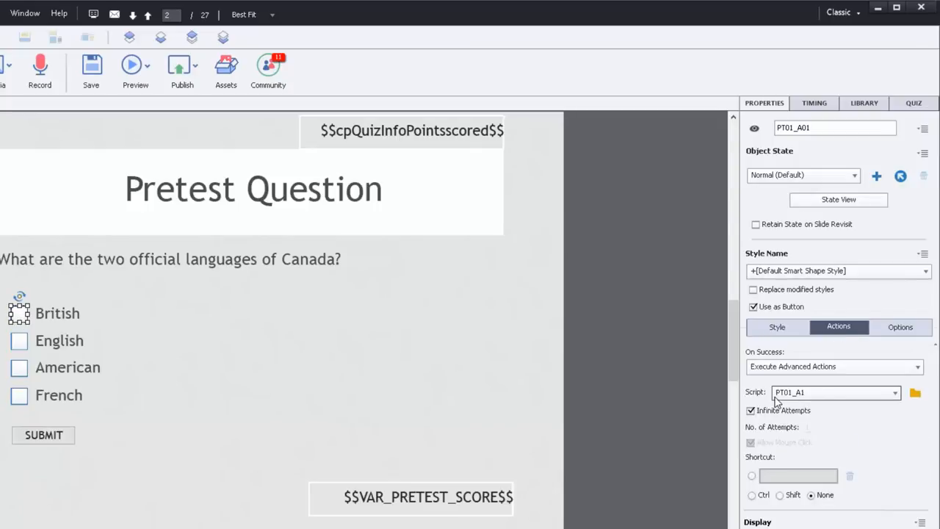
mouse_move(19, 313)
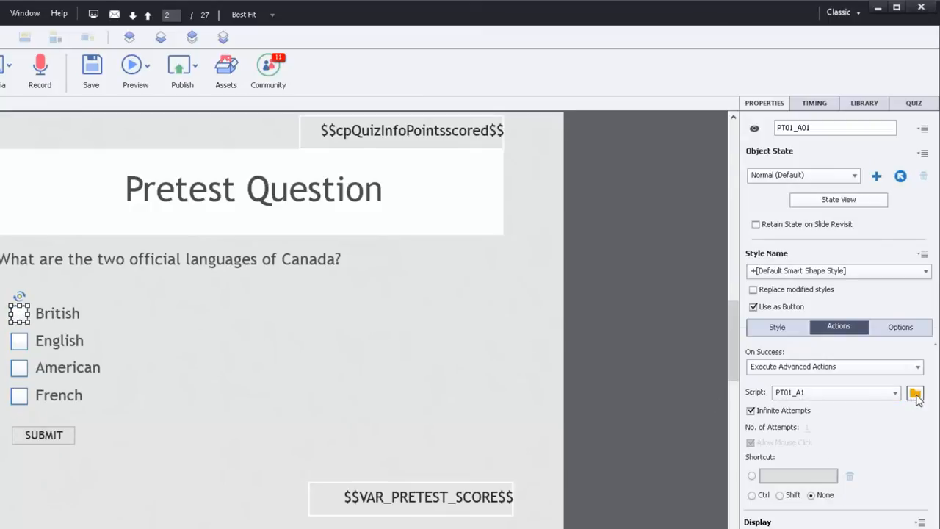
- Review PT01_A1's IF branch (assign 1, SELECTED) and ELSE branch (assign 0, Normal)
left_click(915, 392)
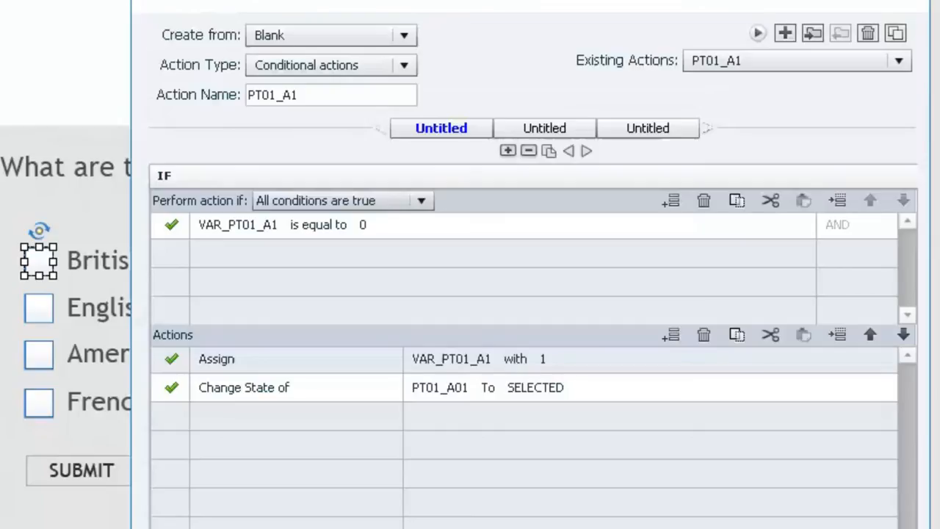
mouse_move(283, 242)
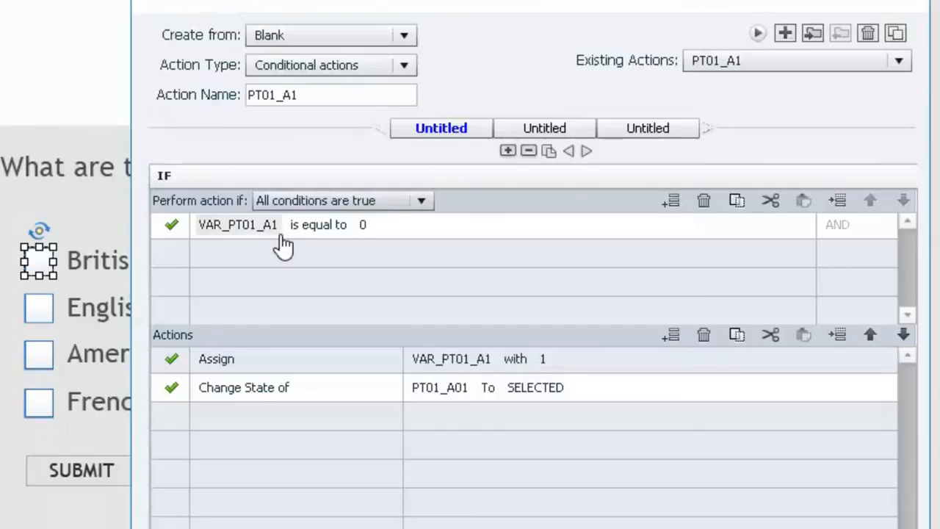
mouse_move(233, 275)
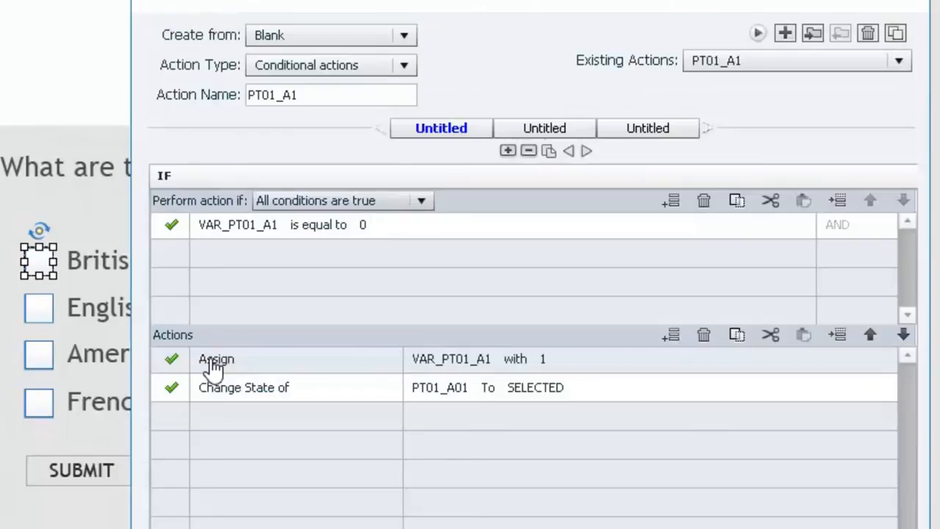
mouse_move(470, 367)
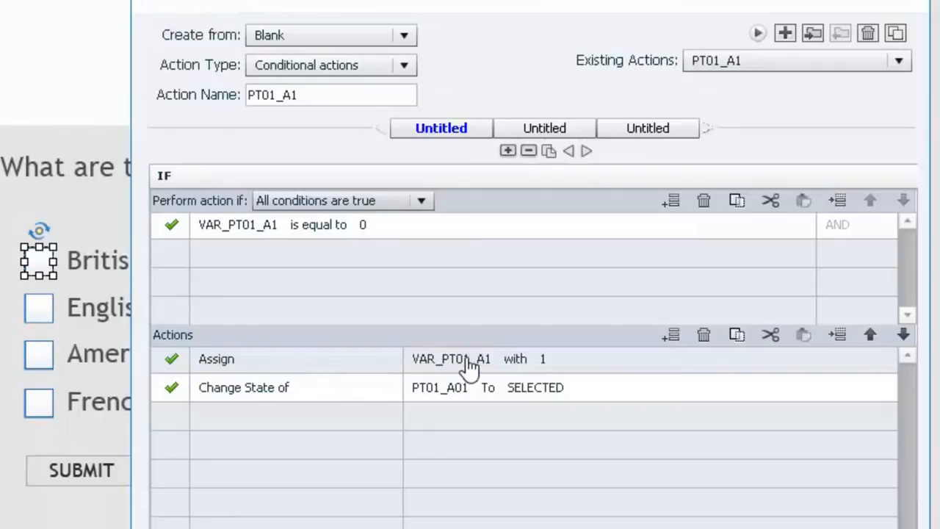
mouse_move(543, 371)
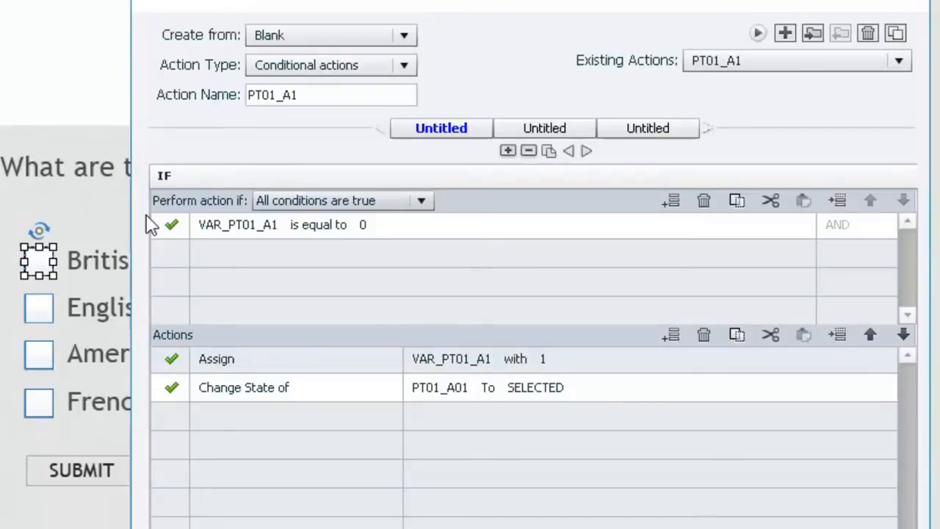
mouse_move(222, 462)
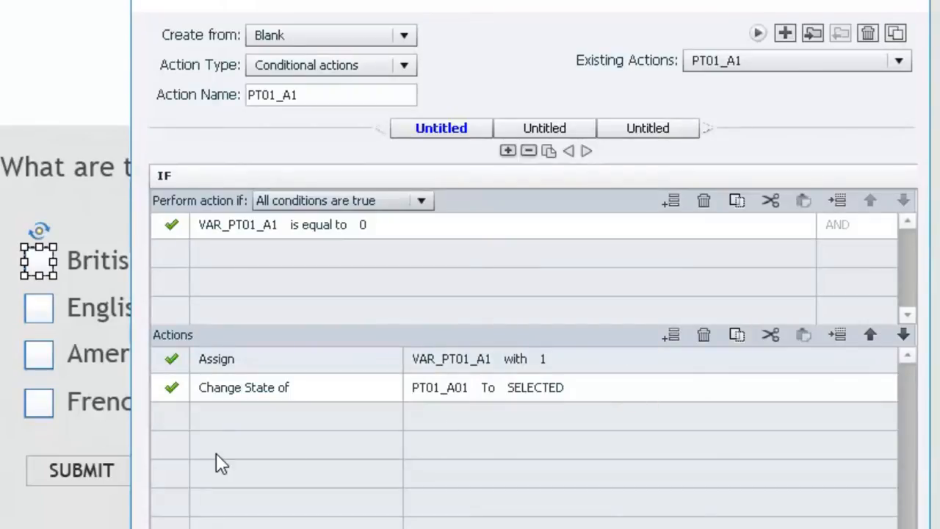
mouse_move(56, 283)
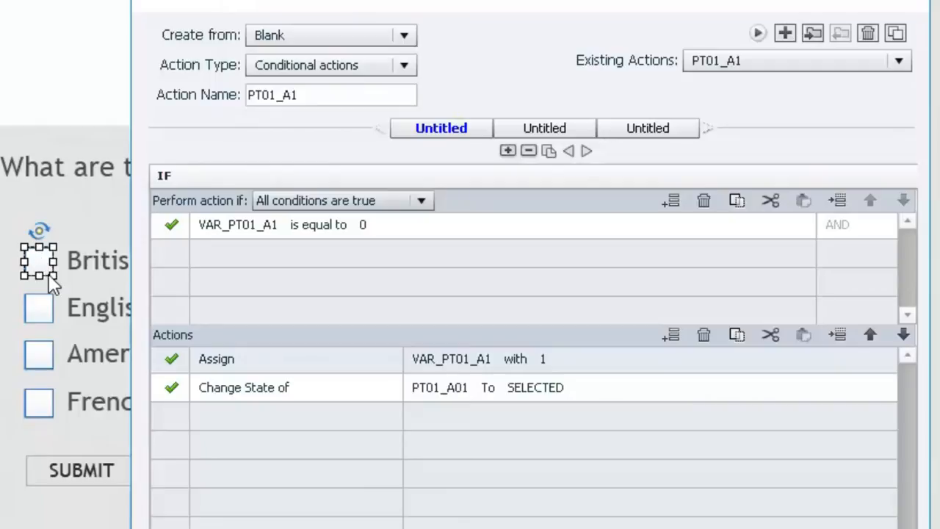
mouse_move(50, 261)
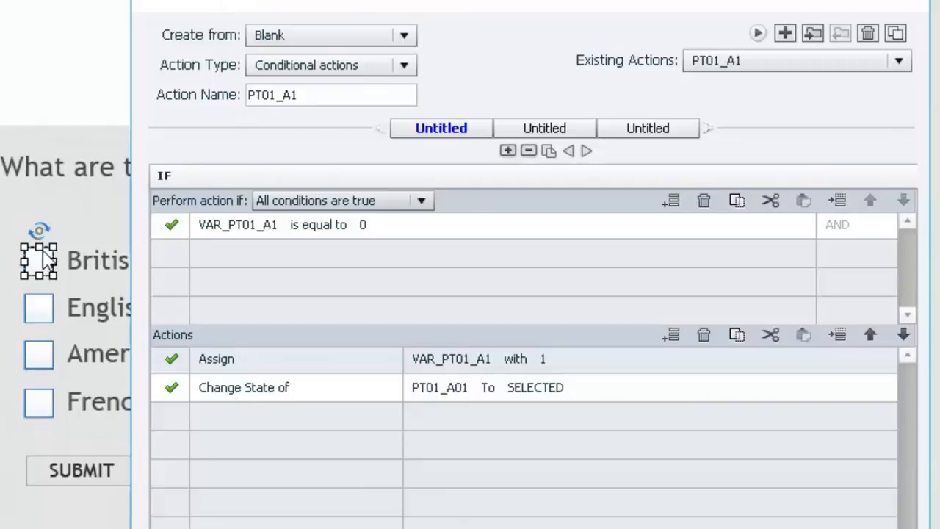
scroll("down", 3)
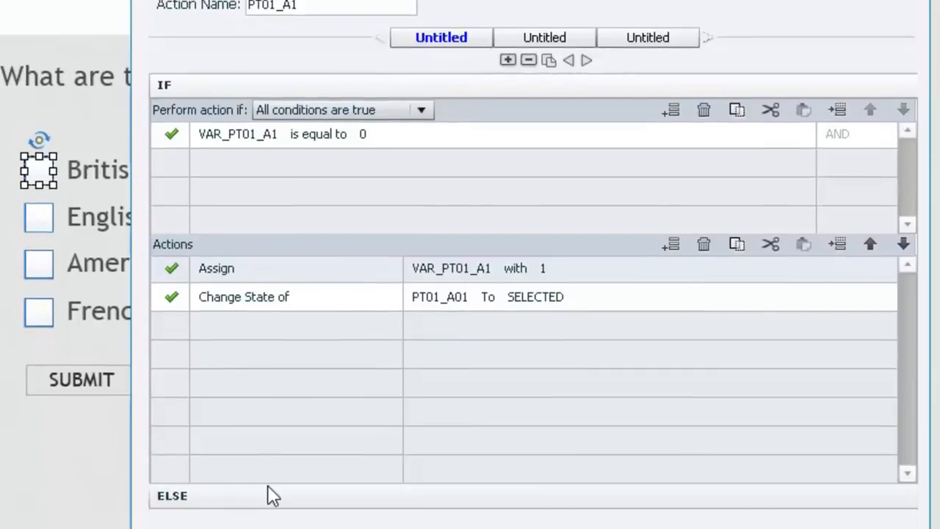
mouse_move(331, 517)
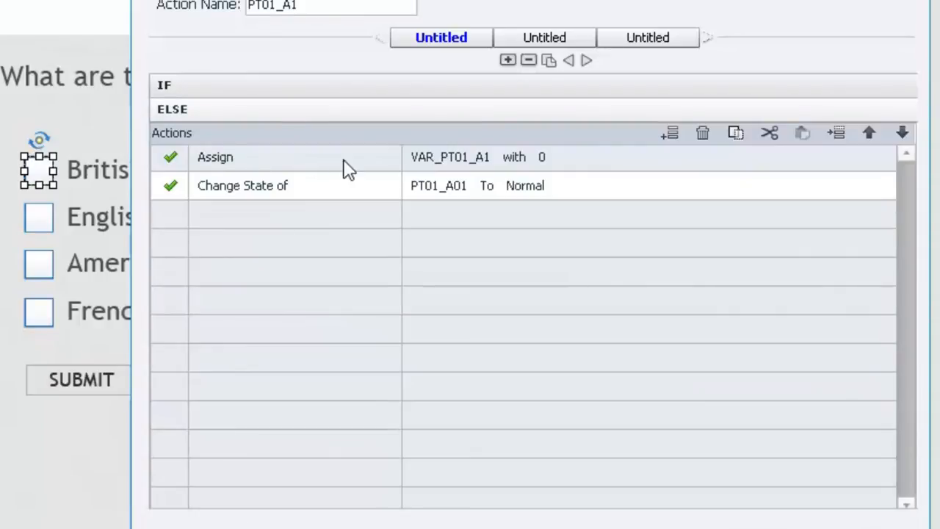
mouse_move(540, 167)
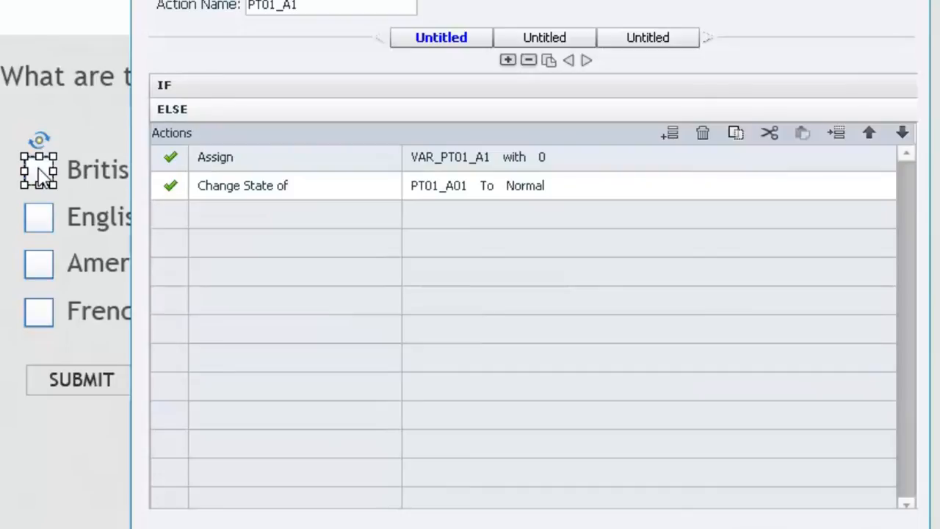
mouse_move(356, 329)
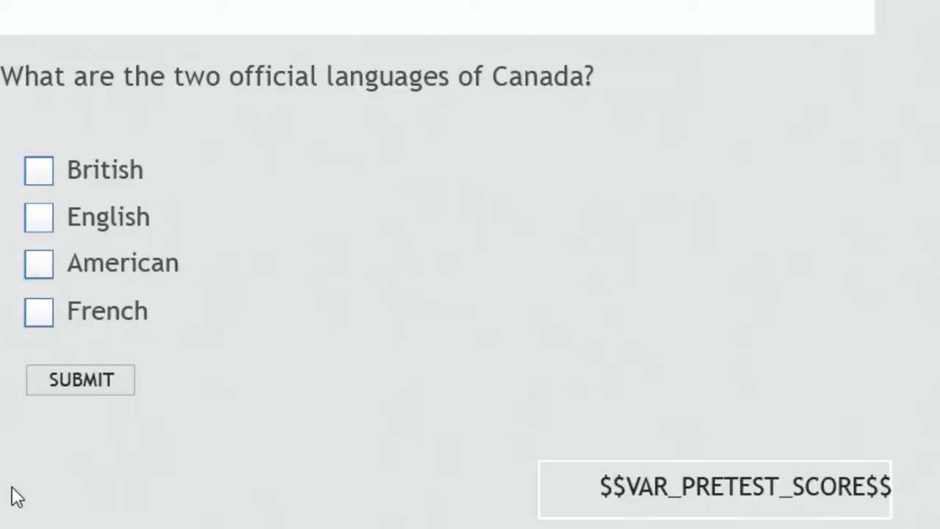
mouse_move(86, 385)
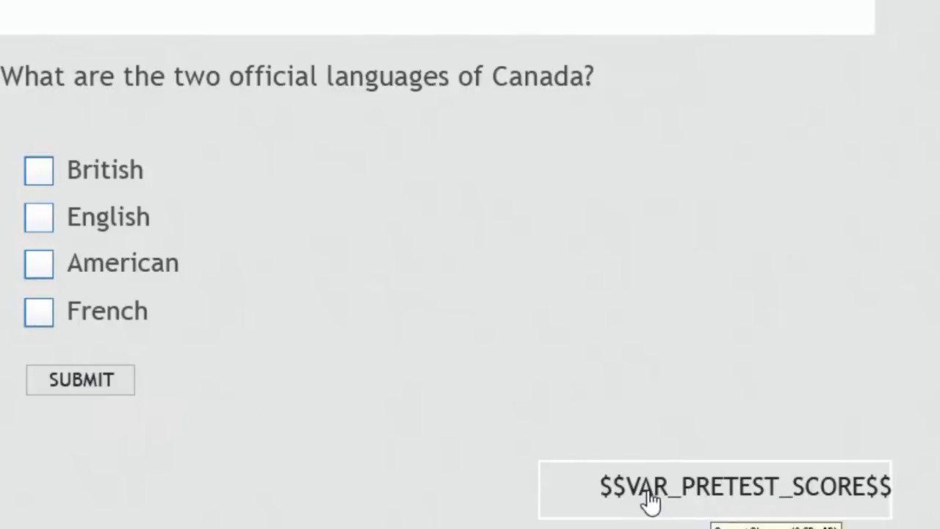
mouse_move(881, 495)
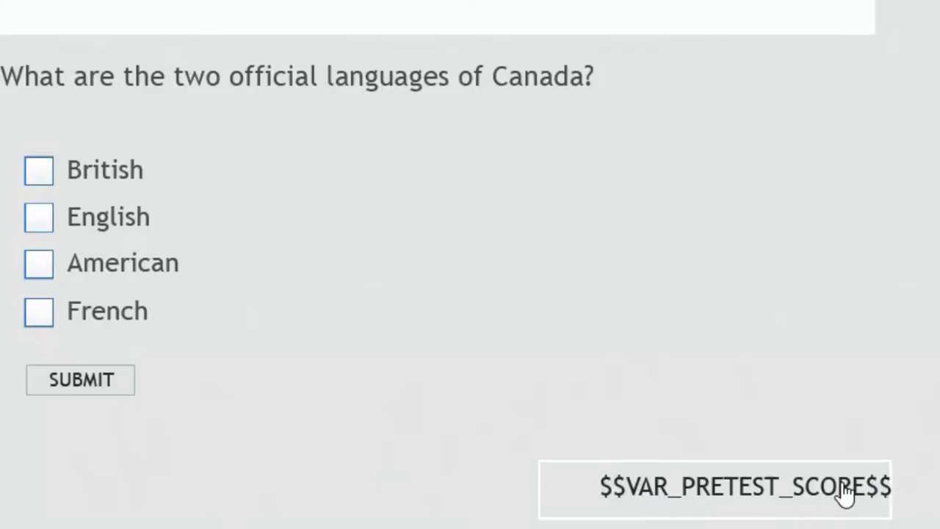
mouse_move(225, 384)
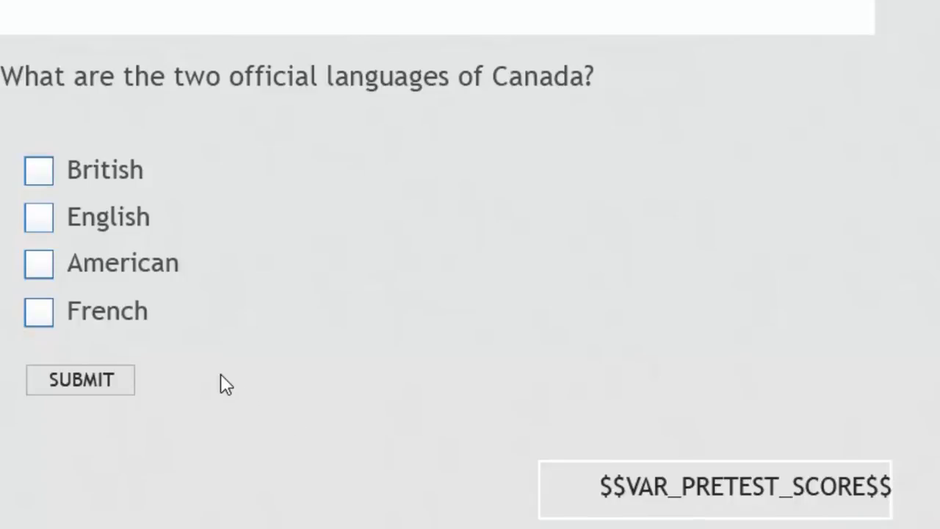
mouse_move(38, 311)
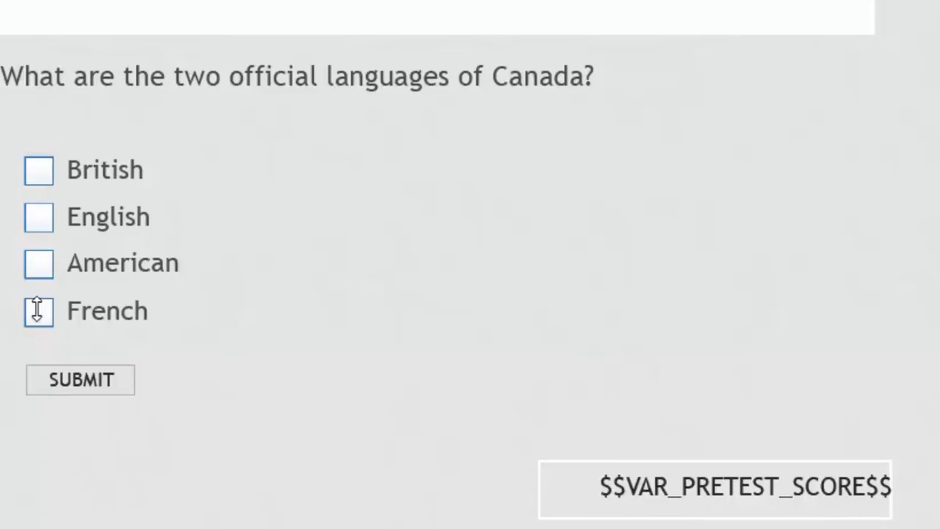
mouse_move(39, 217)
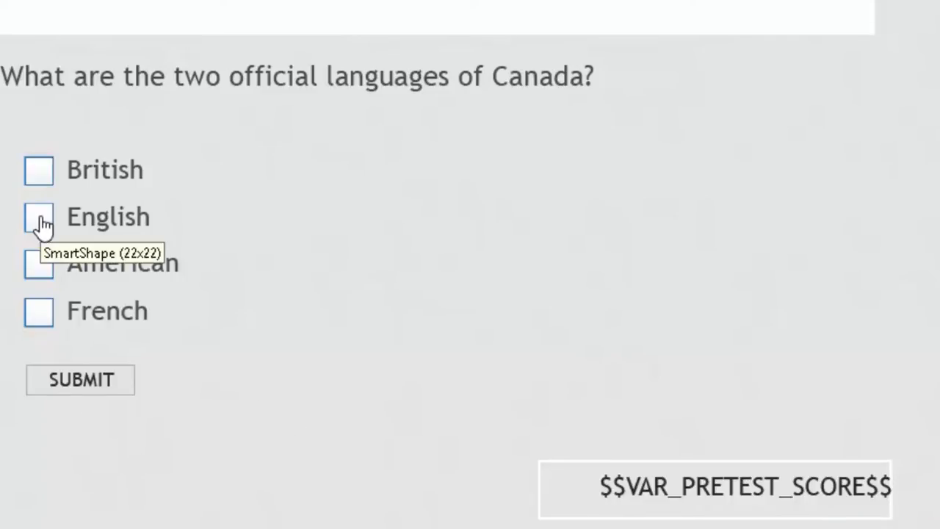
mouse_move(39, 311)
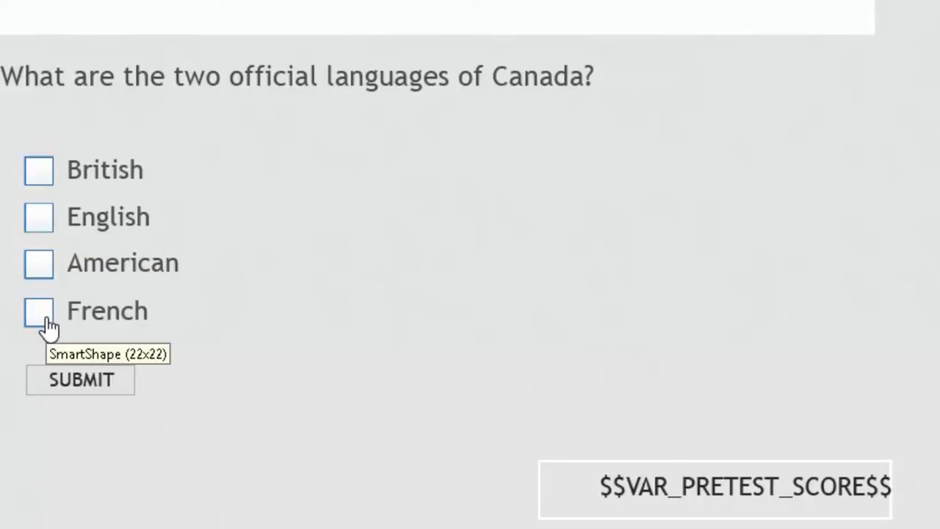
mouse_move(70, 396)
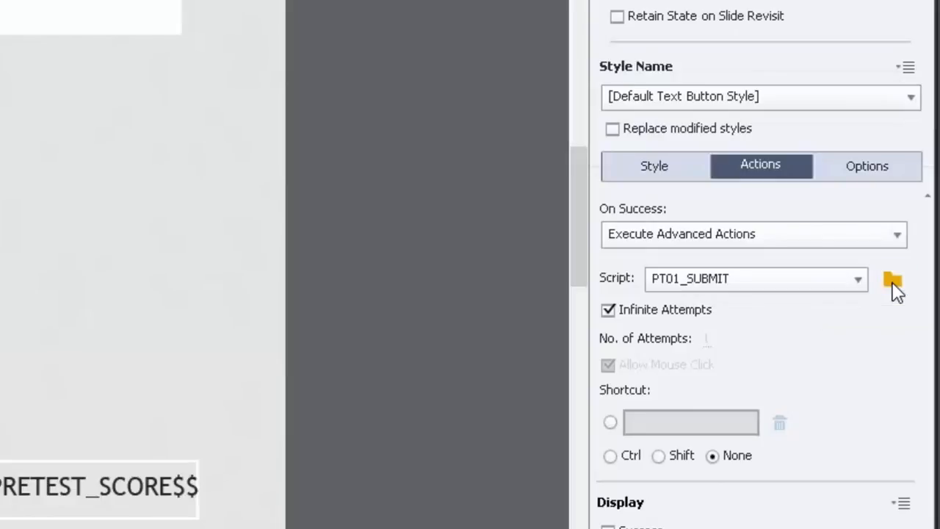
- Review PT01_SUBMIT's score increment and ELSE 'Go to Next Slide' branch, then close
left_click(892, 279)
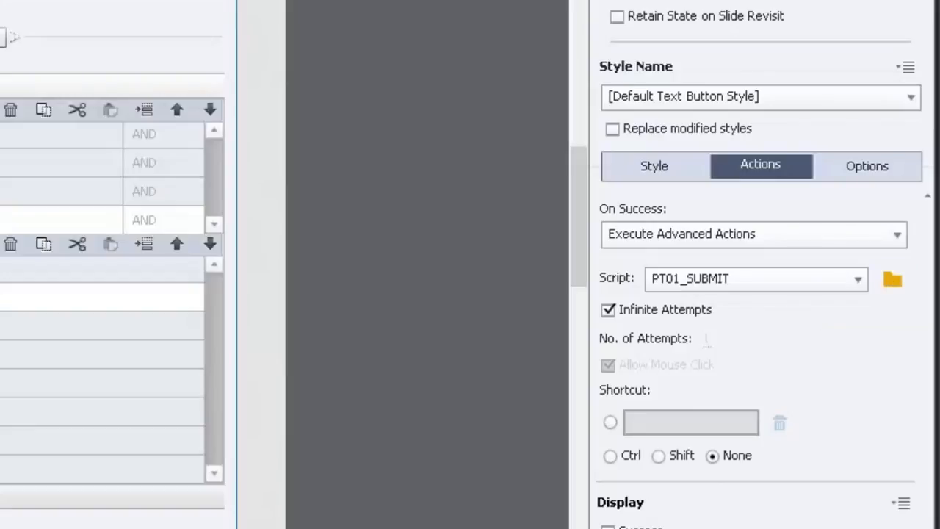
left_click(892, 278)
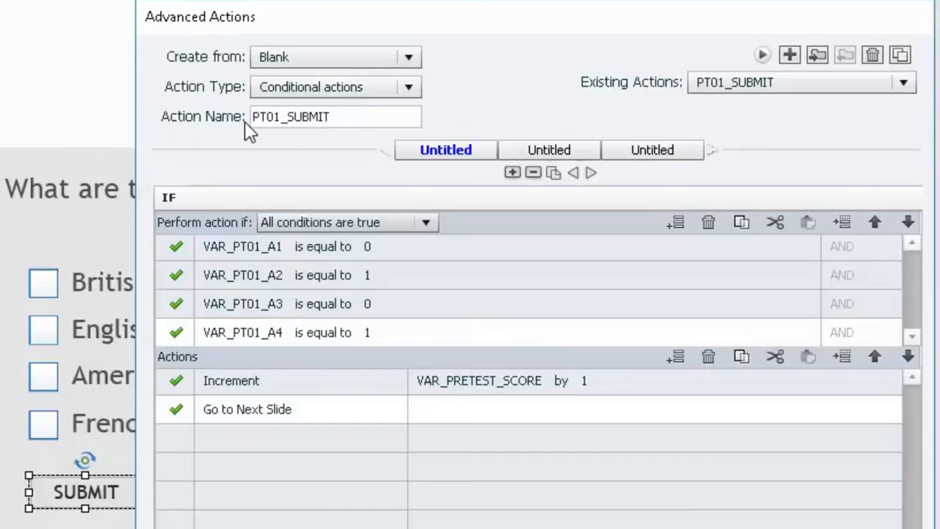
mouse_move(322, 142)
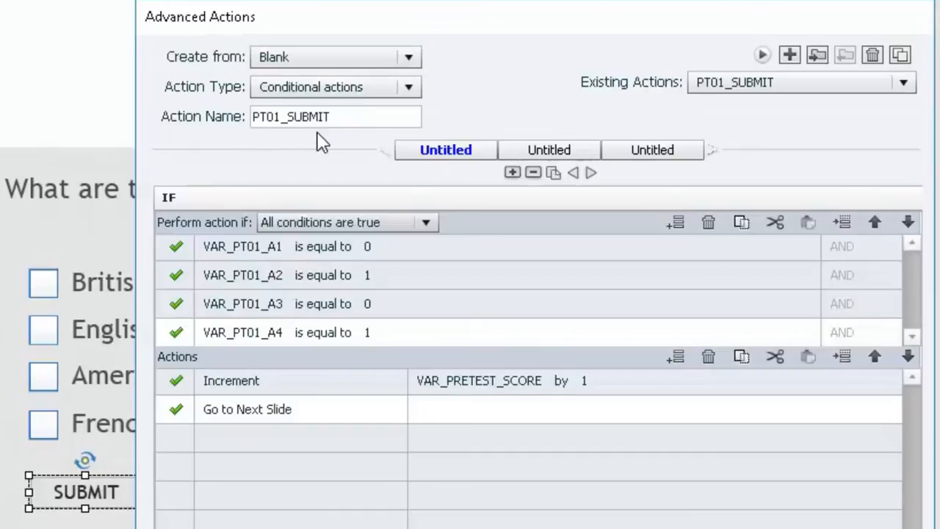
left_click(336, 116)
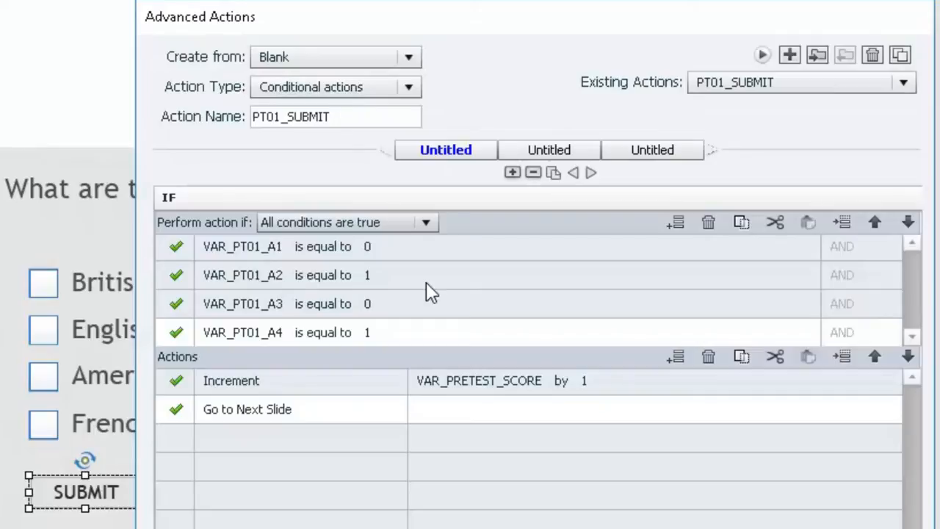
mouse_move(172, 202)
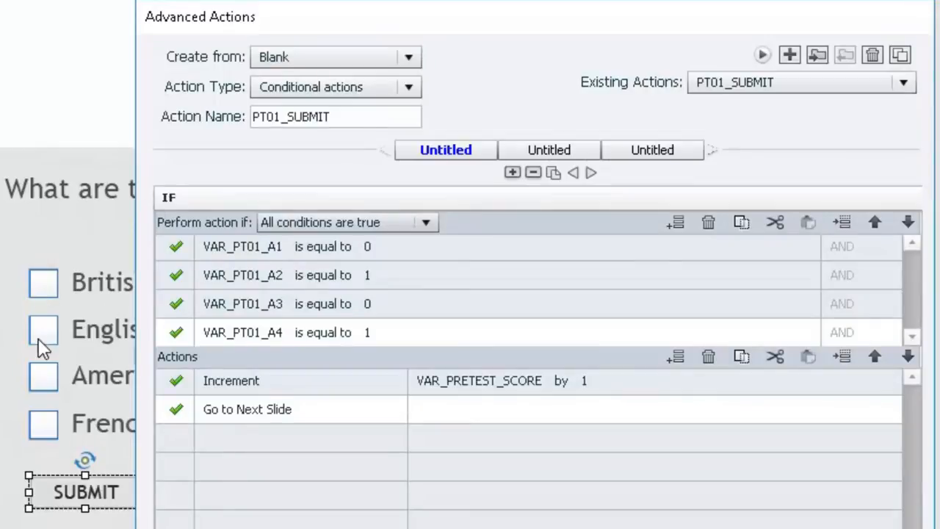
mouse_move(94, 433)
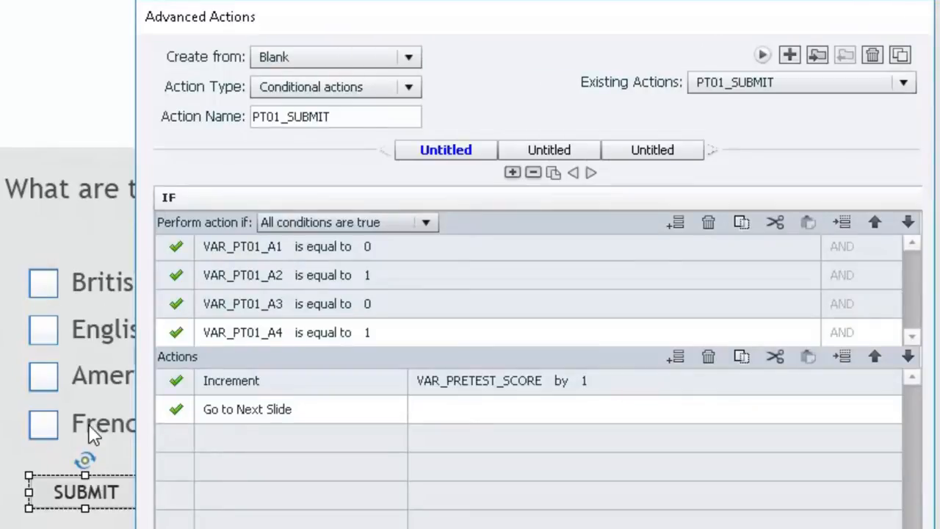
mouse_move(152, 284)
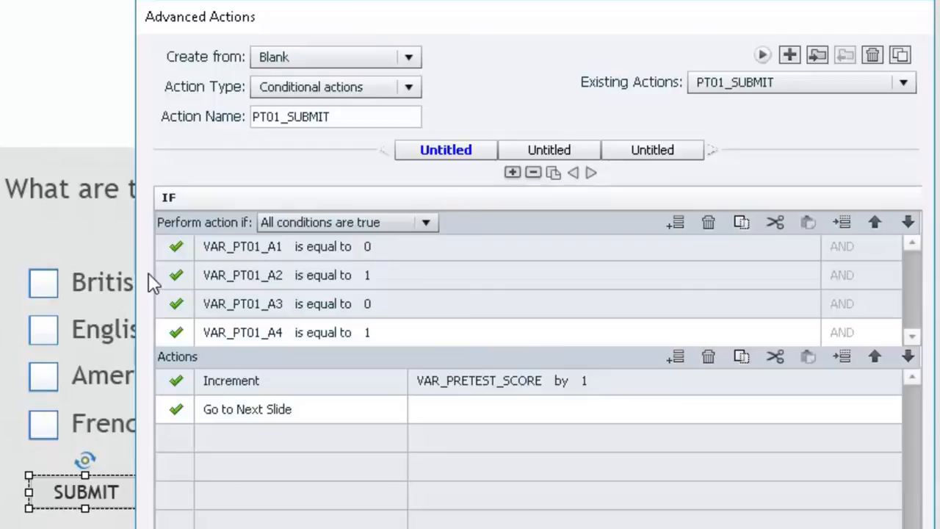
mouse_move(47, 346)
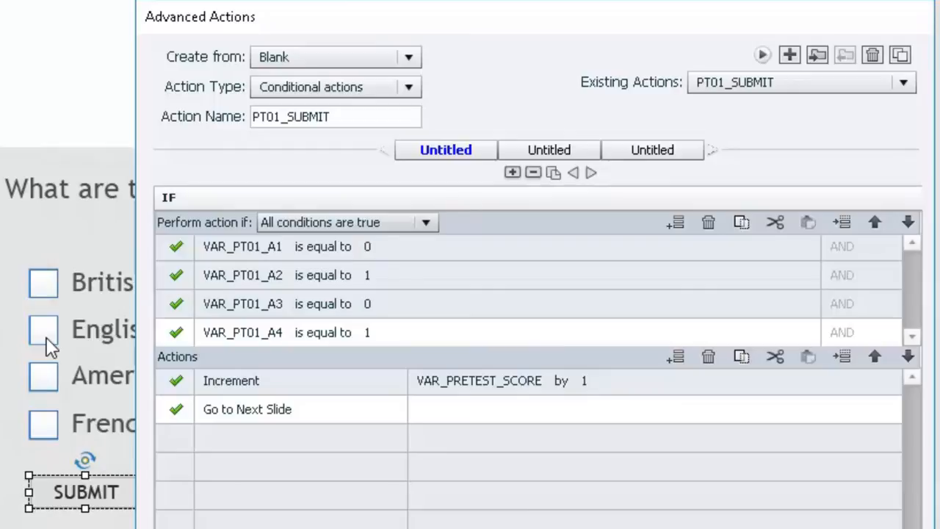
mouse_move(51, 389)
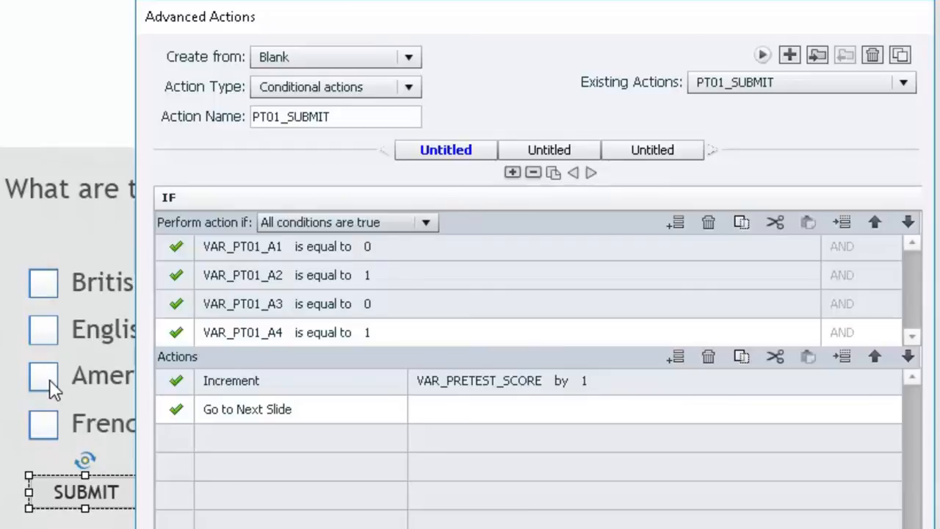
mouse_move(46, 431)
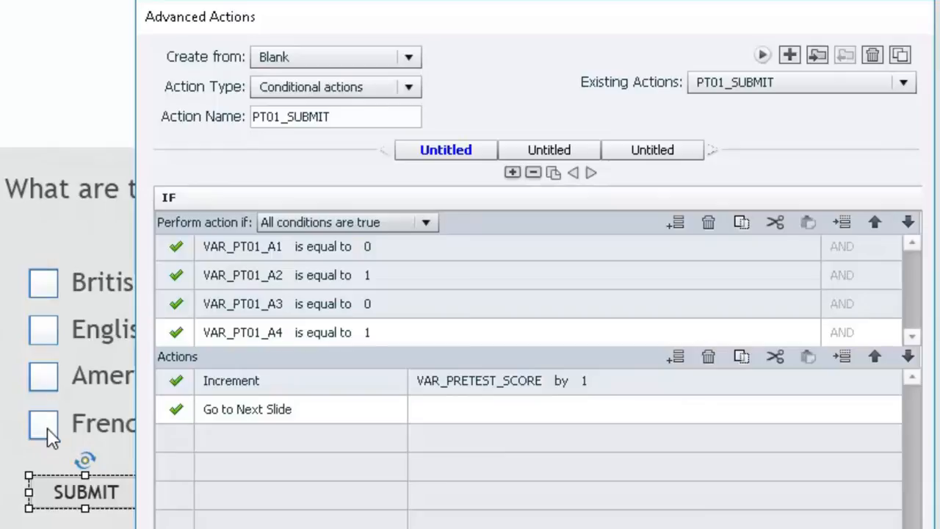
mouse_move(196, 471)
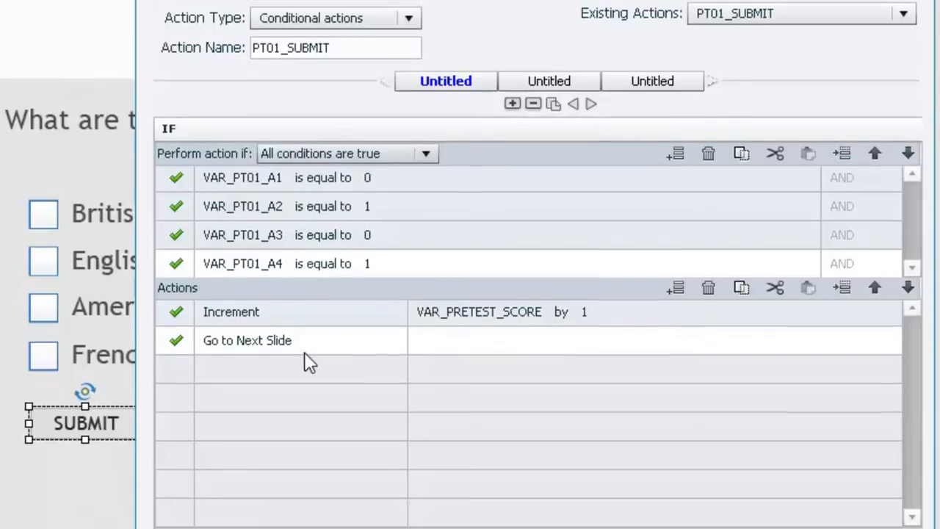
scroll("down", 3)
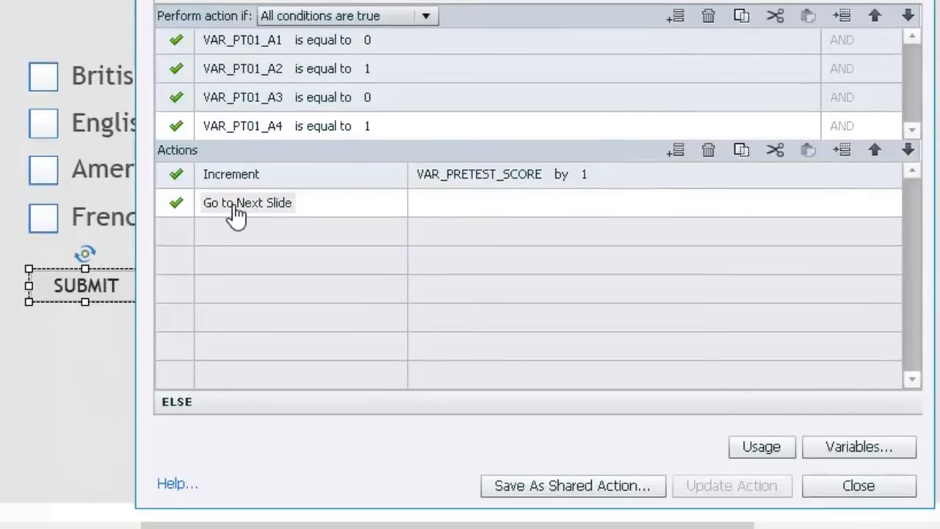
mouse_move(261, 220)
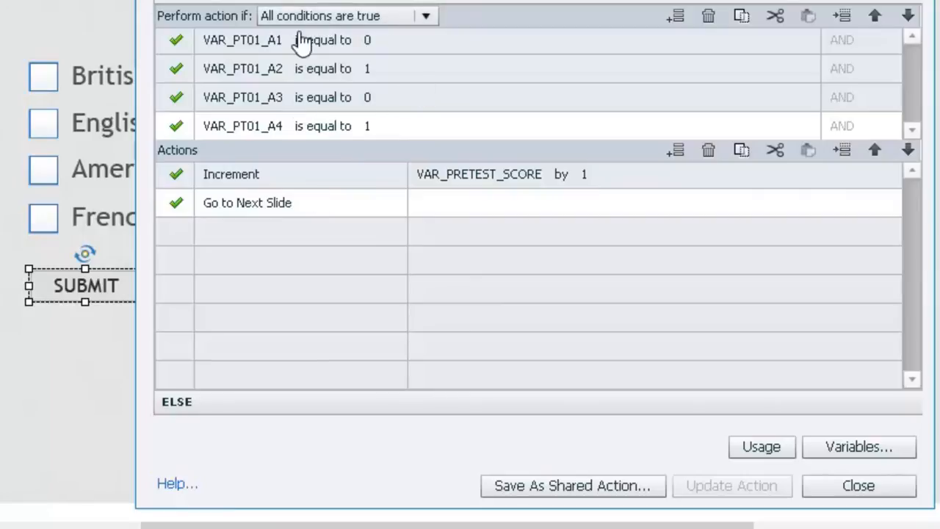
mouse_move(220, 396)
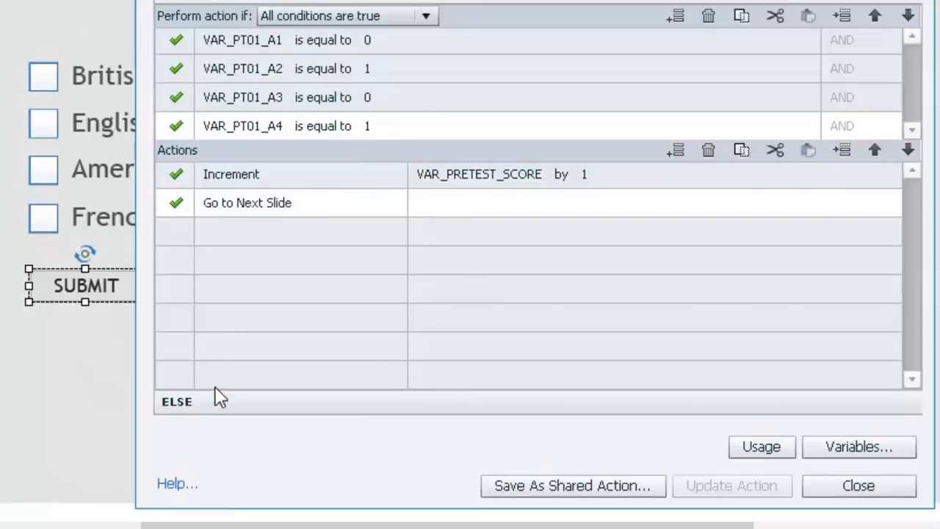
mouse_move(248, 412)
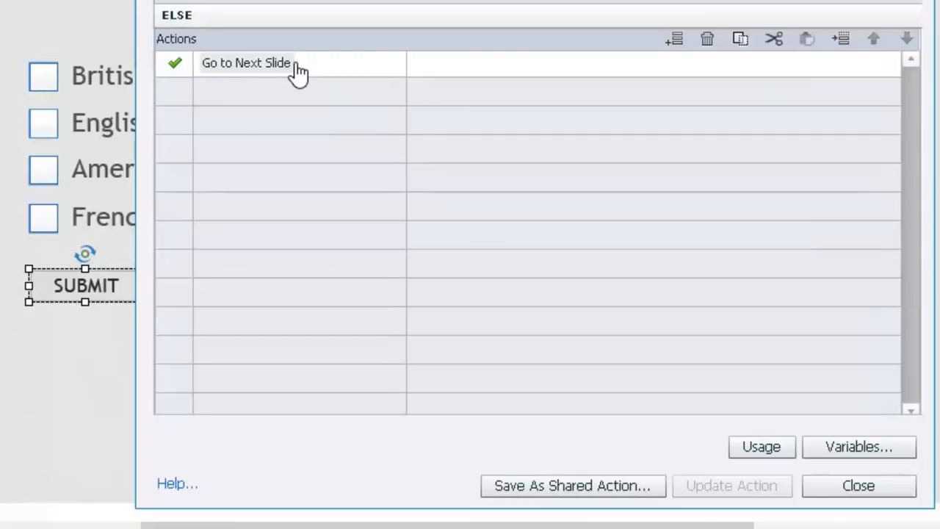
left_click(858, 485)
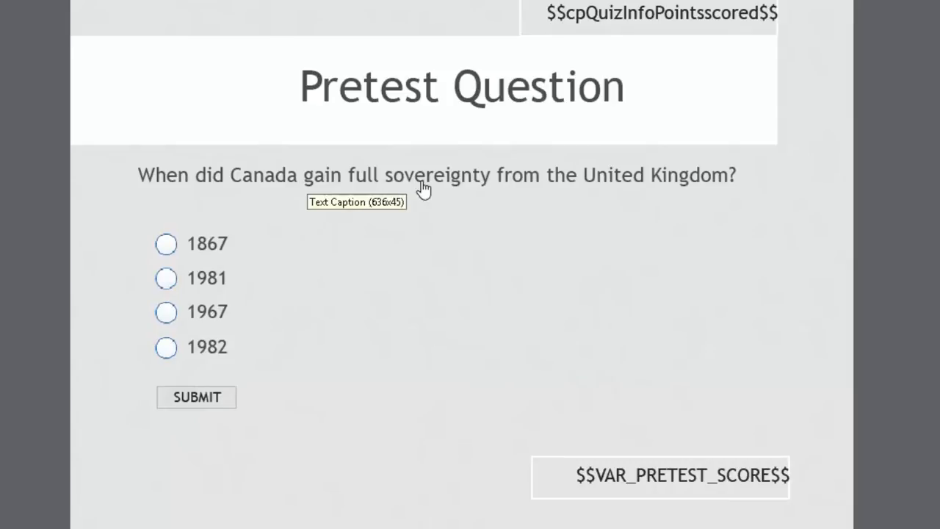
mouse_move(535, 368)
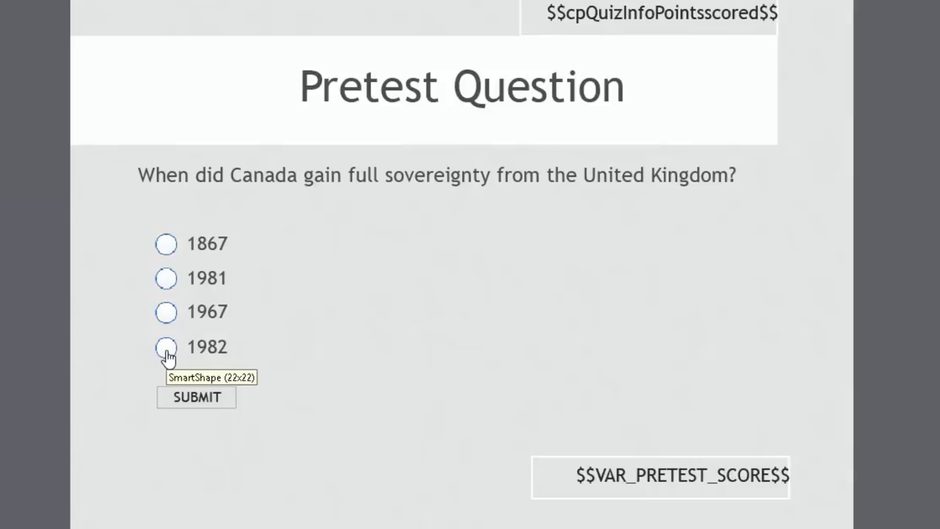
- Select the 1982 radio answer shape on the Canada sovereignty question
left_click(166, 346)
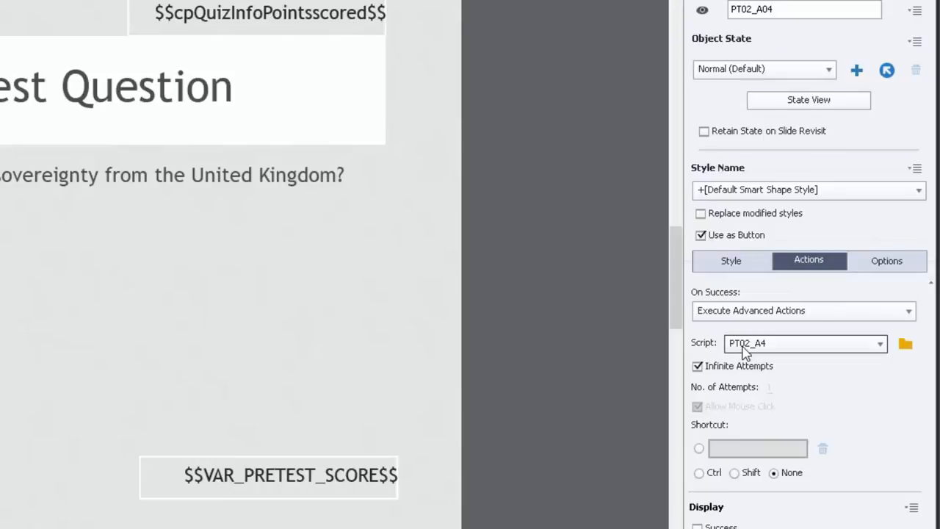
mouse_move(859, 367)
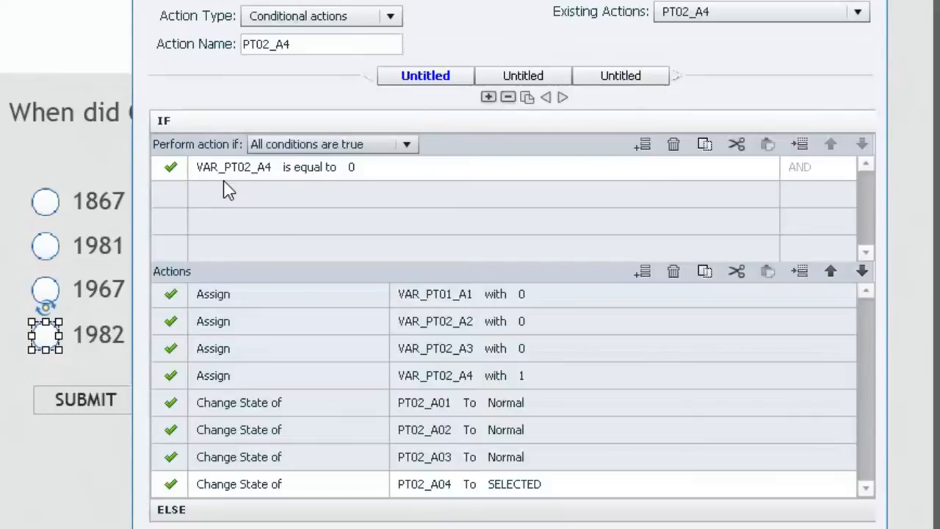
mouse_move(57, 356)
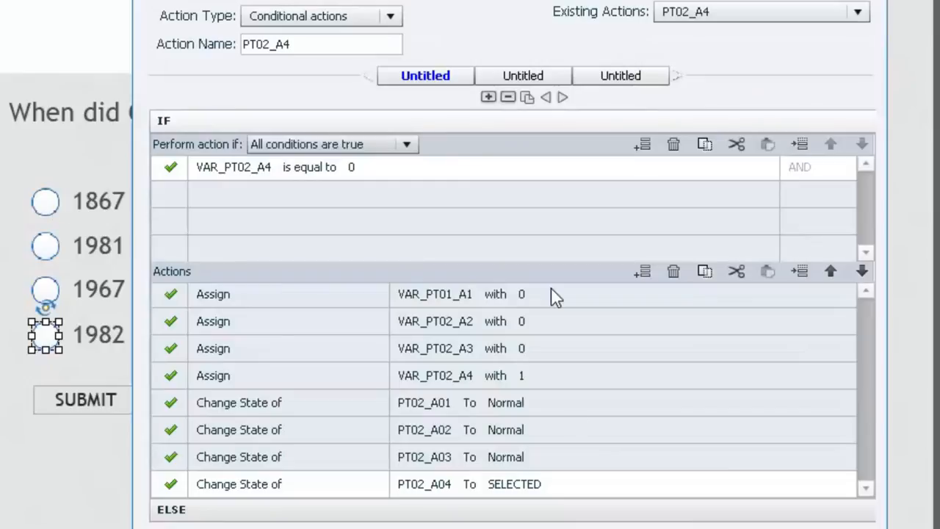
mouse_move(415, 351)
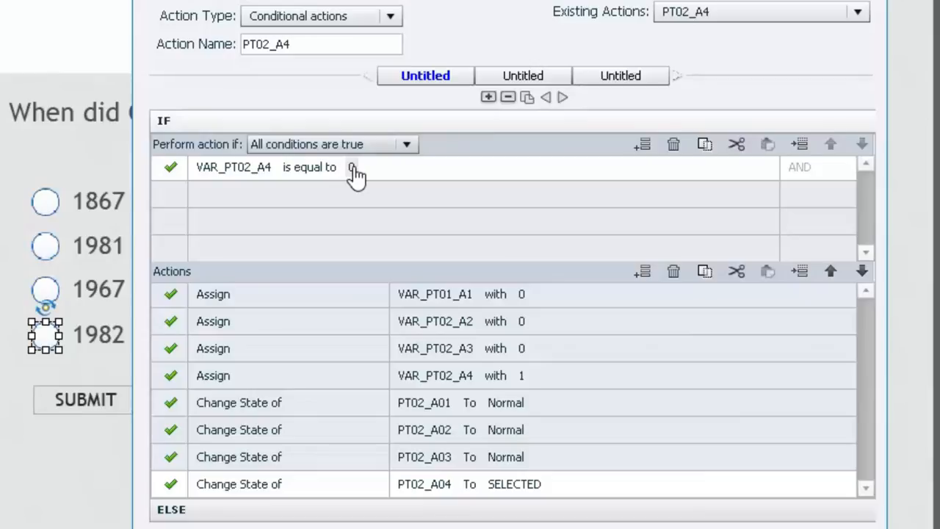
mouse_move(182, 132)
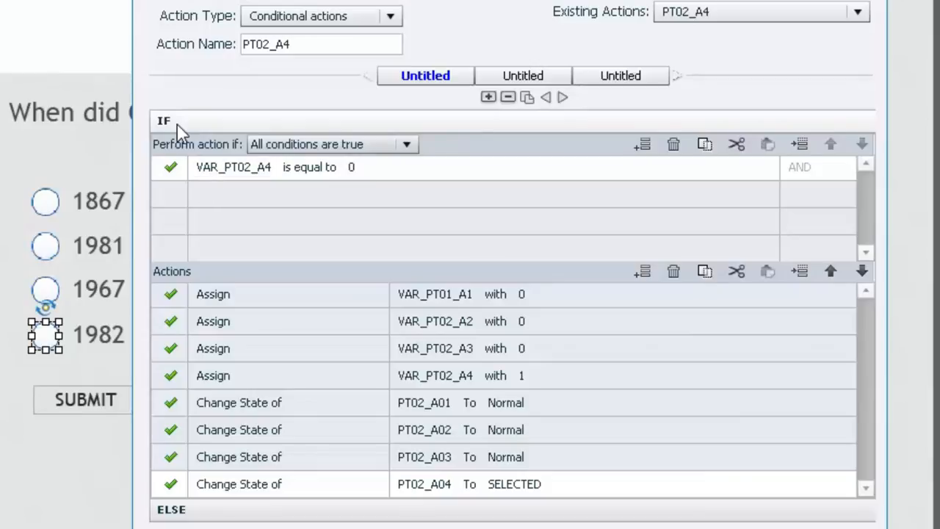
mouse_move(183, 130)
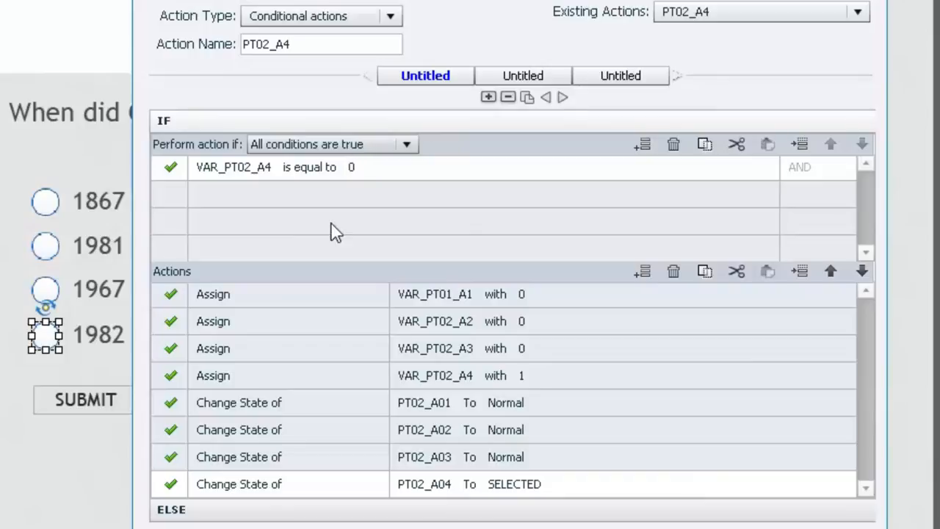
mouse_move(222, 306)
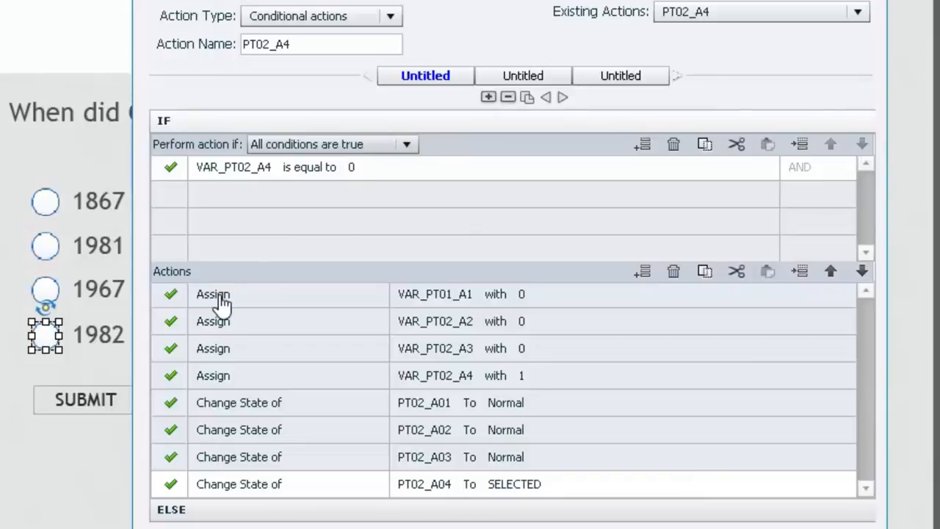
mouse_move(46, 202)
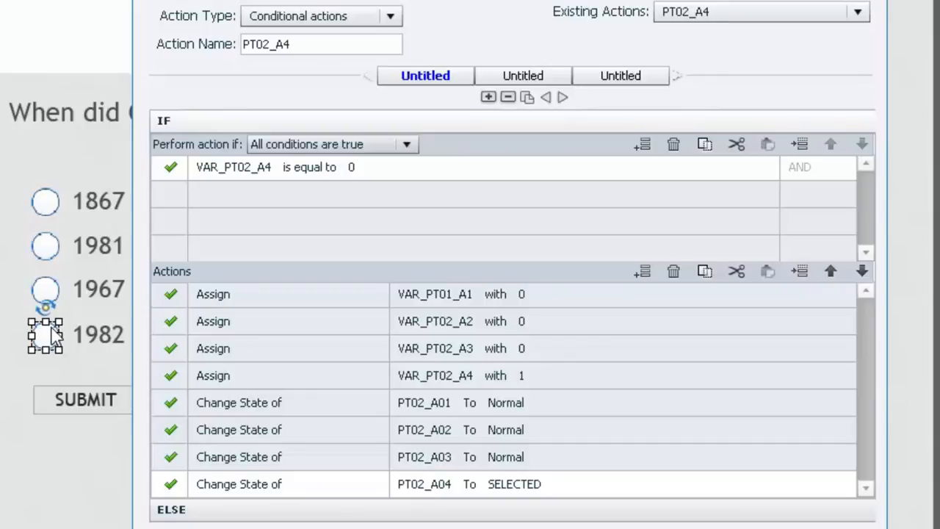
mouse_move(46, 286)
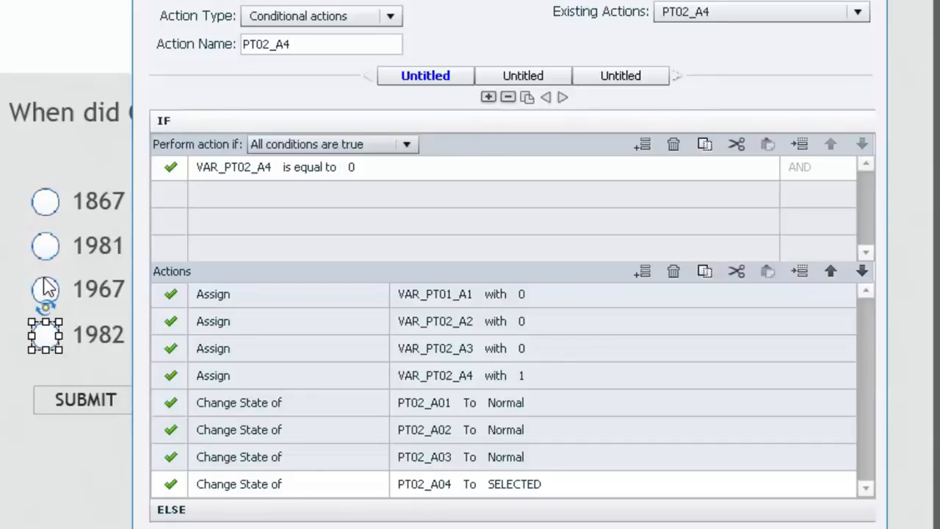
mouse_move(506, 455)
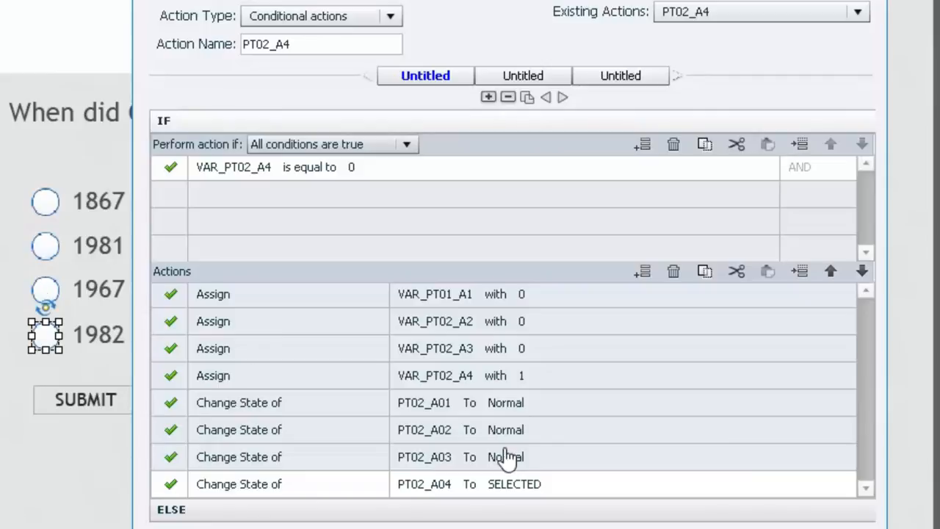
mouse_move(512, 468)
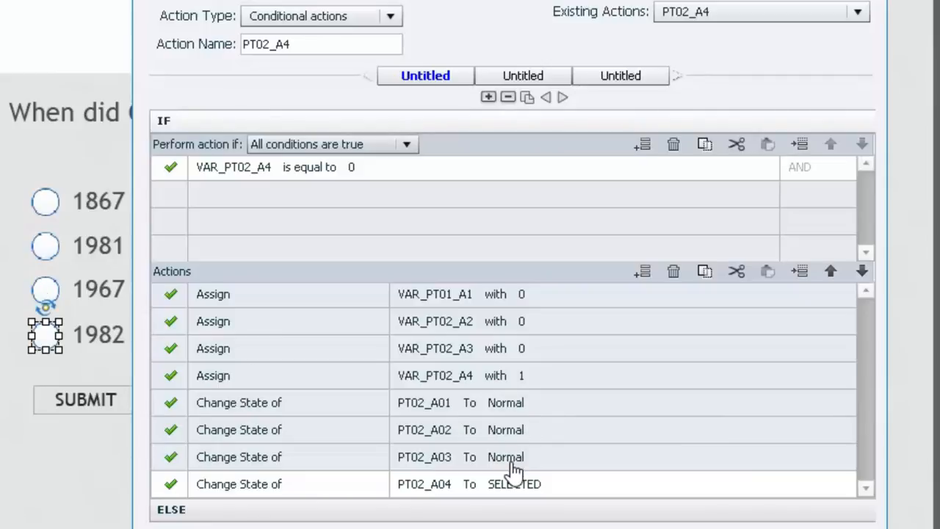
mouse_move(20, 365)
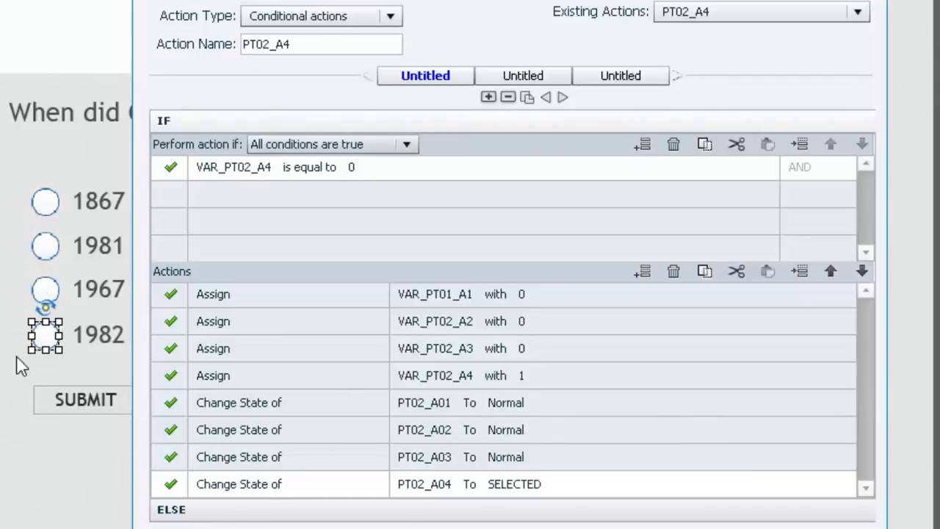
mouse_move(55, 353)
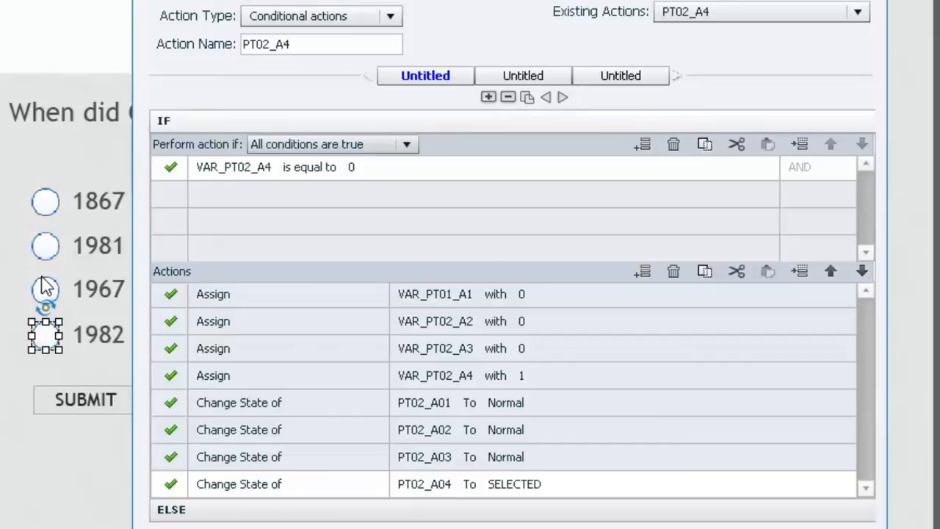
mouse_move(46, 289)
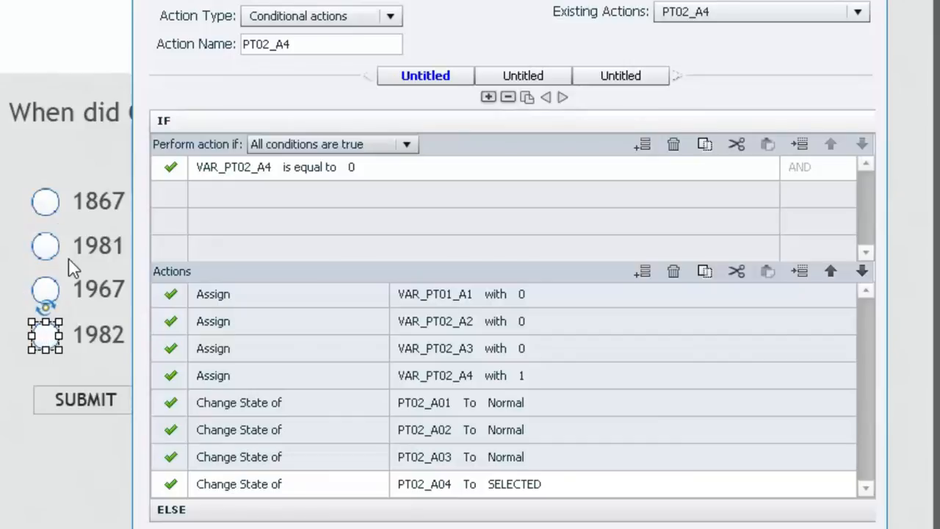
mouse_move(363, 367)
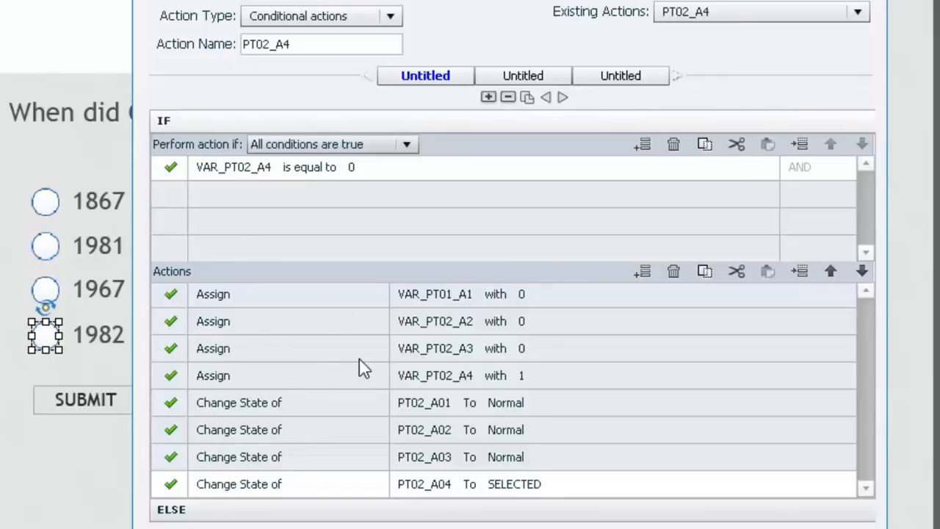
mouse_move(42, 246)
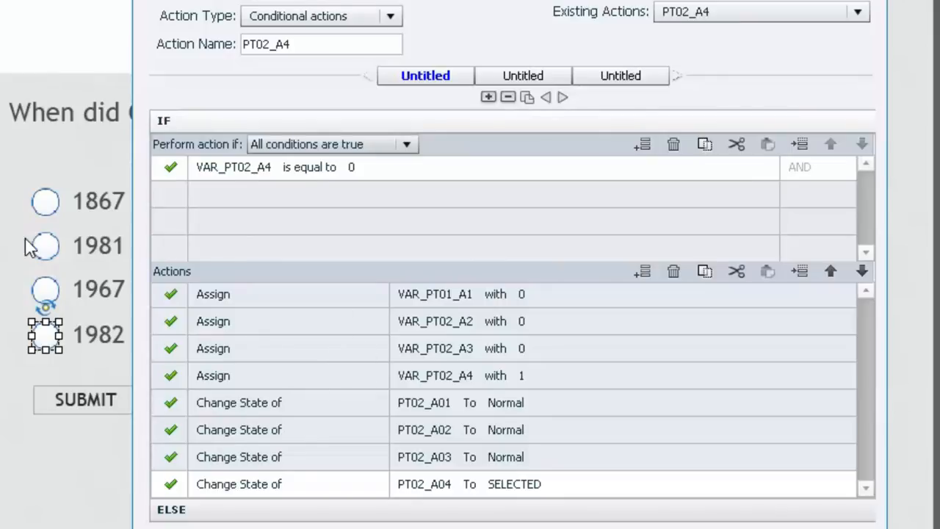
mouse_move(504, 300)
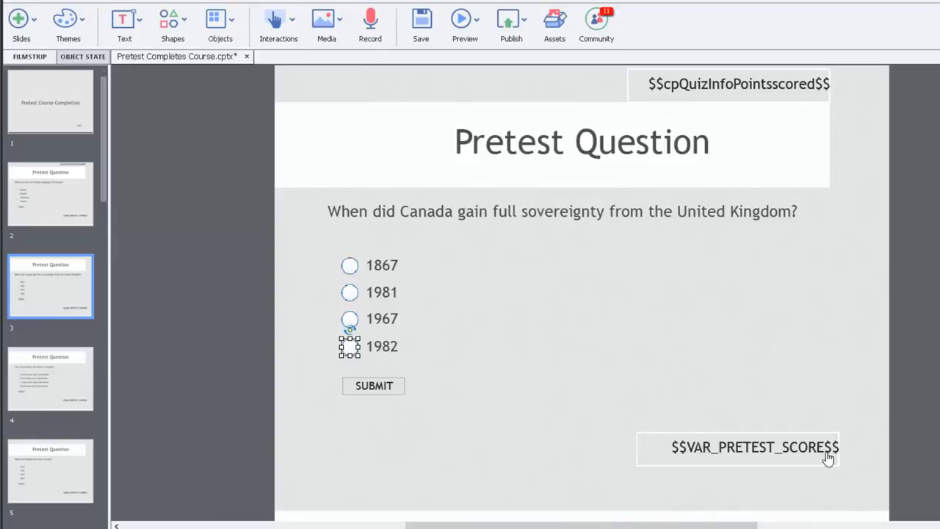
mouse_move(820, 455)
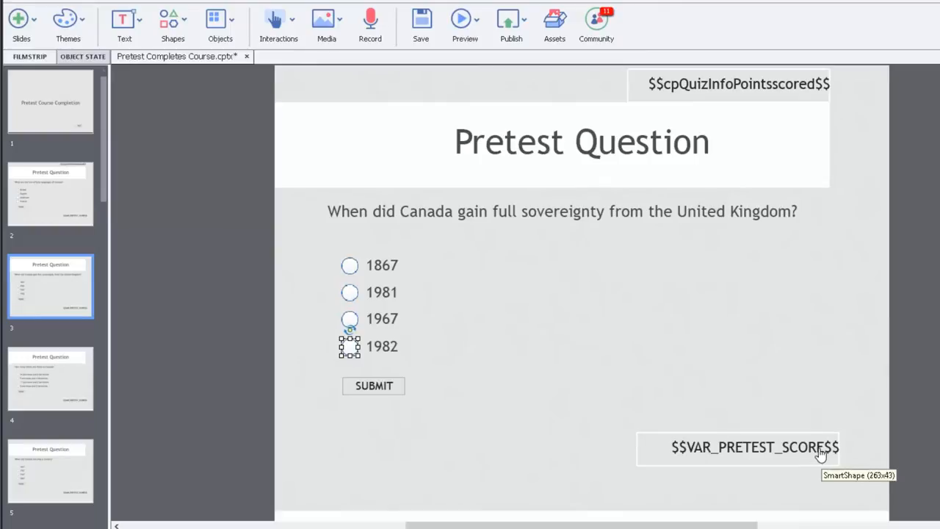
- Select hidden slide 12 and edit its PASS_NAVIGATION advanced action
scroll("down", 3)
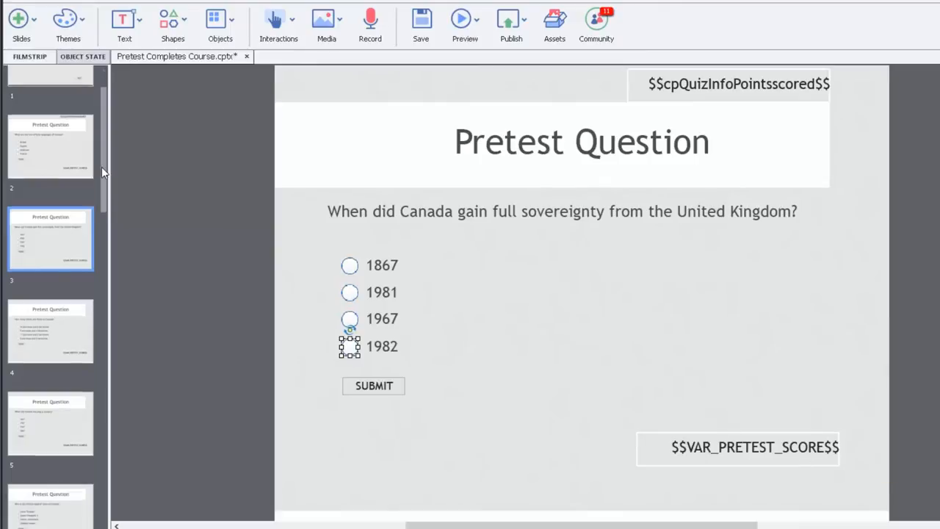
scroll("down", 3)
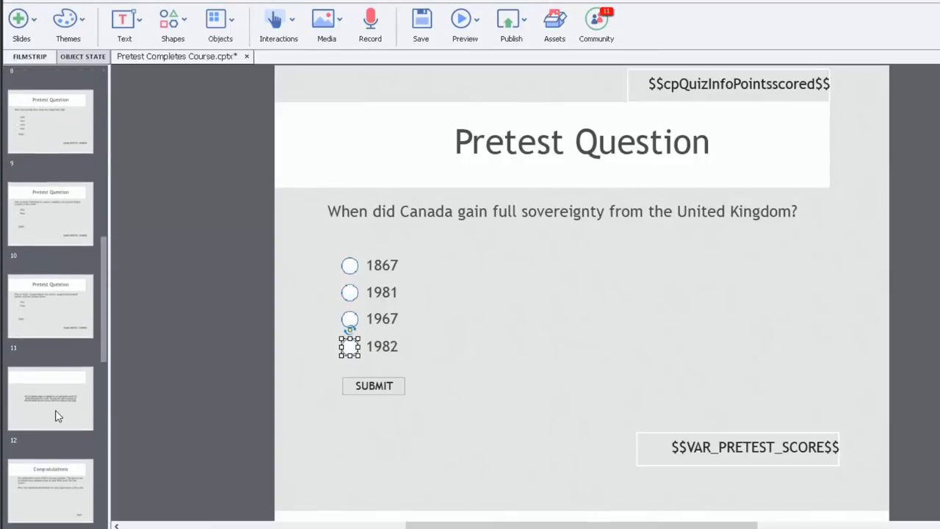
left_click(50, 398)
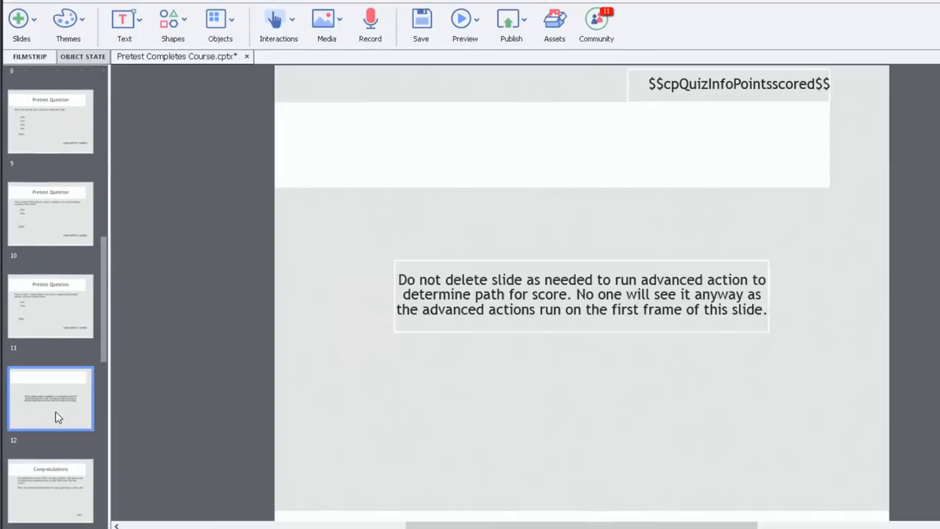
mouse_move(440, 139)
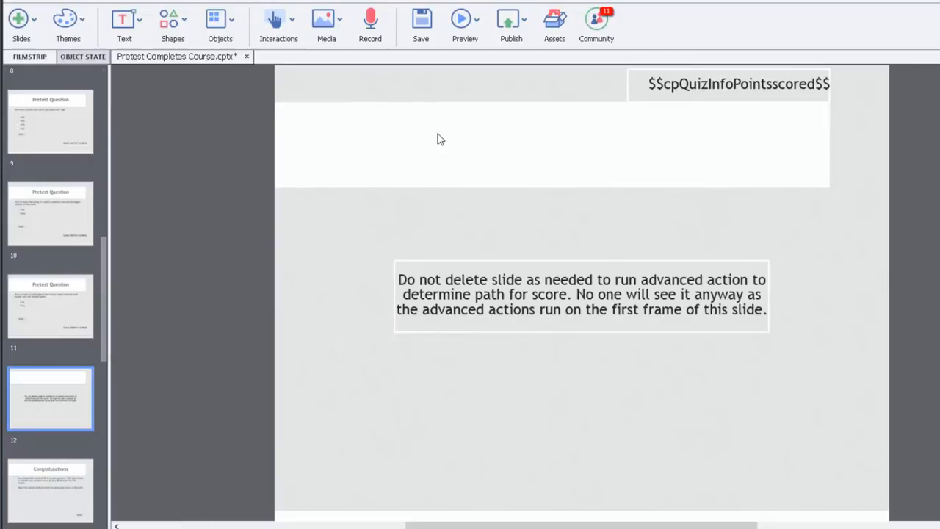
mouse_move(897, 239)
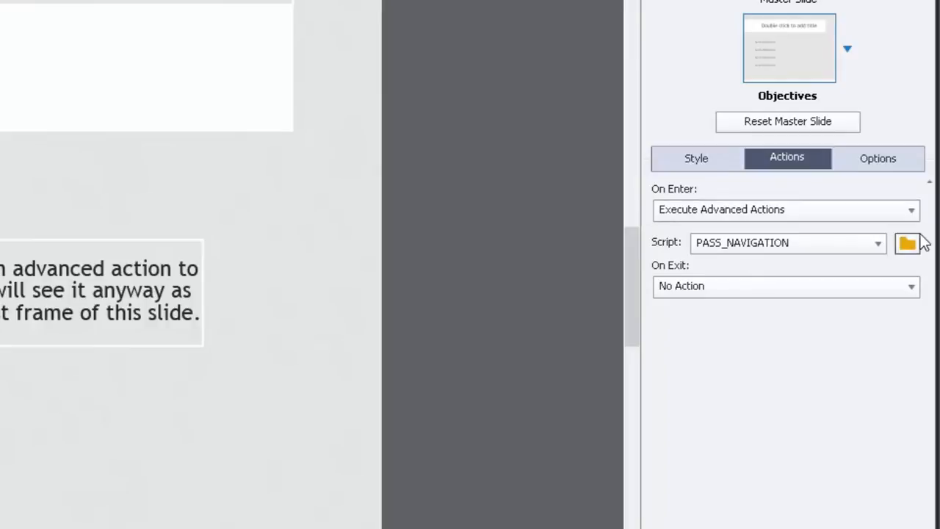
mouse_move(907, 244)
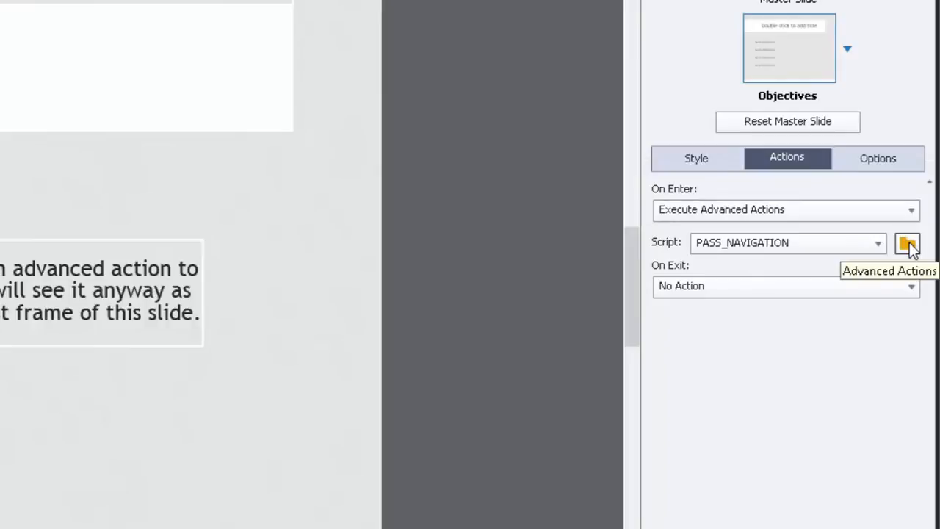
left_click(907, 242)
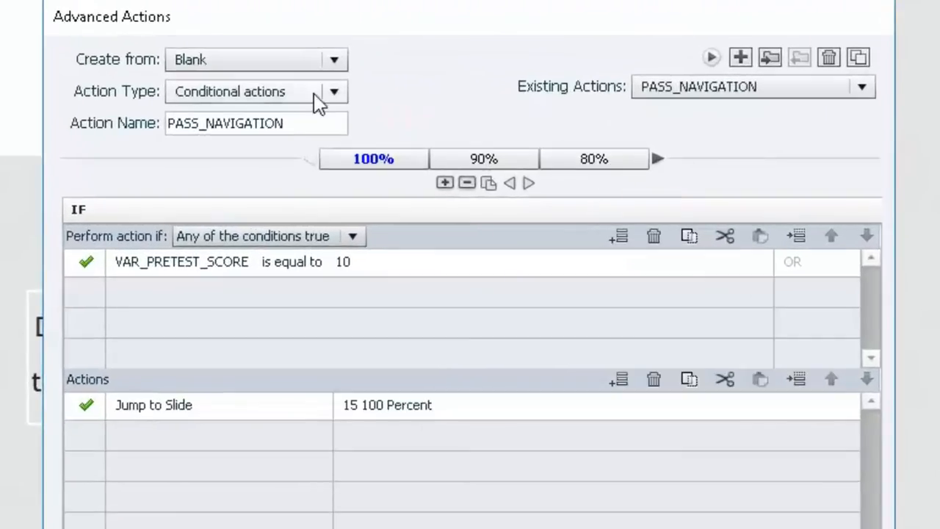
mouse_move(286, 101)
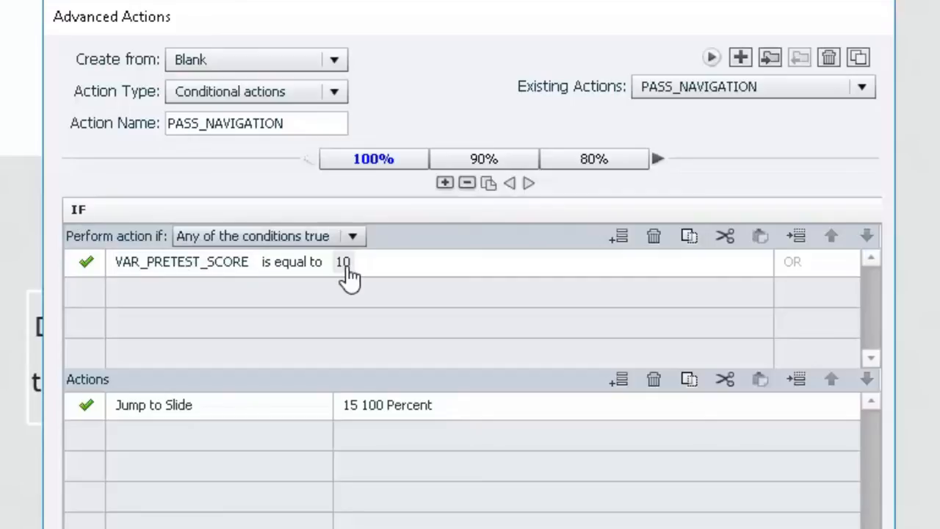
left_click(484, 159)
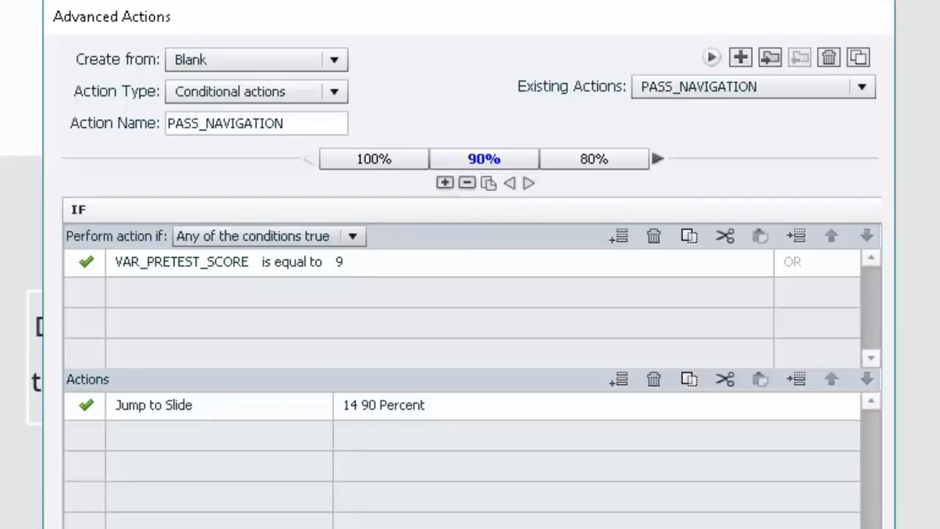
left_click(594, 158)
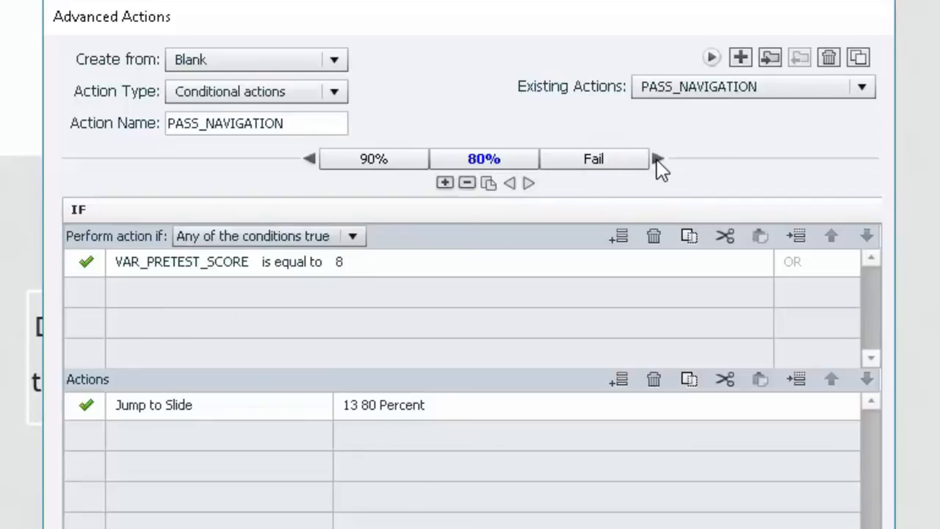
left_click(593, 158)
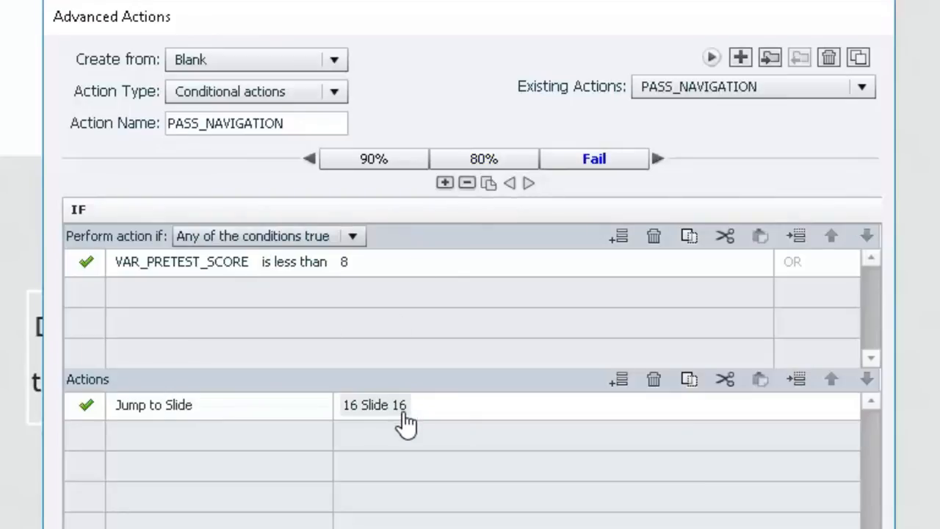
mouse_move(312, 165)
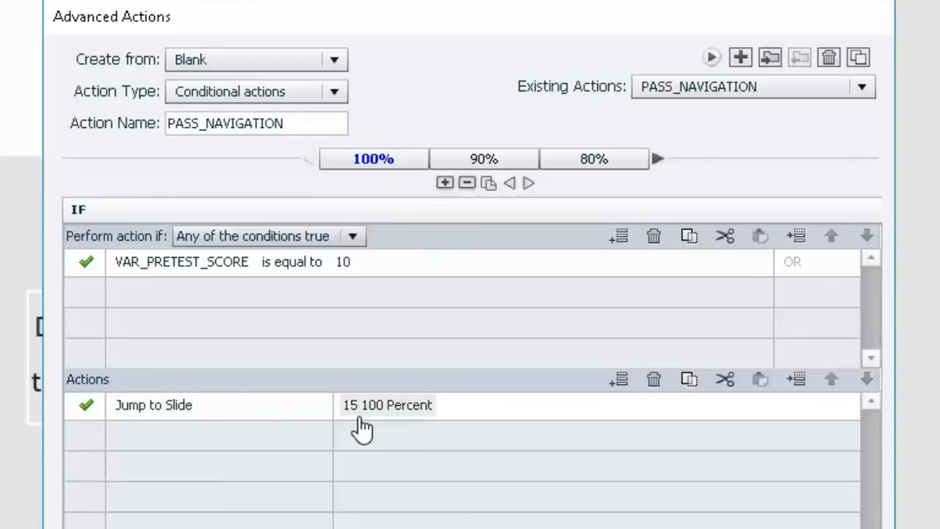
mouse_move(422, 415)
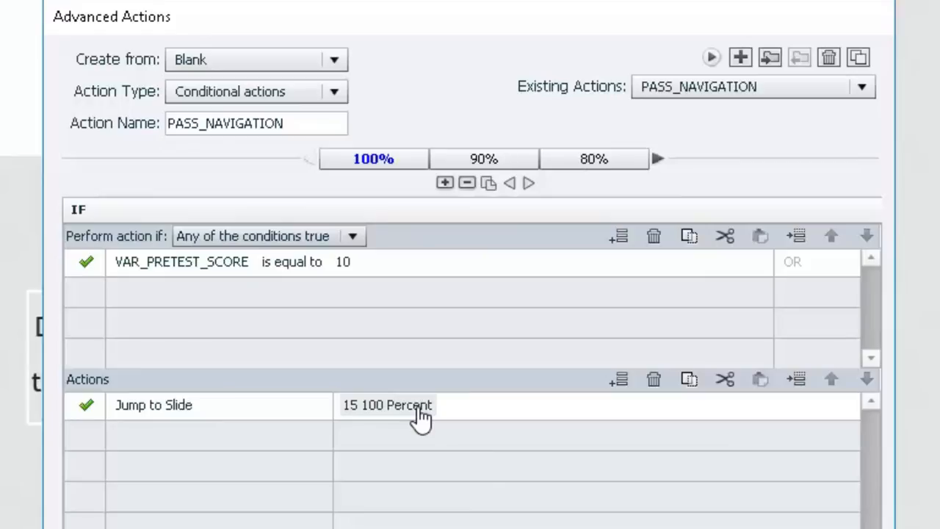
left_click(483, 158)
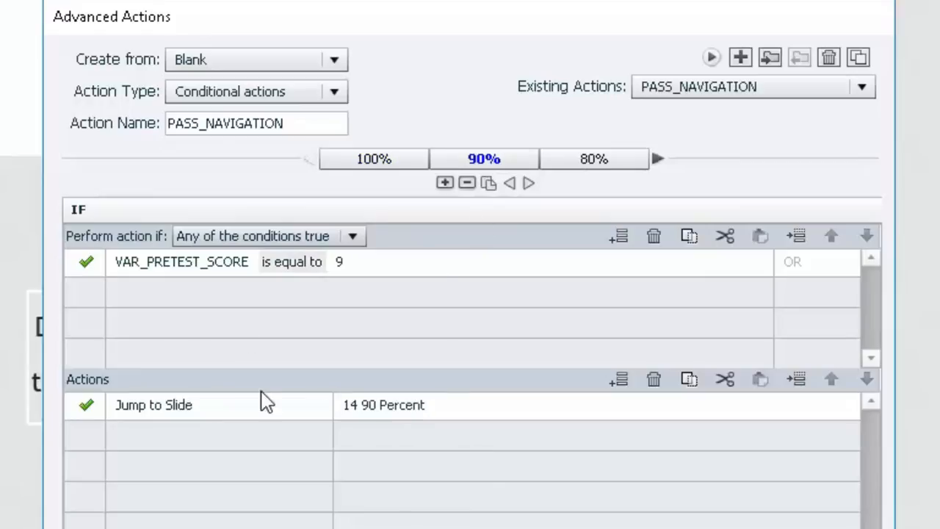
mouse_move(340, 262)
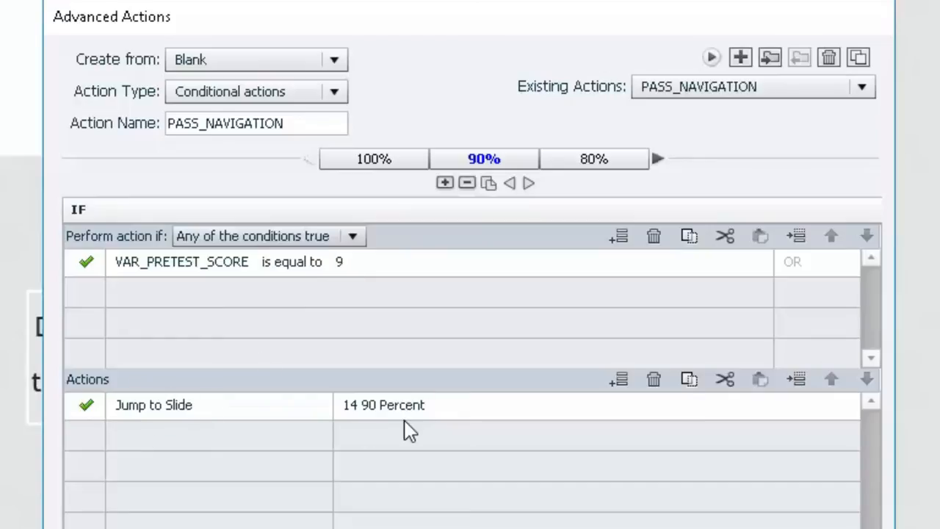
left_click(593, 158)
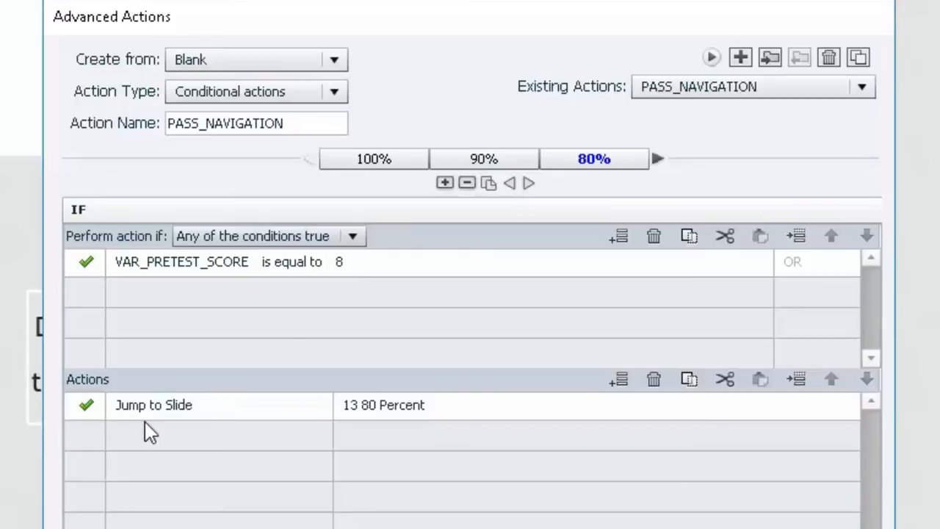
mouse_move(663, 174)
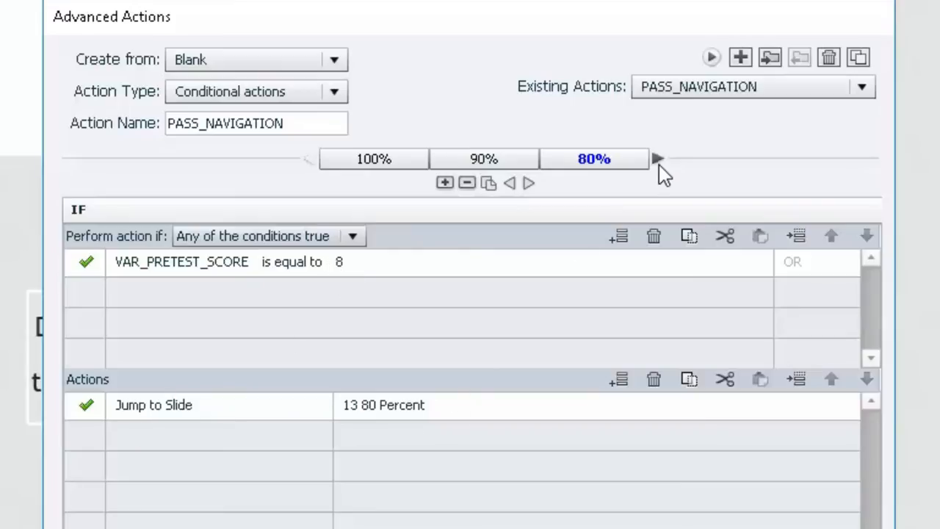
left_click(657, 158)
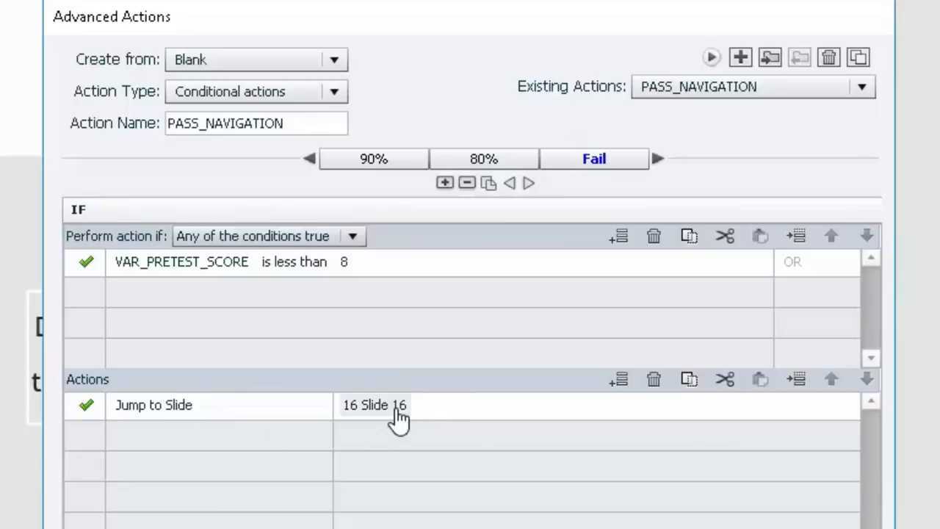
mouse_move(435, 419)
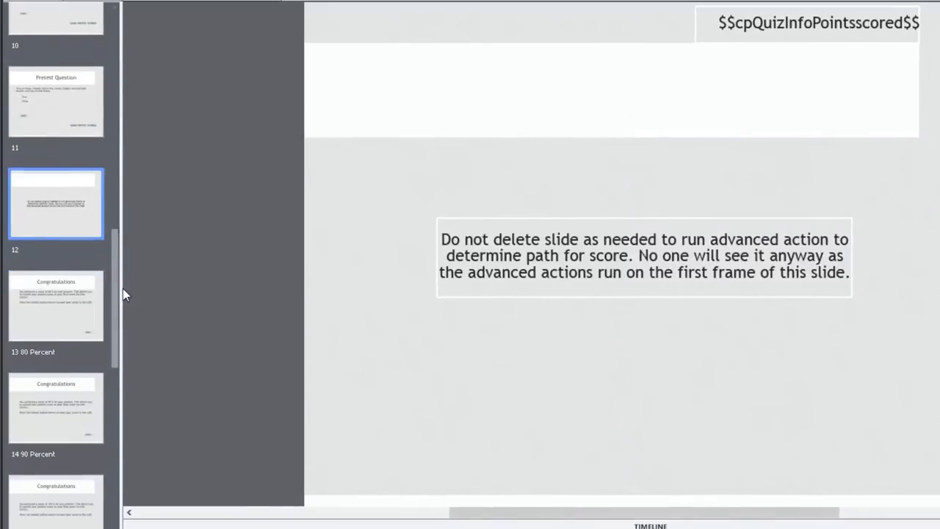
- Preview the 80, 90 and 100 Percent slides and the Regular Course Content slide
scroll("down", 3)
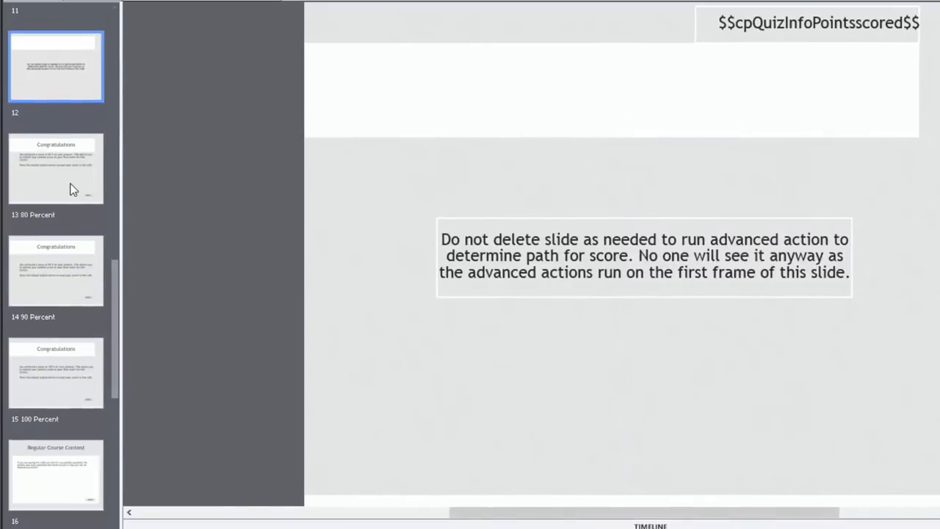
left_click(56, 168)
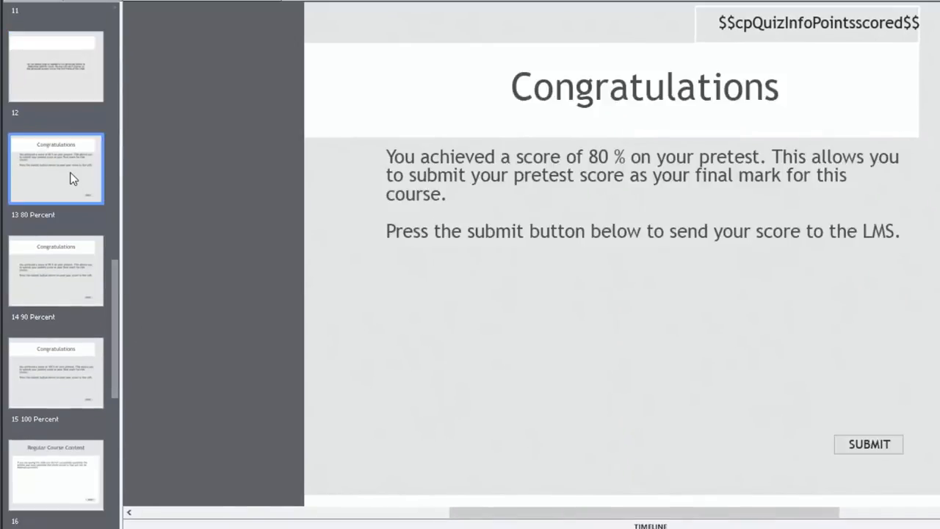
left_click(56, 271)
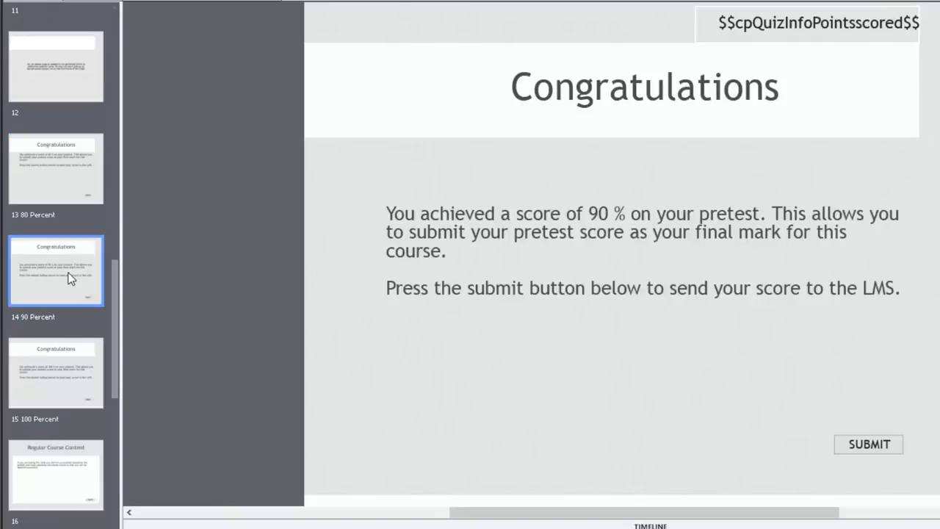
left_click(56, 372)
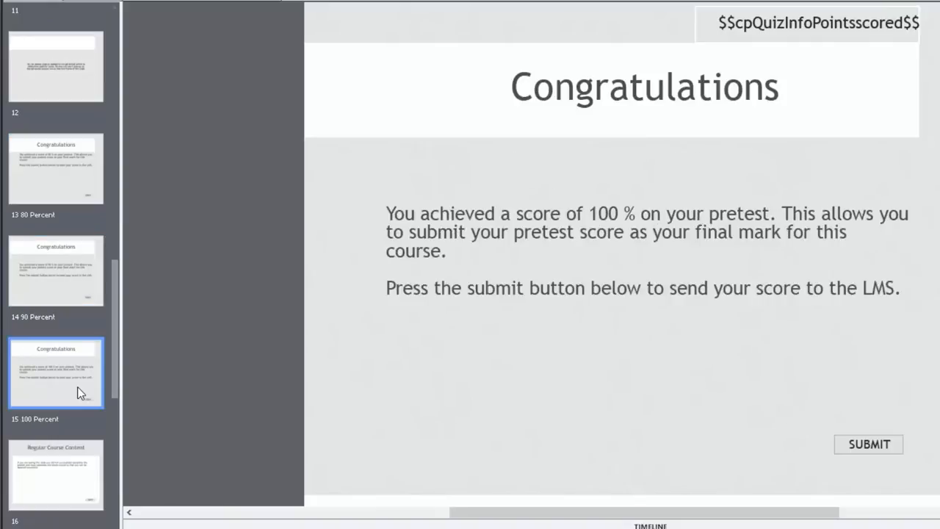
mouse_move(81, 484)
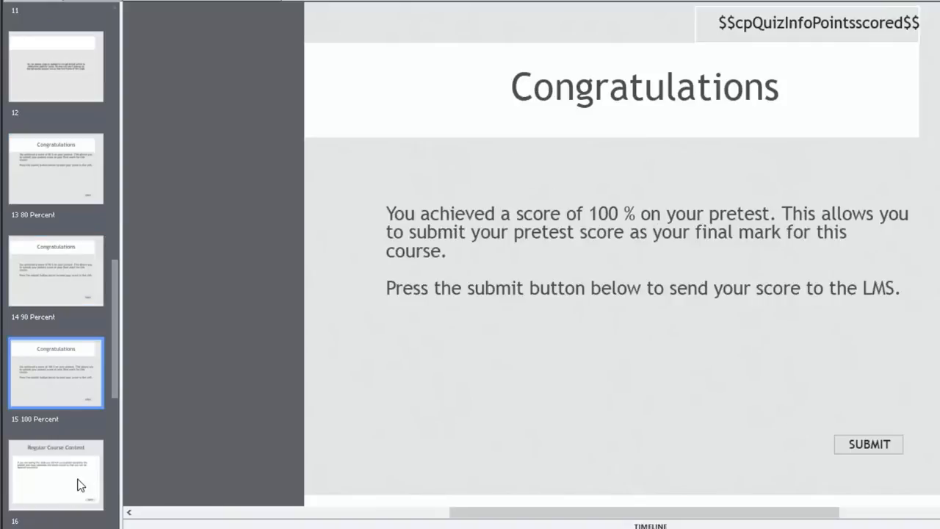
left_click(56, 474)
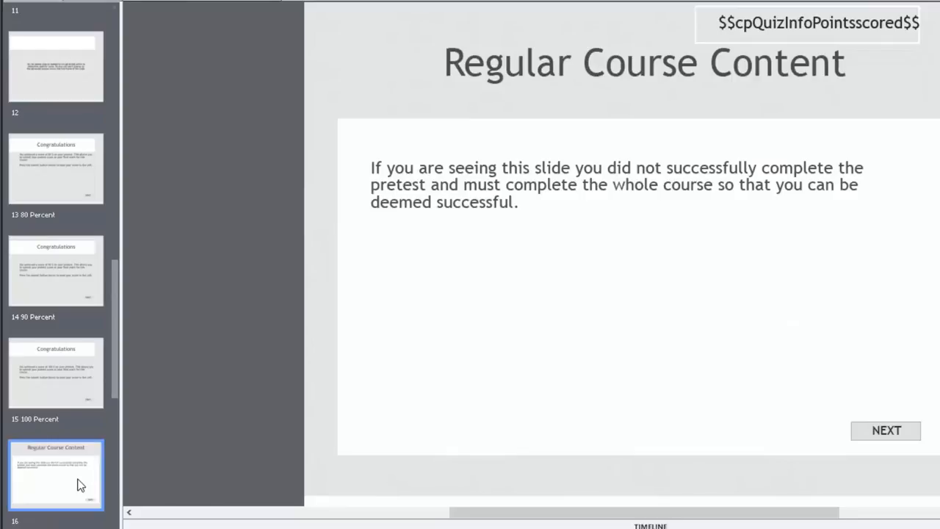
- Revisit the 90 and 100 Percent slides, then select the 80 Percent slide's SUBMIT button
left_click(56, 167)
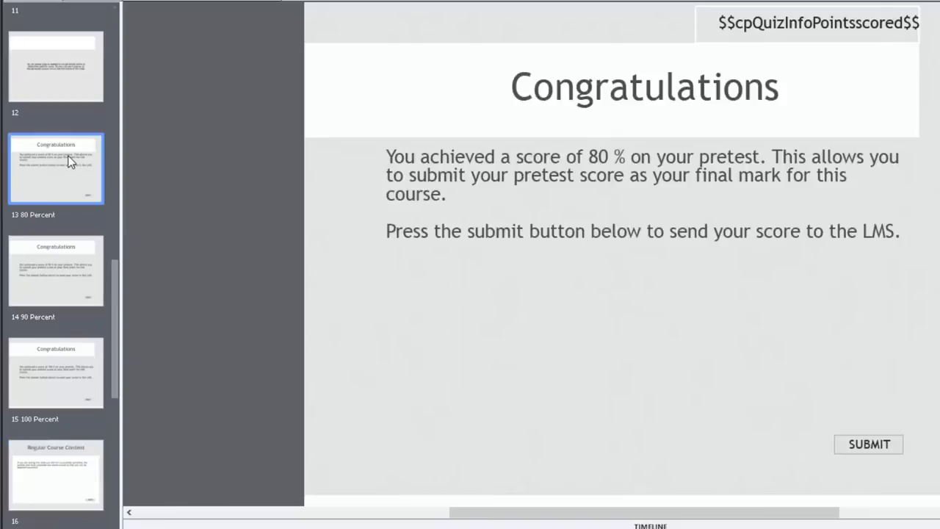
left_click(56, 270)
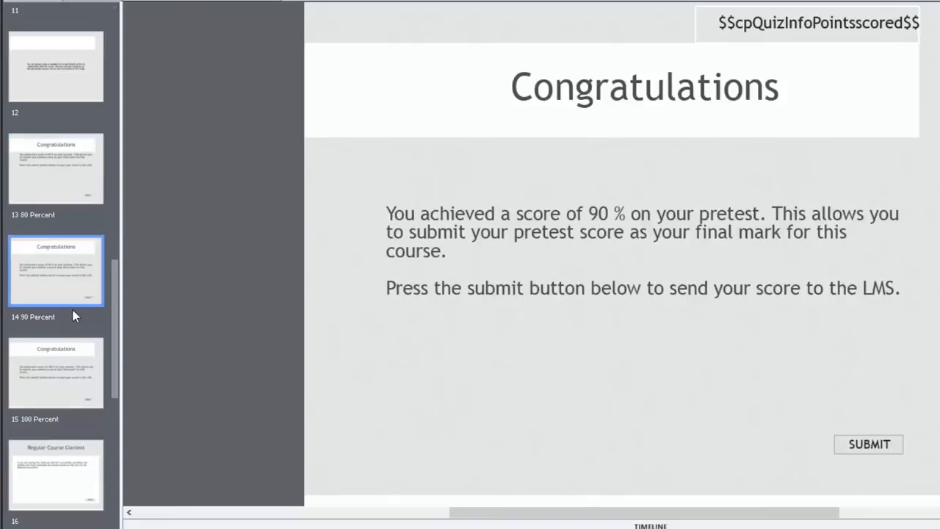
left_click(55, 372)
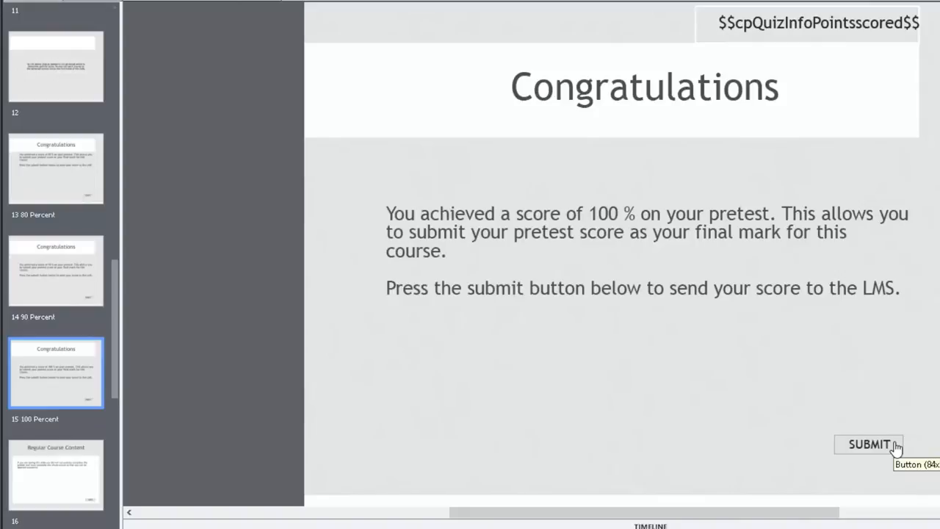
mouse_move(101, 121)
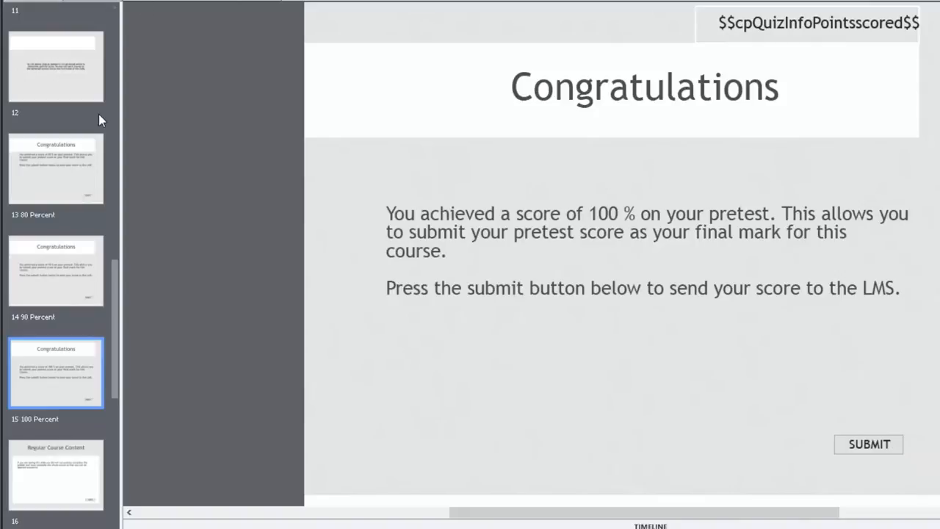
left_click(56, 169)
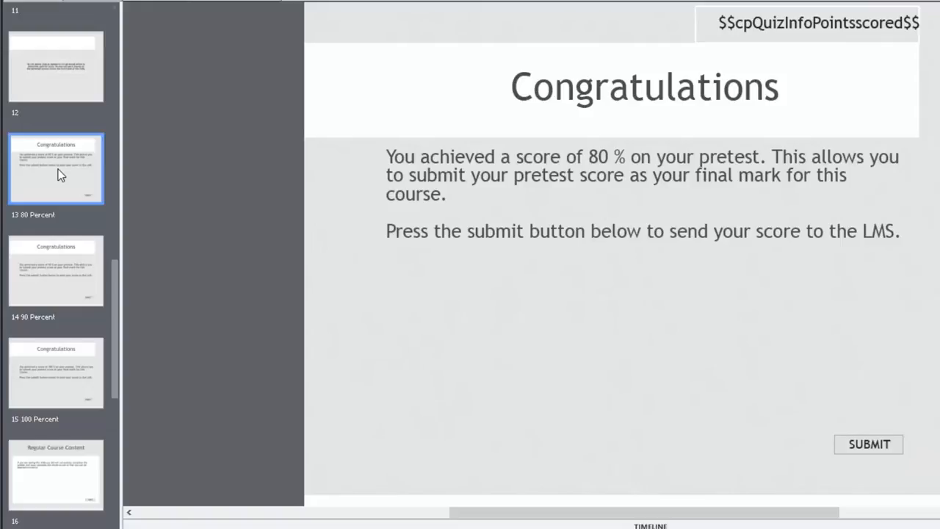
mouse_move(467, 294)
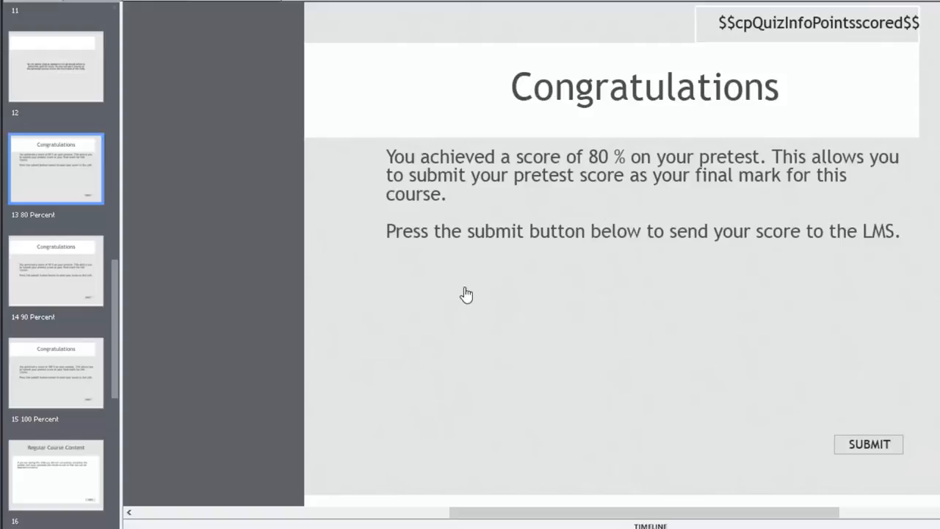
mouse_move(565, 406)
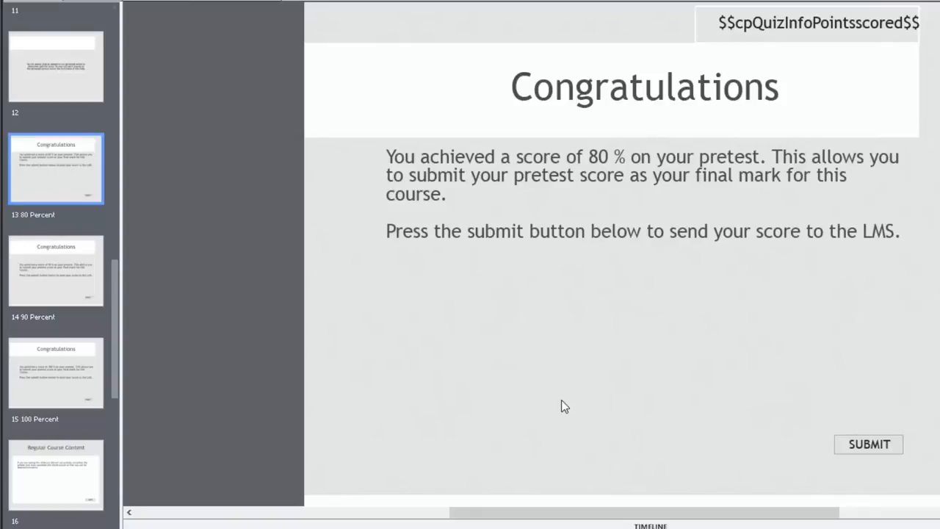
mouse_move(695, 502)
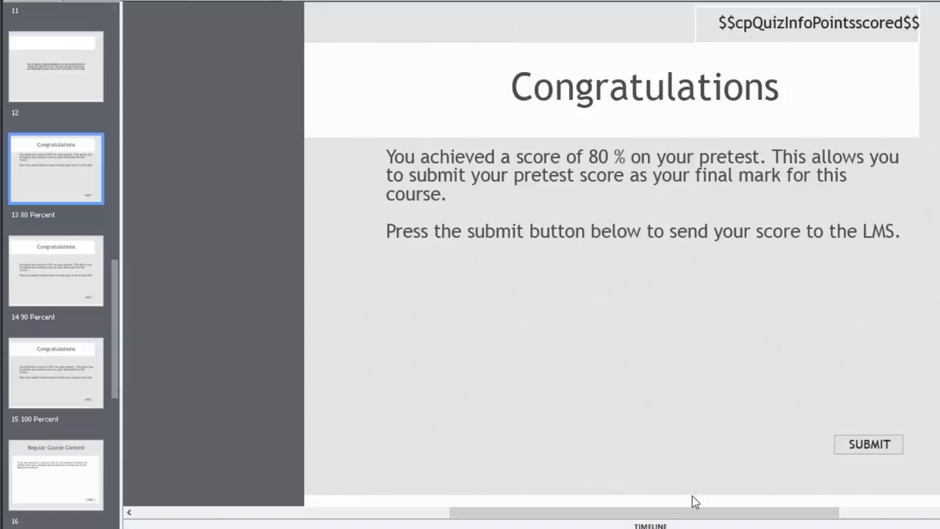
left_click(868, 444)
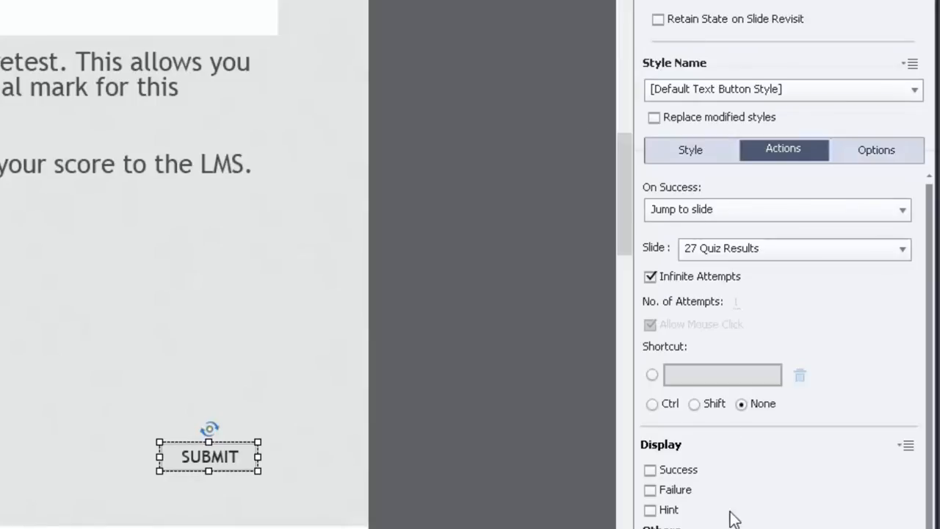
- Scroll the Actions panel down to the 8-point quiz reporting settings
scroll("down", 3)
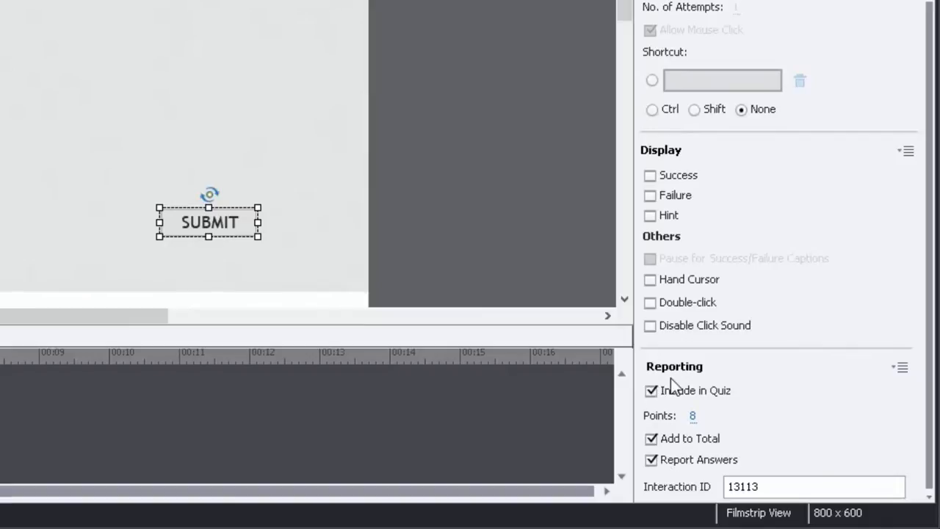
mouse_move(665, 426)
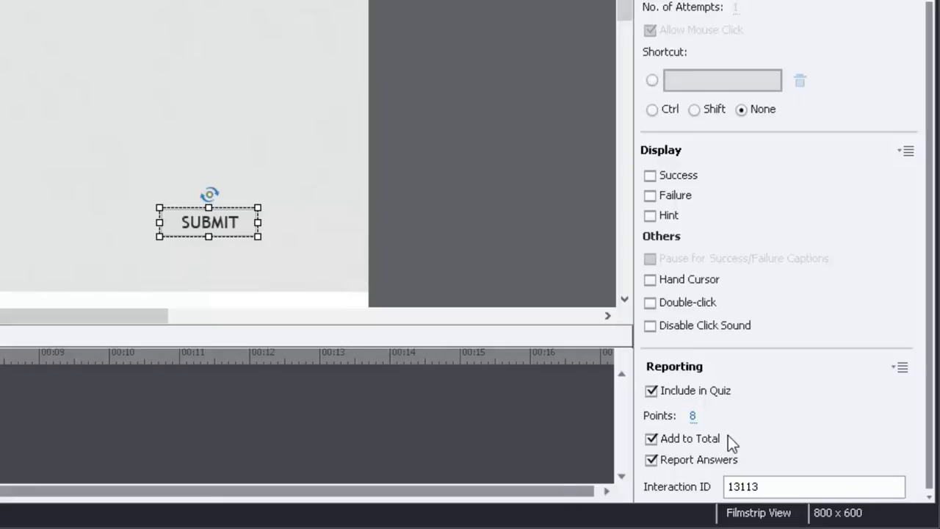
mouse_move(765, 474)
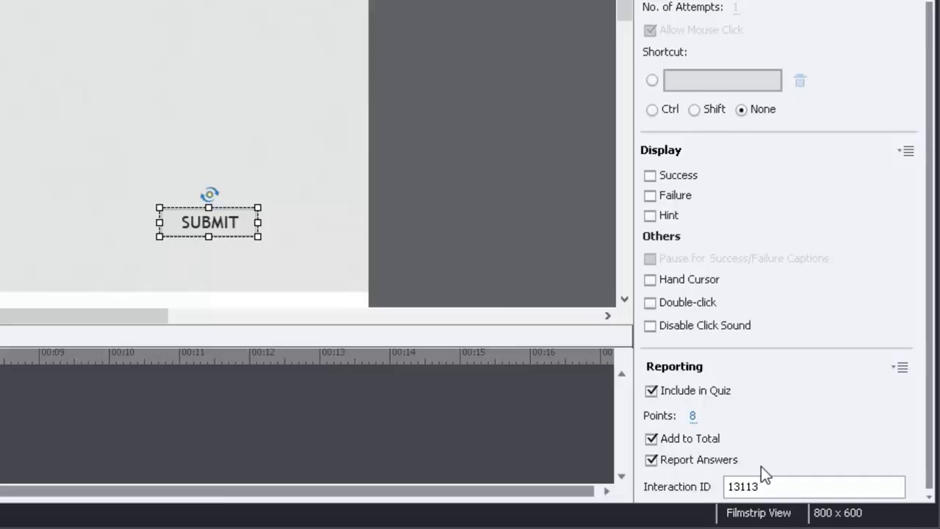
mouse_move(792, 461)
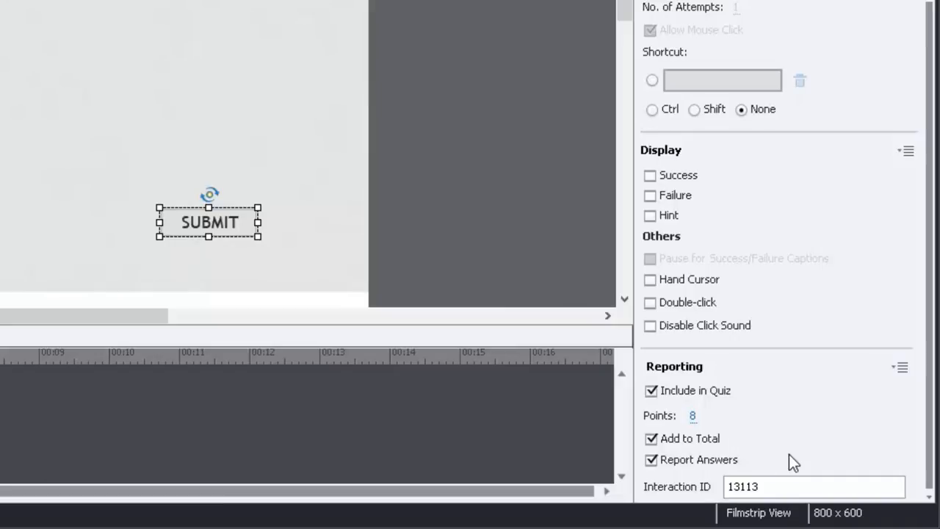
mouse_move(237, 195)
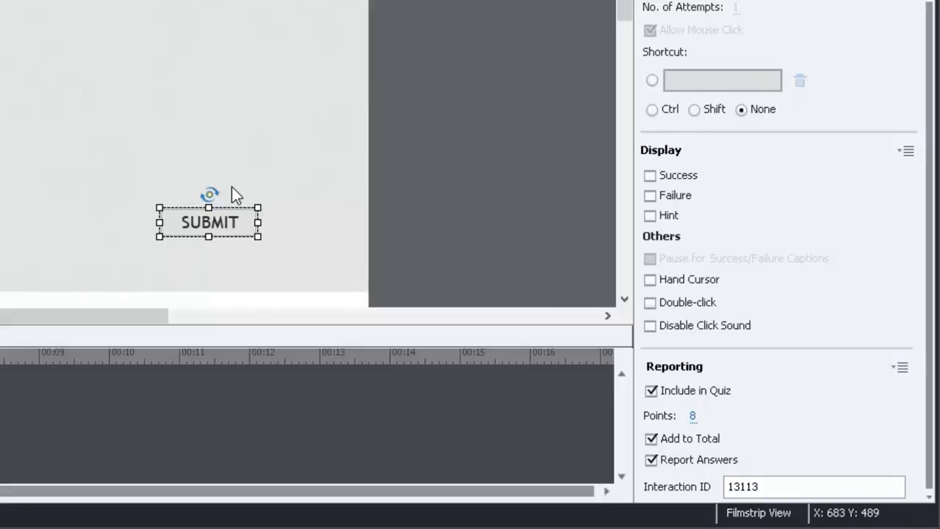
mouse_move(242, 188)
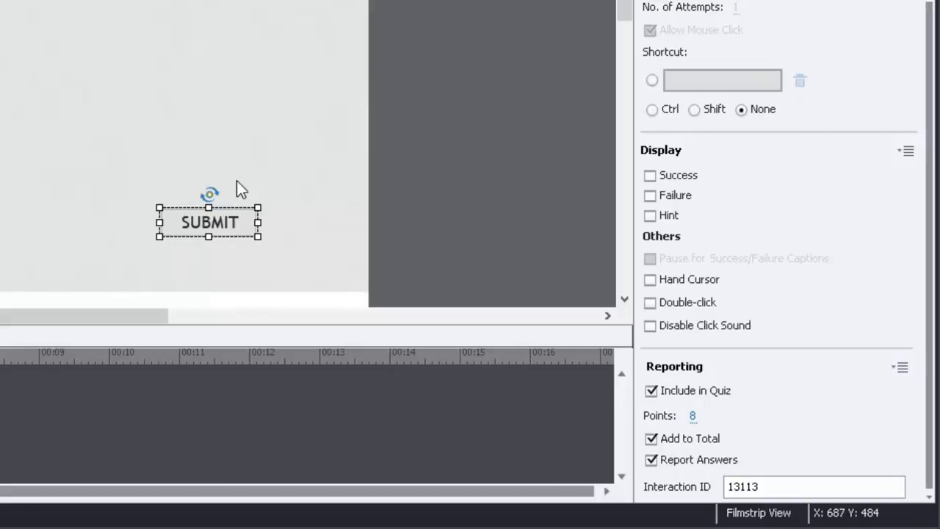
mouse_move(134, 213)
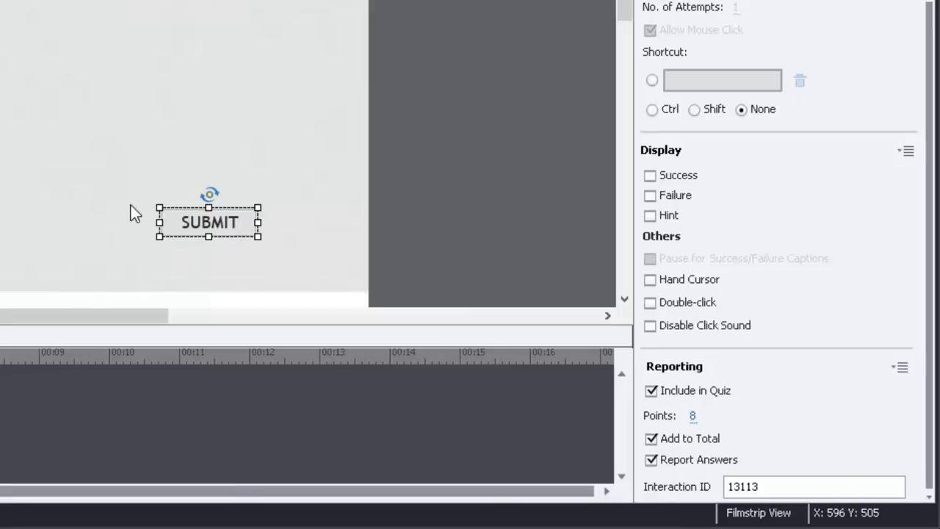
mouse_move(341, 249)
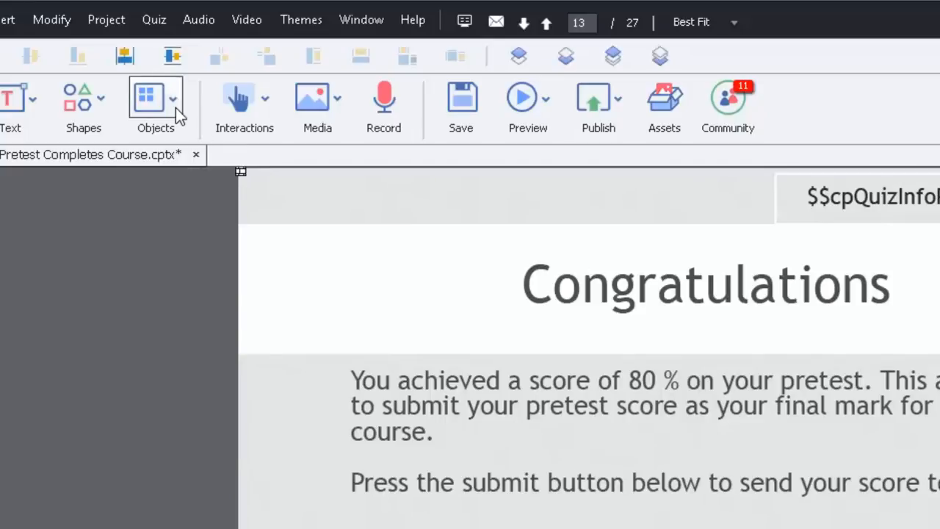
mouse_move(260, 194)
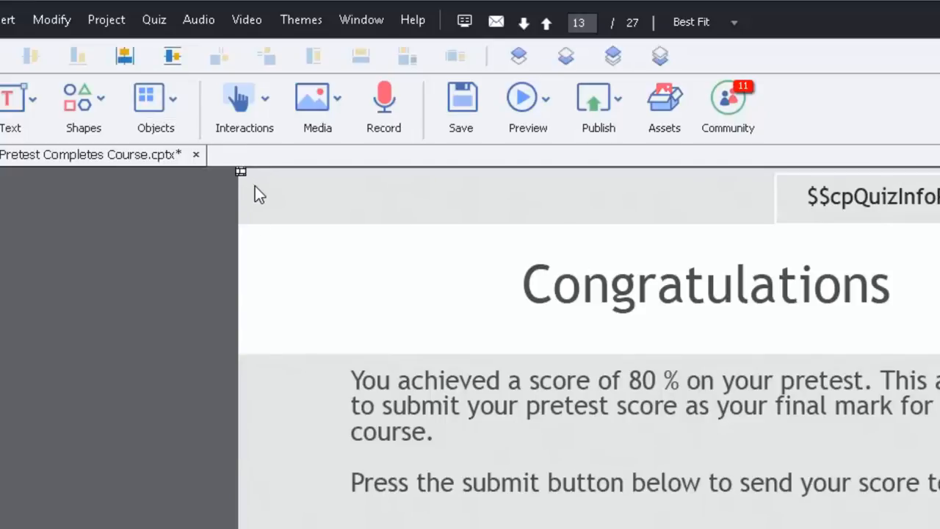
mouse_move(250, 180)
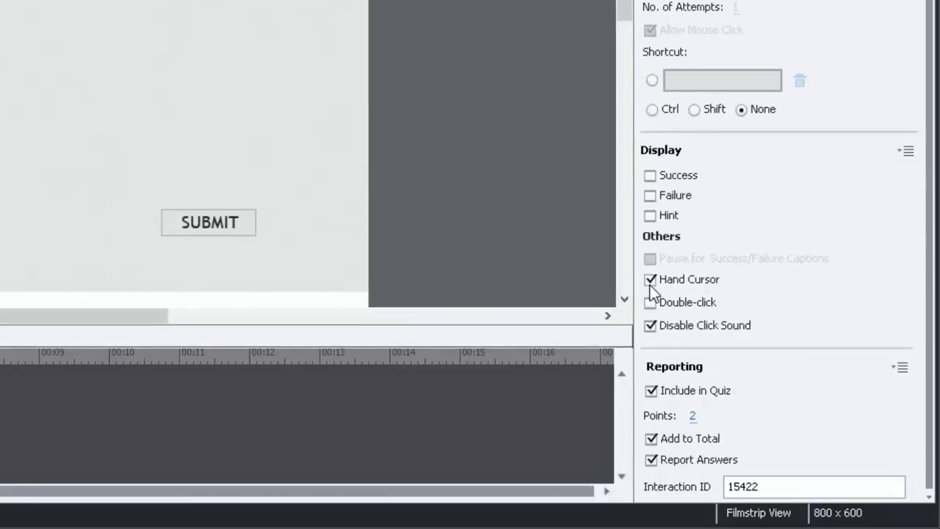
- Clear Hand Cursor and Disable Click Sound on the SUBMIT button
left_click(649, 279)
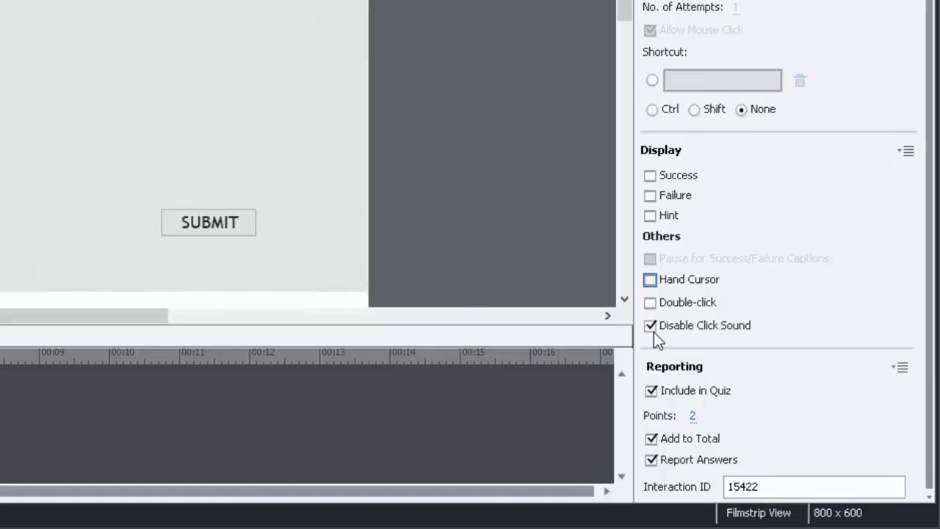
left_click(650, 326)
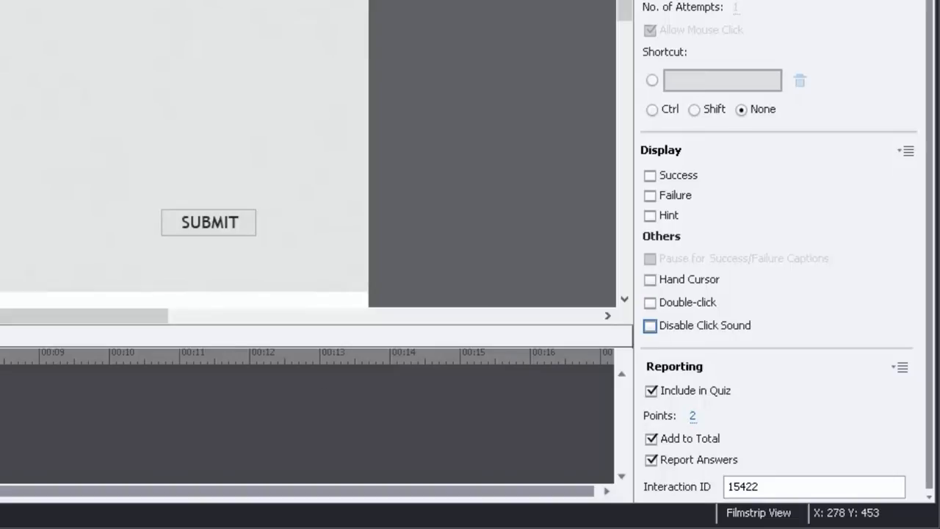
mouse_move(8, 7)
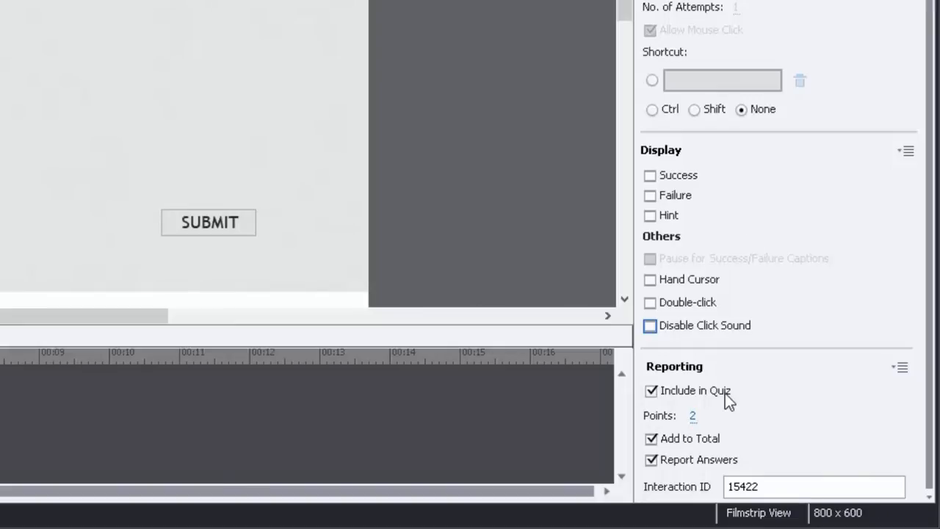
mouse_move(403, 308)
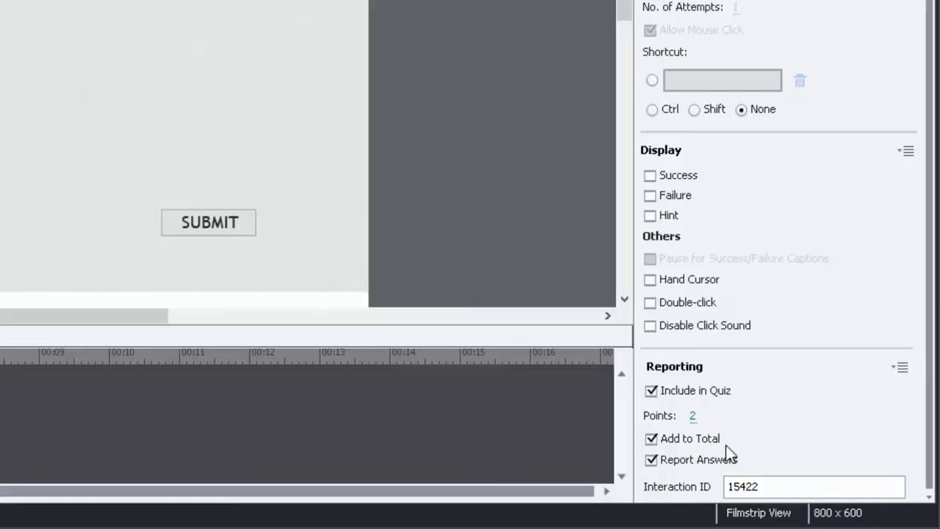
mouse_move(232, 217)
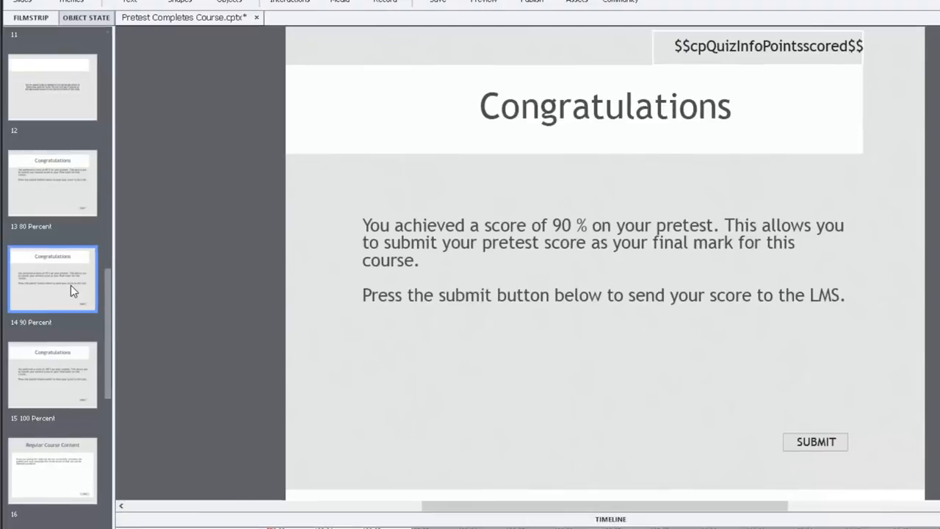
mouse_move(613, 431)
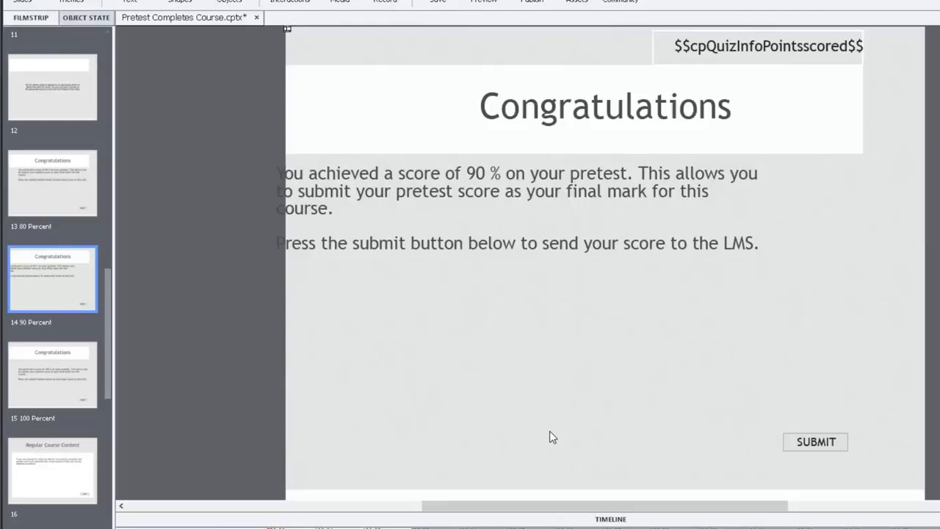
mouse_move(565, 468)
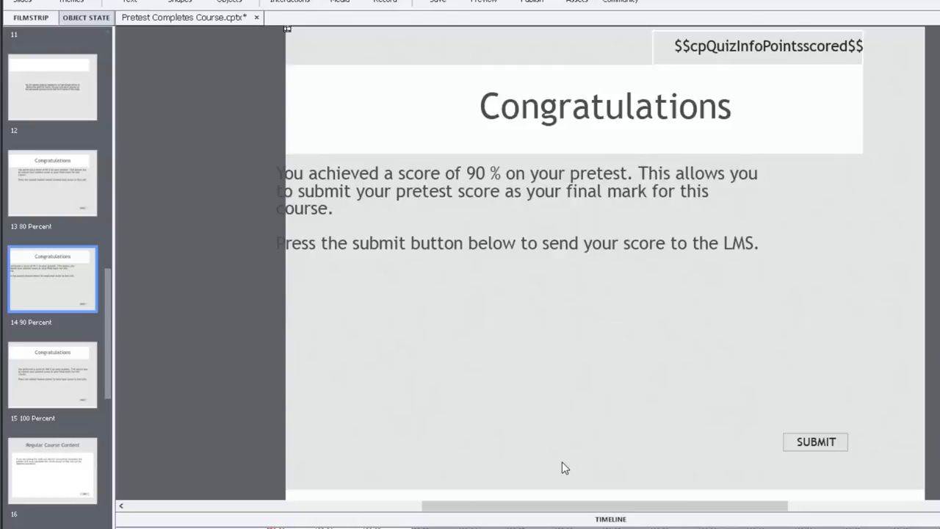
mouse_move(881, 339)
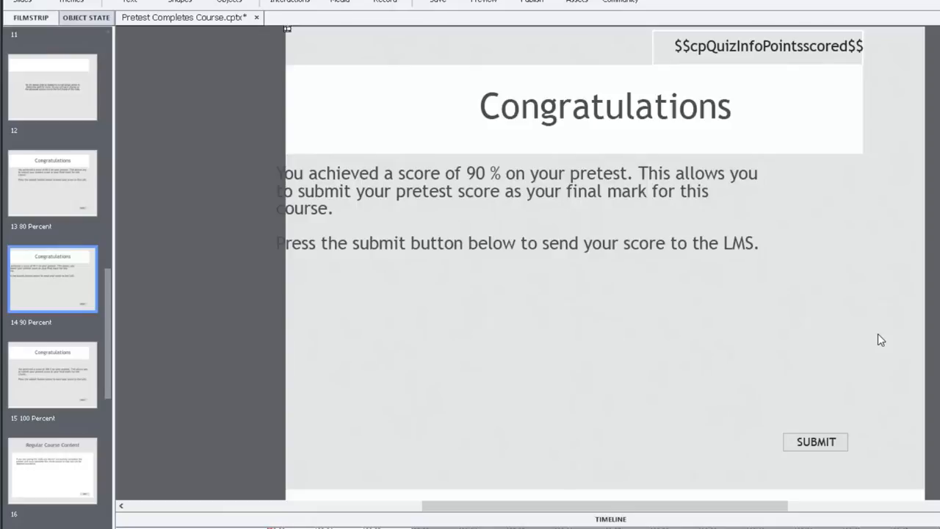
mouse_move(801, 465)
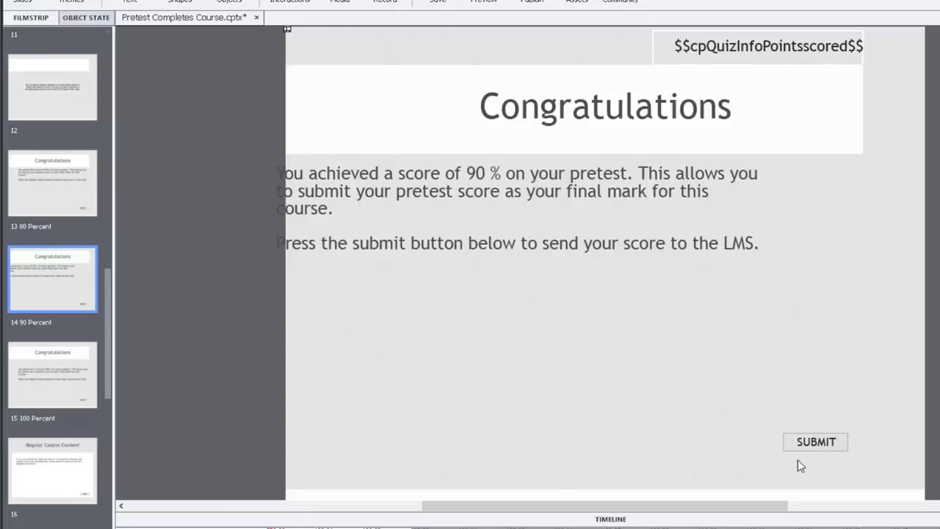
mouse_move(53, 412)
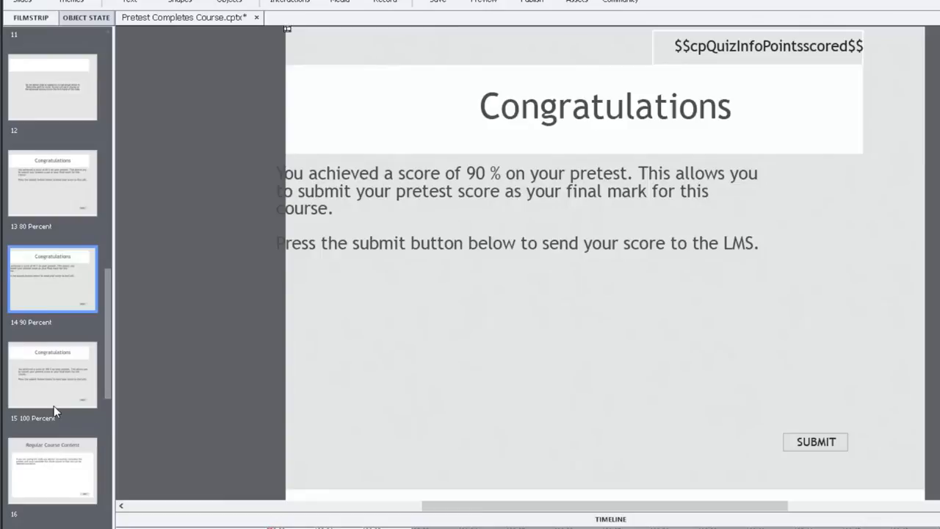
- Select slide 15, the 100 Percent congratulations slide
left_click(52, 374)
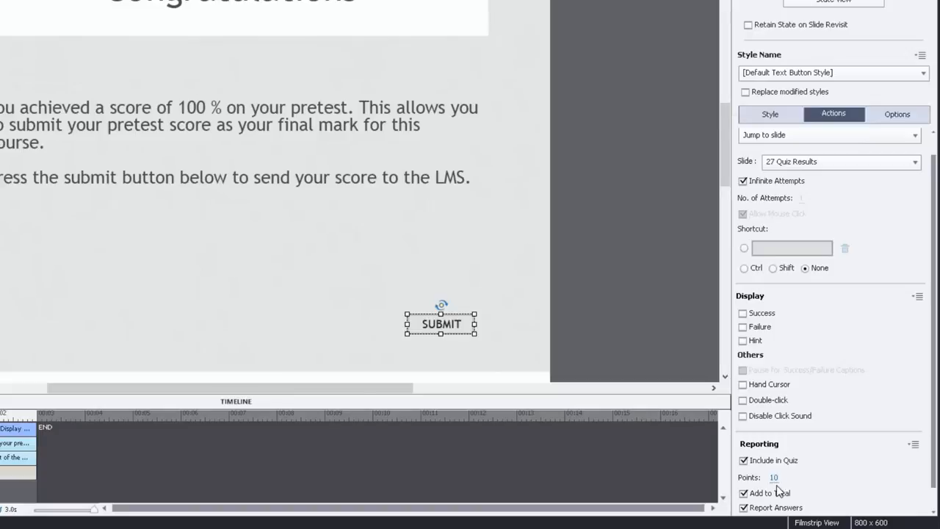
mouse_move(483, 230)
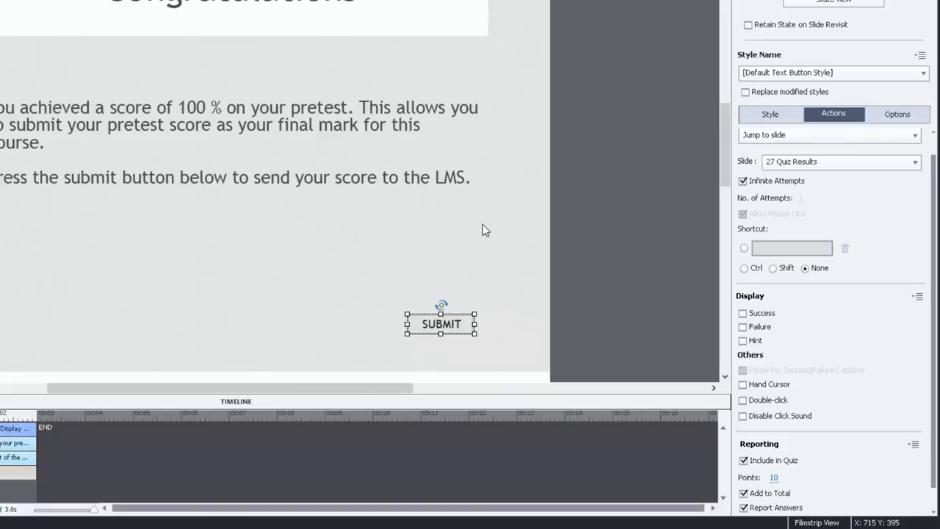
mouse_move(474, 231)
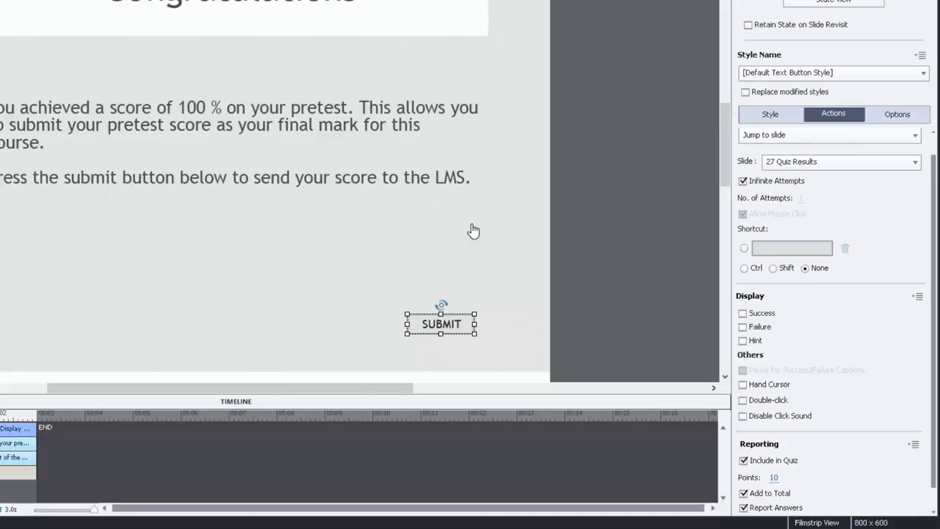
mouse_move(218, 197)
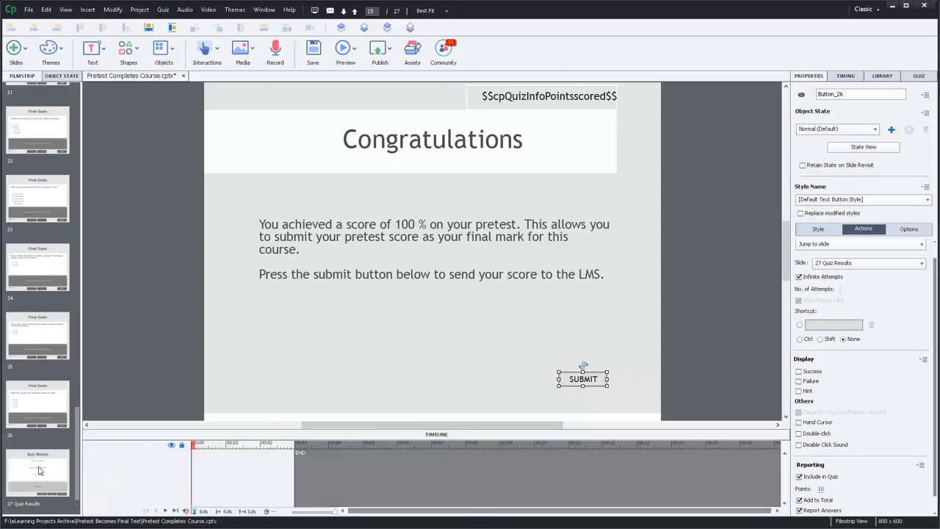
- Select slide 27, Quiz Results, in the Filmstrip
left_click(39, 471)
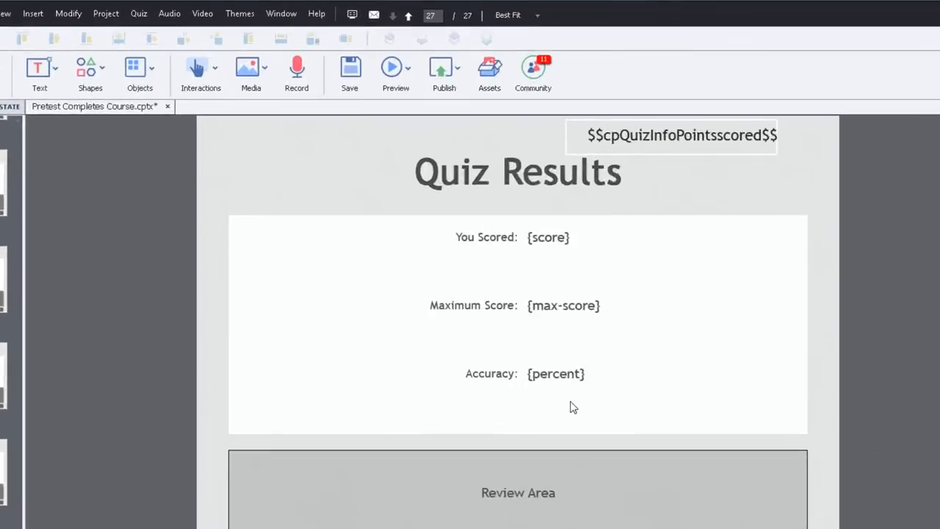
- Preview the project as HTML5 in Browser
left_click(391, 67)
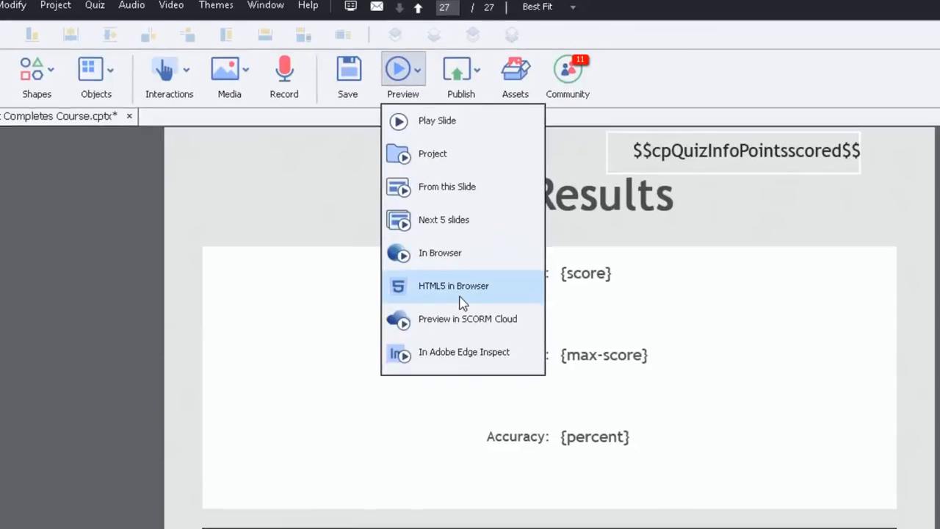
left_click(453, 285)
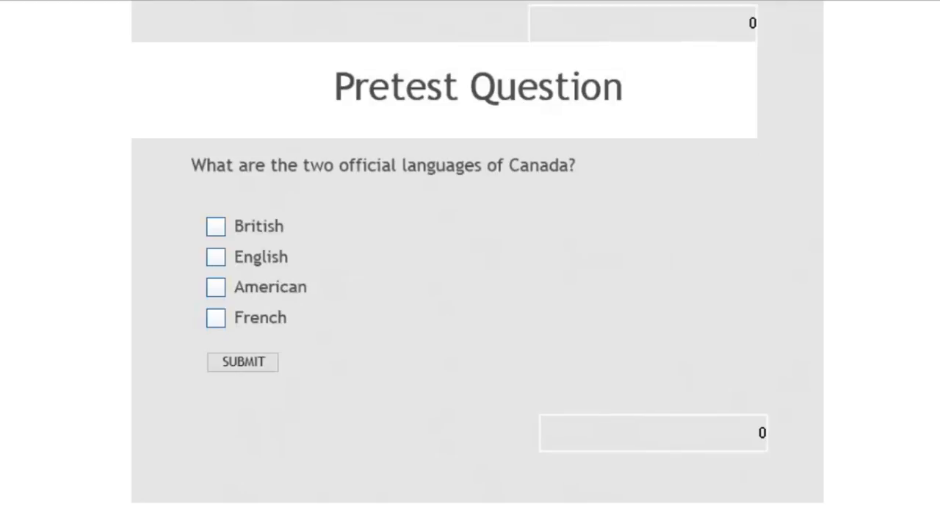
mouse_move(771, 27)
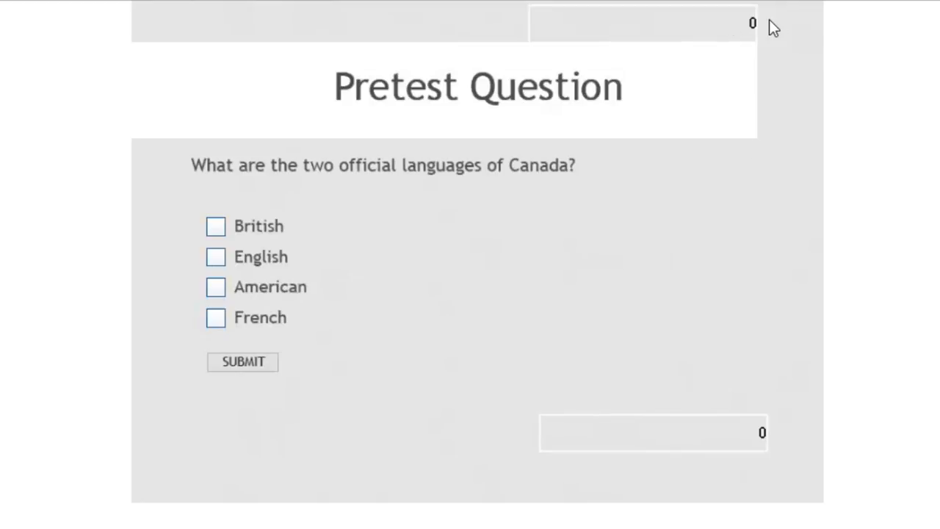
mouse_move(738, 448)
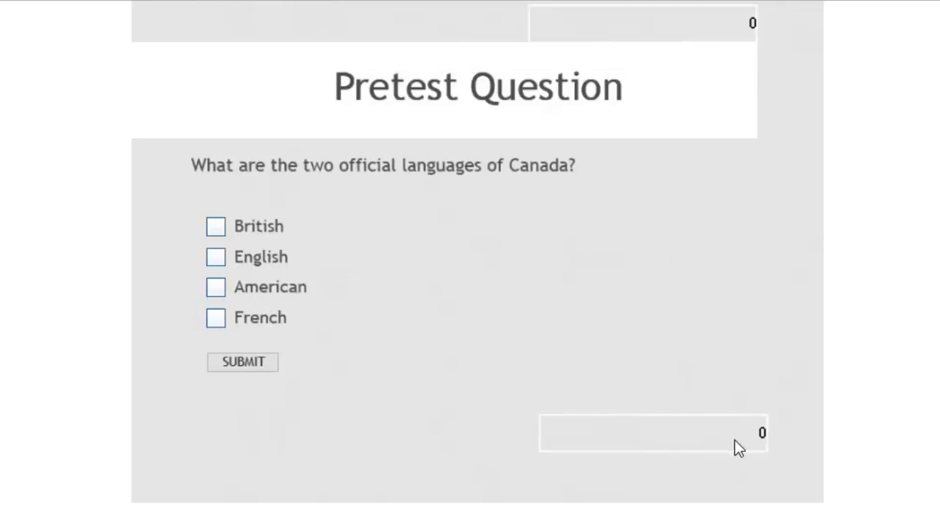
mouse_move(761, 438)
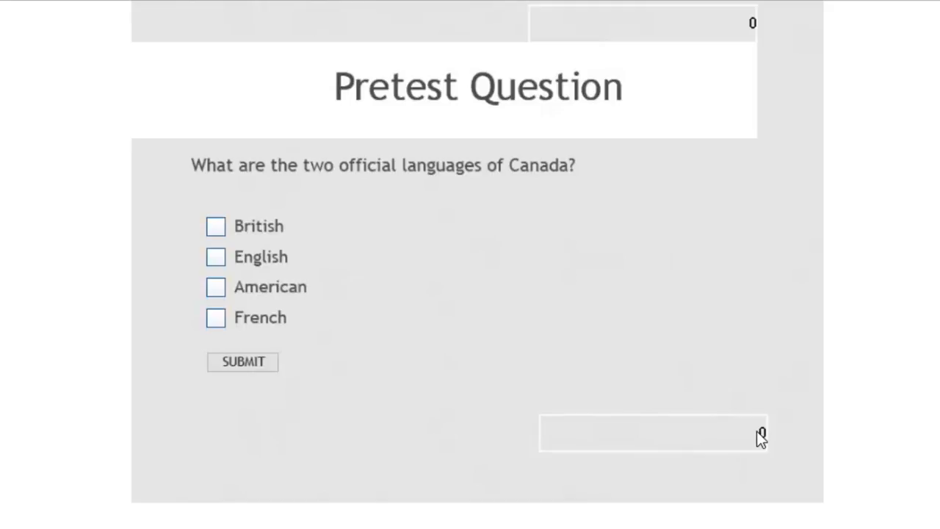
mouse_move(253, 225)
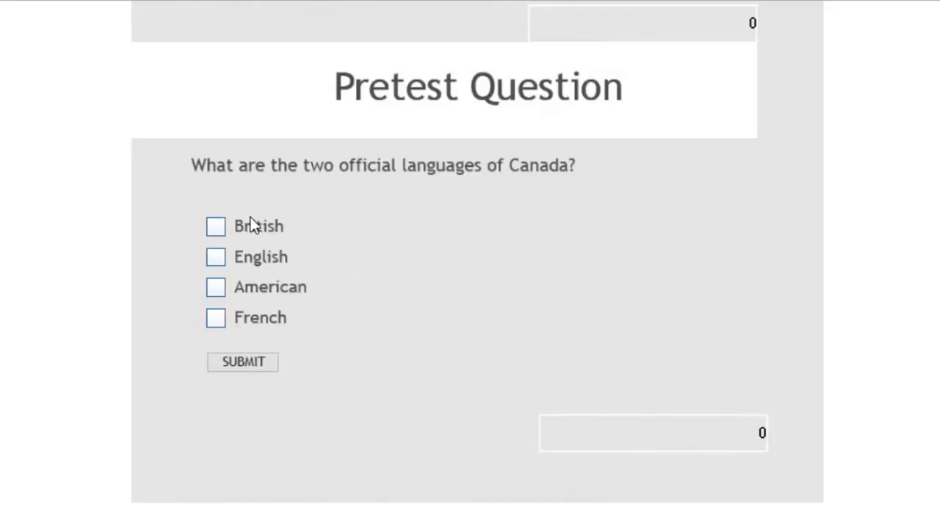
- Answer the official languages, 1982 sovereignty, 1767 country and Queen Elizabeth II questions
left_click(215, 256)
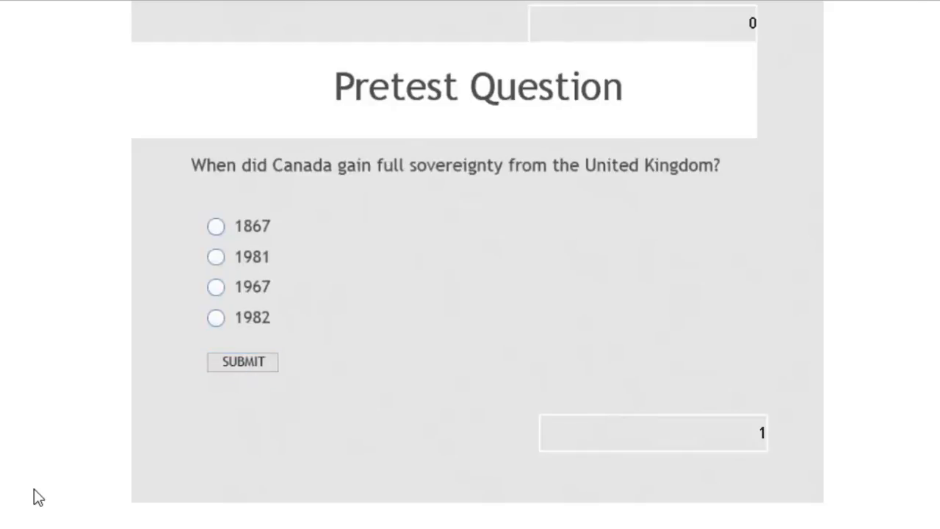
mouse_move(709, 399)
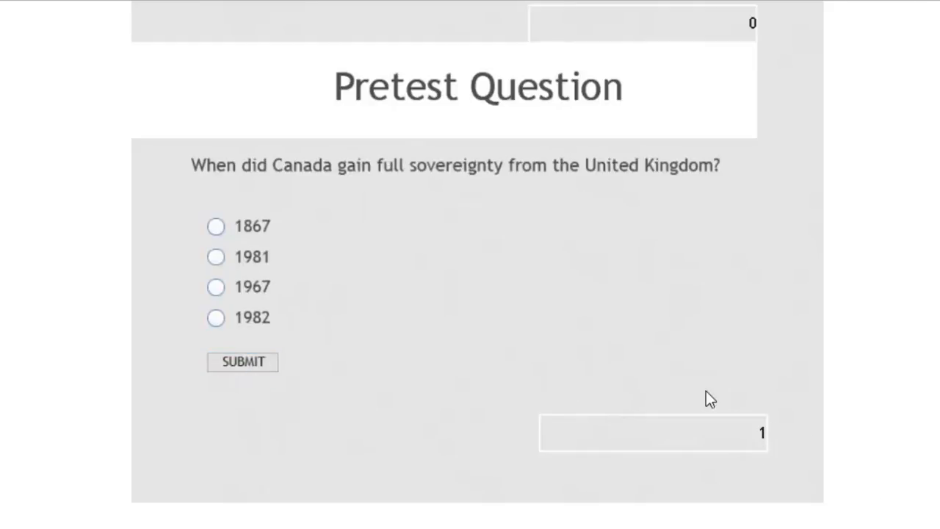
mouse_move(242, 329)
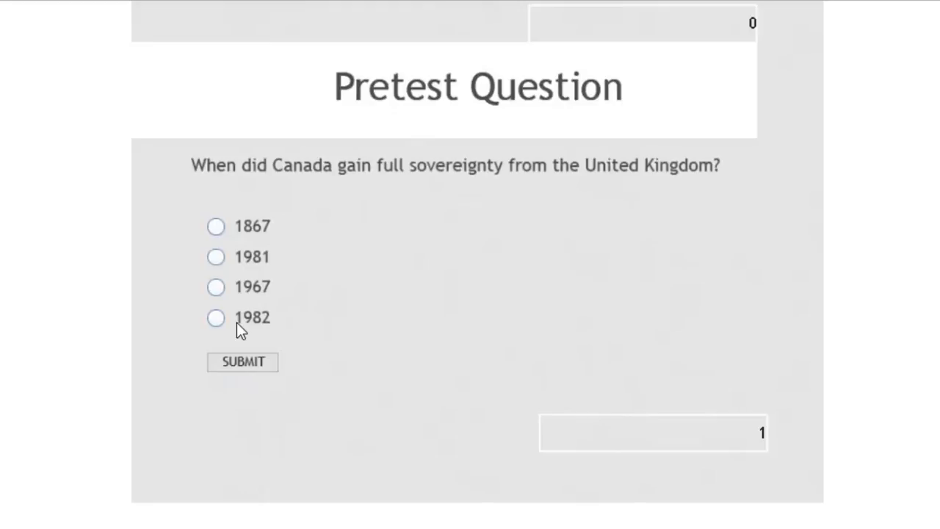
left_click(216, 318)
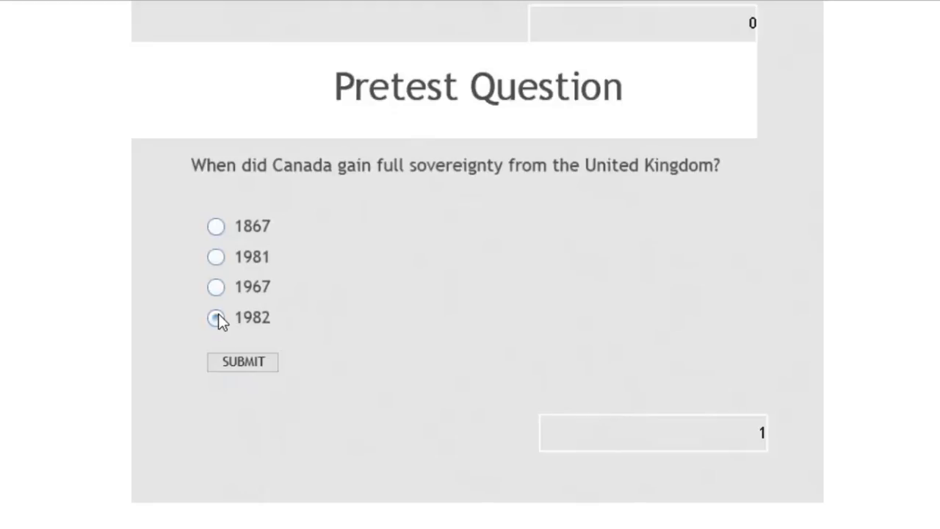
left_click(242, 361)
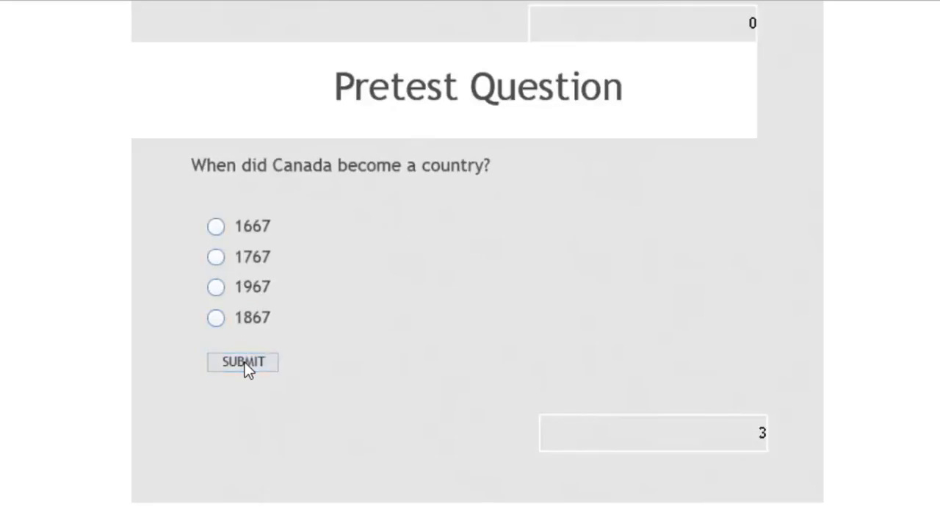
mouse_move(394, 174)
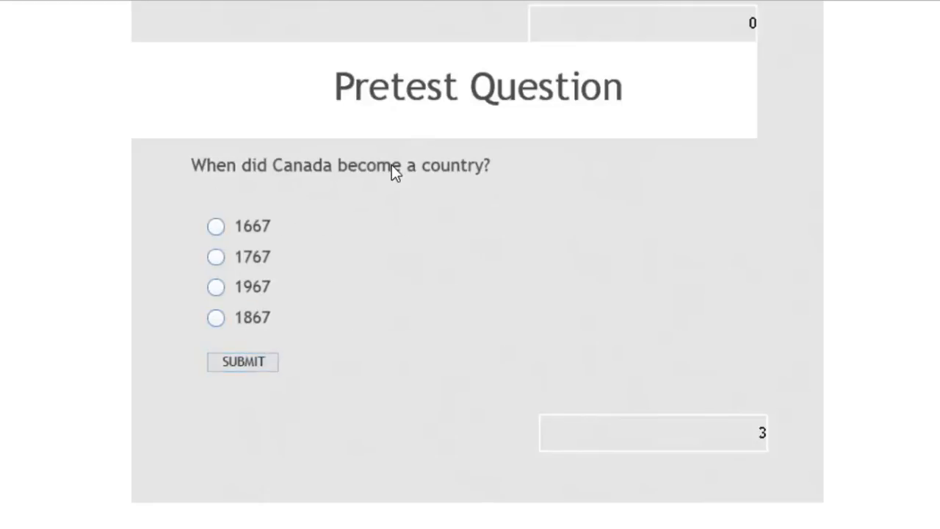
left_click(216, 256)
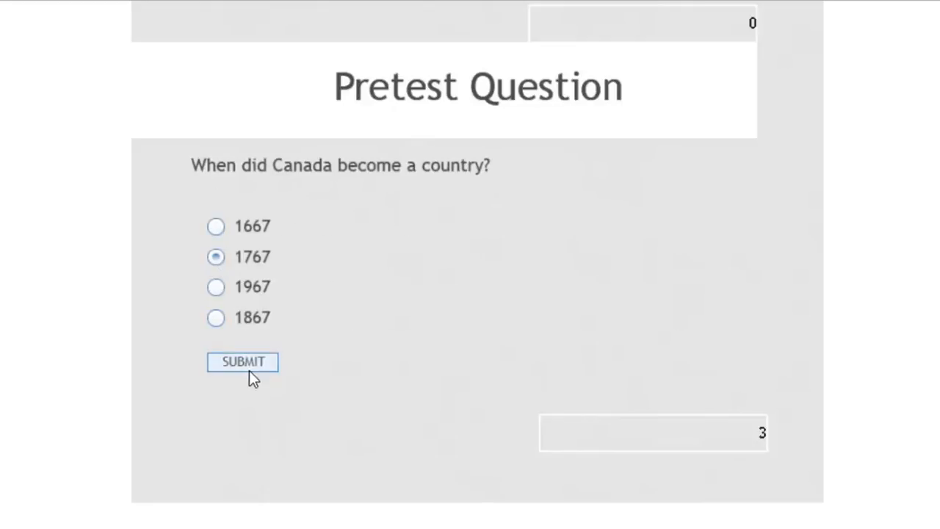
left_click(243, 361)
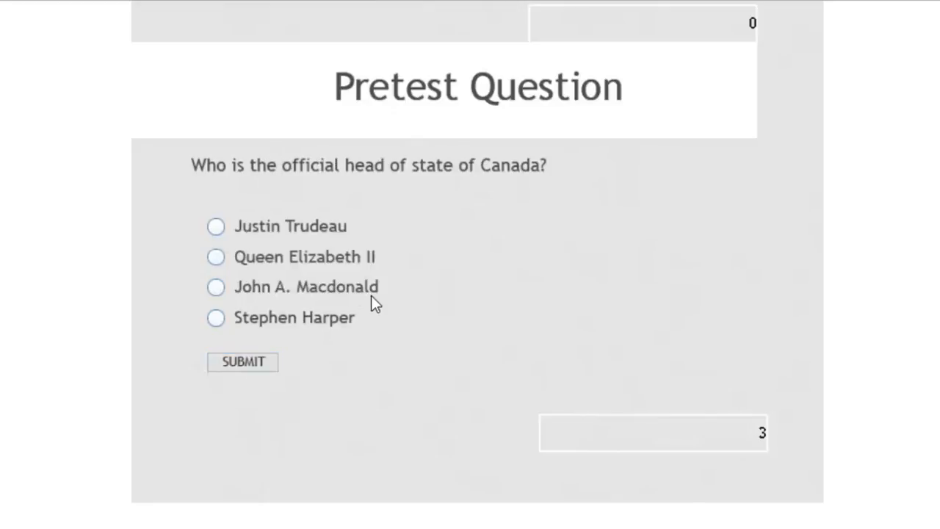
mouse_move(306, 224)
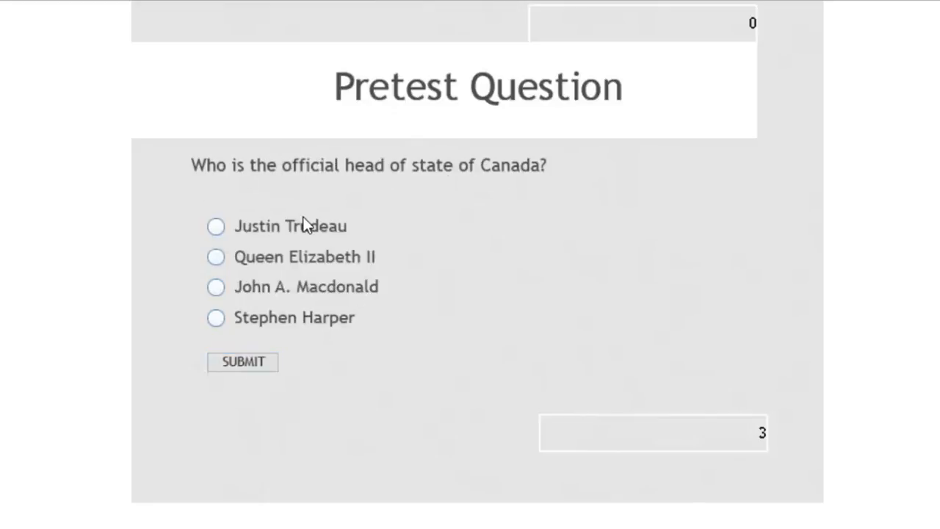
left_click(215, 256)
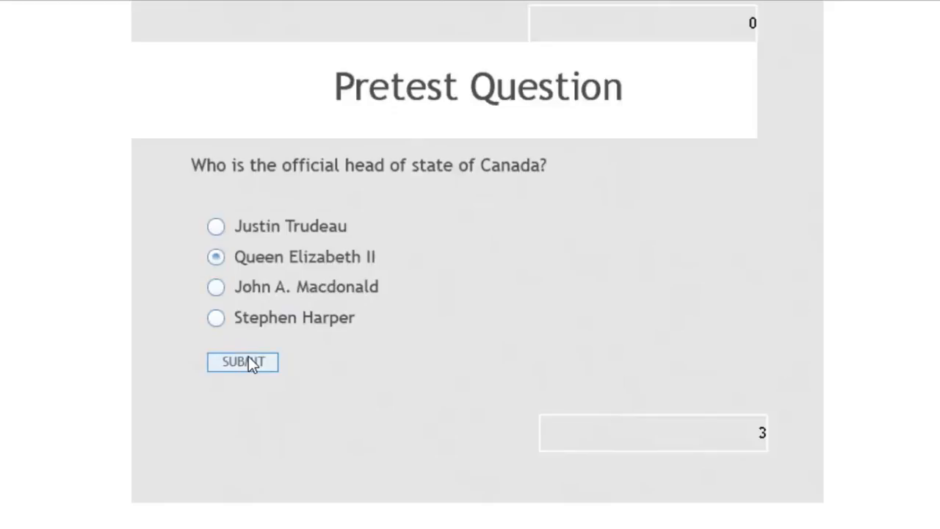
left_click(242, 361)
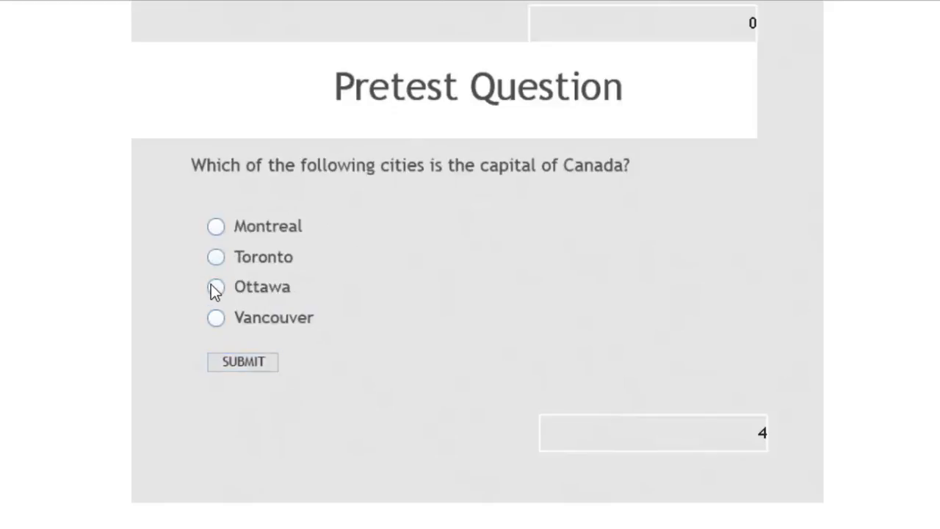
- Answer Ottawa, Justin Trudeau, 1965 flag, True largest country and False border questions
left_click(242, 361)
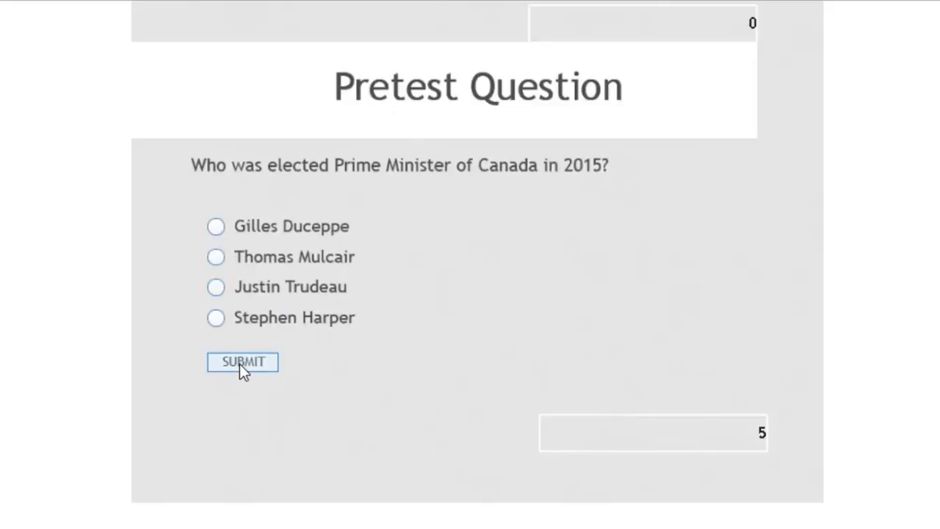
mouse_move(215, 286)
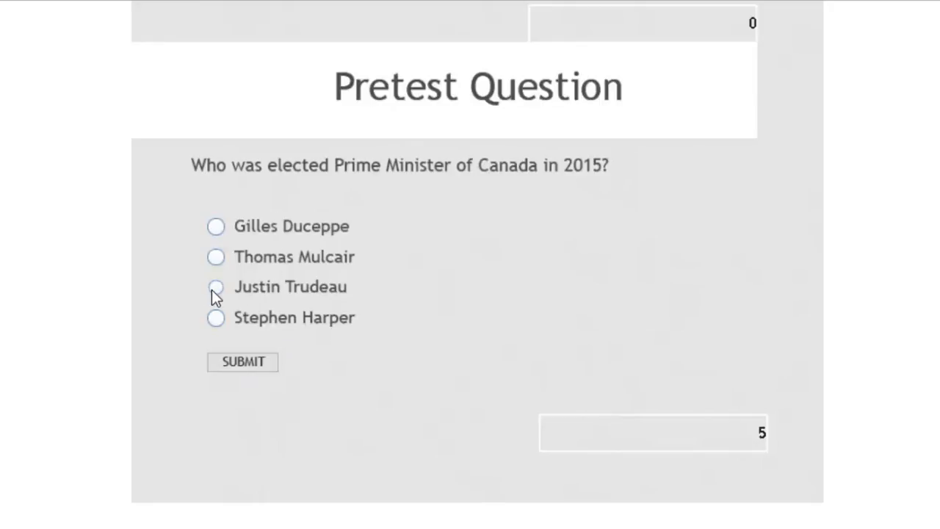
left_click(243, 362)
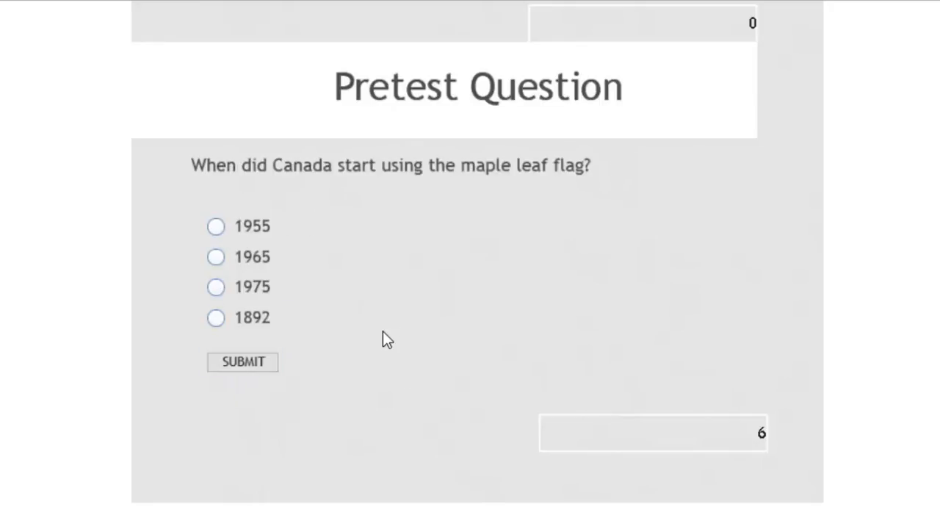
mouse_move(184, 165)
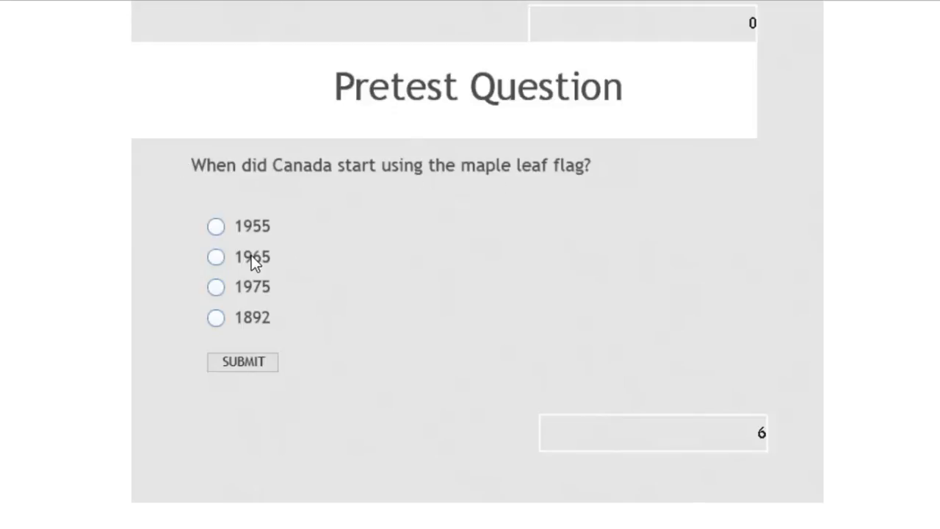
left_click(216, 256)
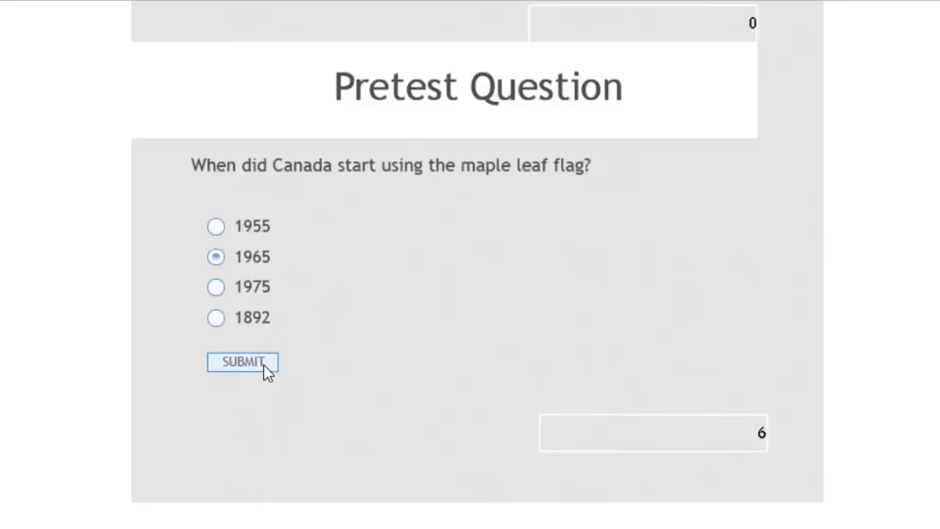
left_click(242, 362)
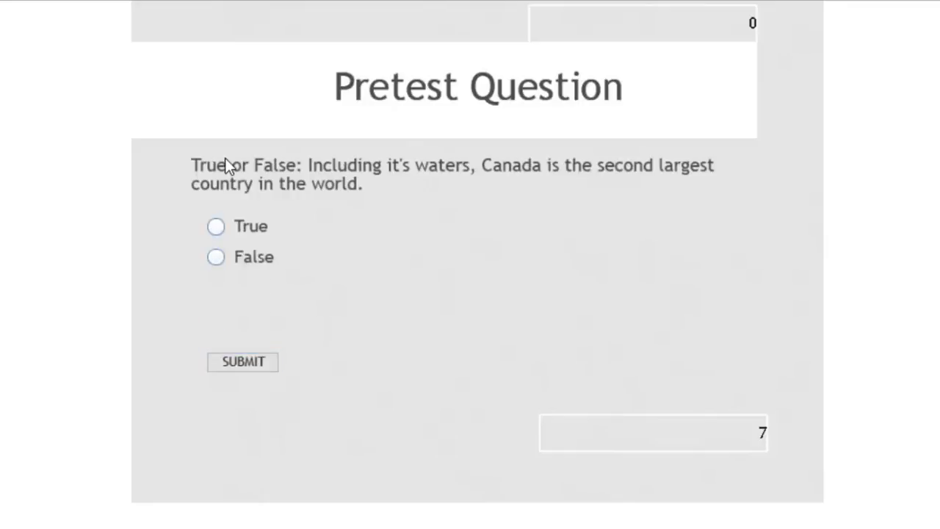
mouse_move(358, 186)
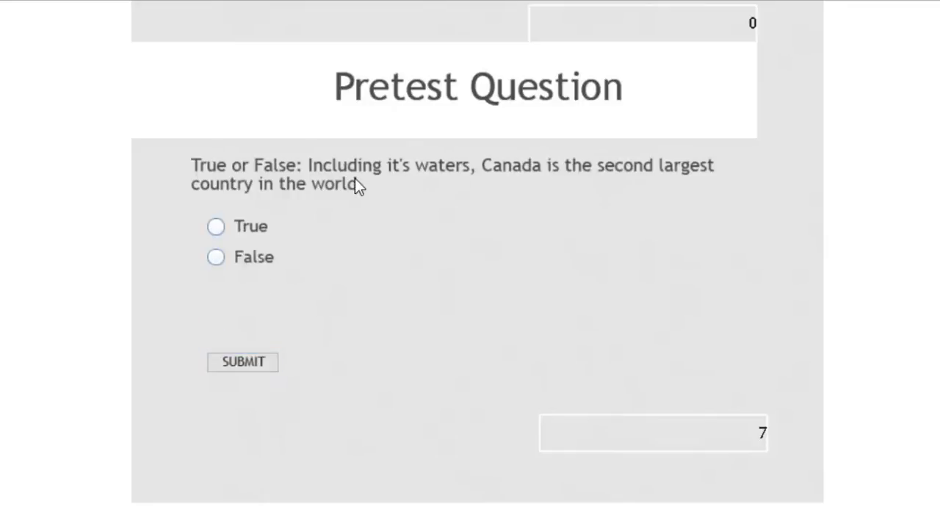
left_click(216, 226)
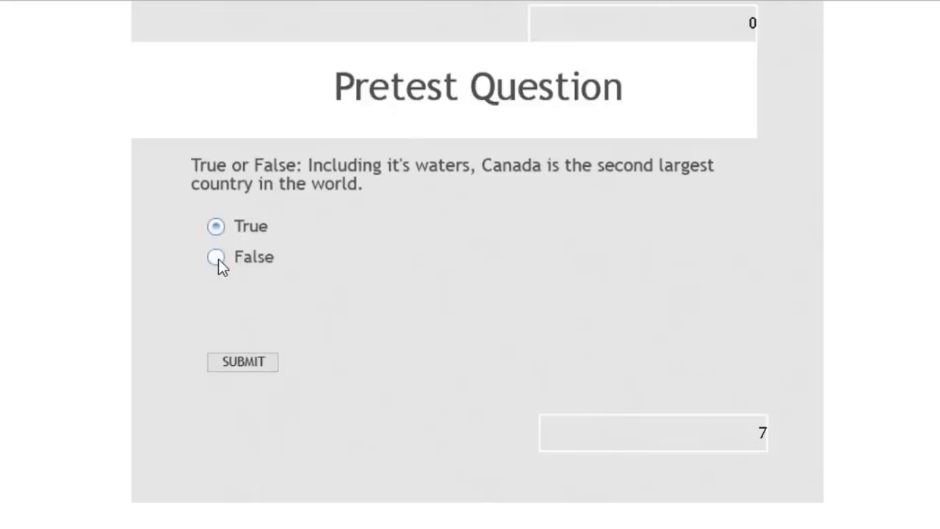
left_click(243, 361)
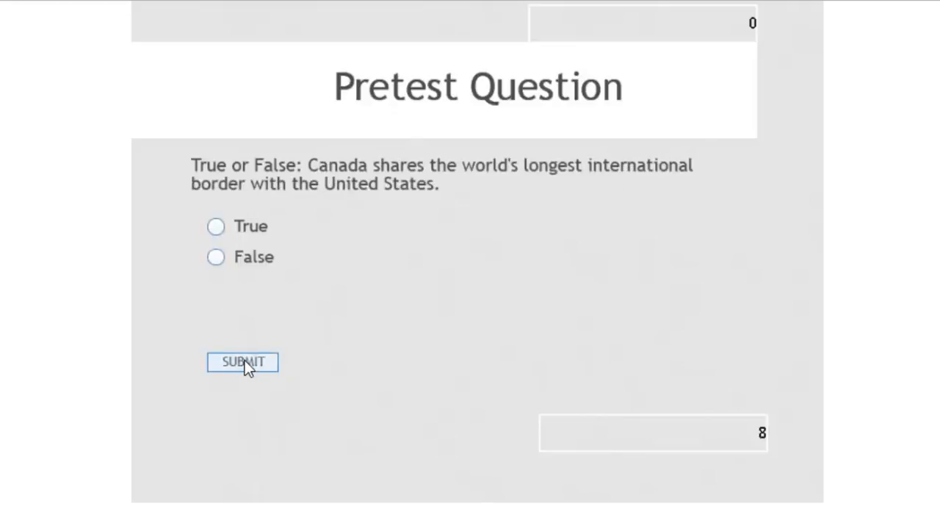
mouse_move(806, 408)
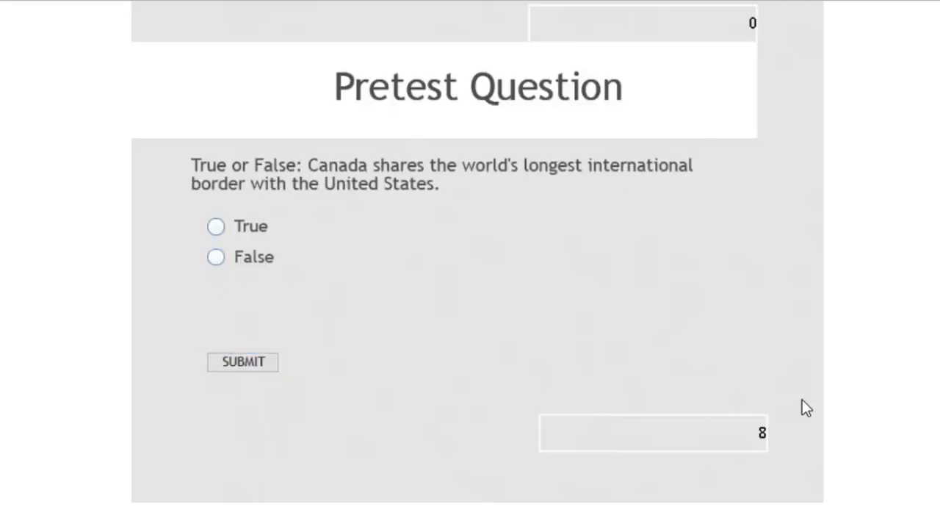
mouse_move(378, 176)
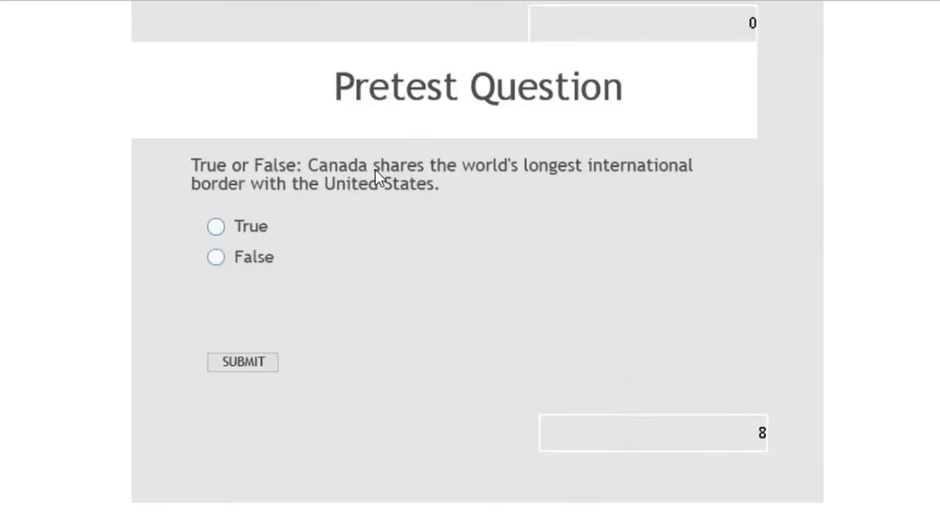
mouse_move(217, 257)
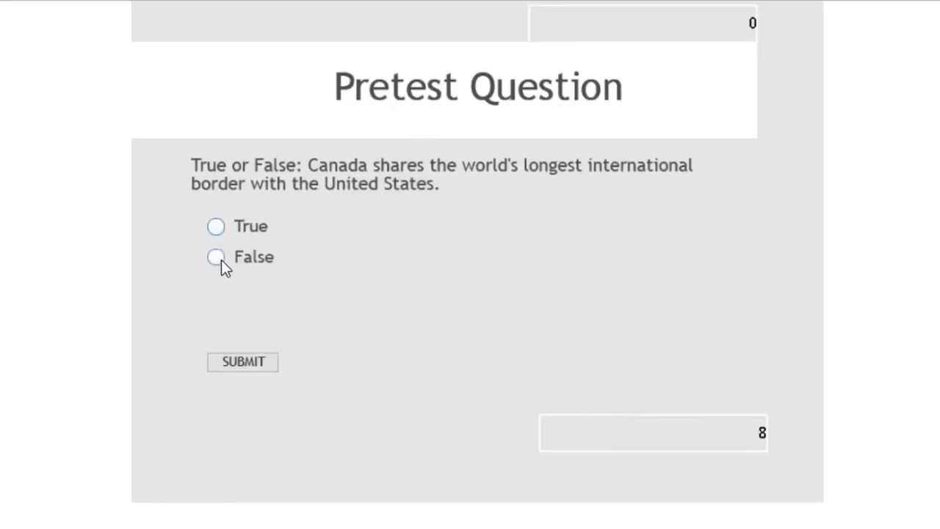
left_click(216, 256)
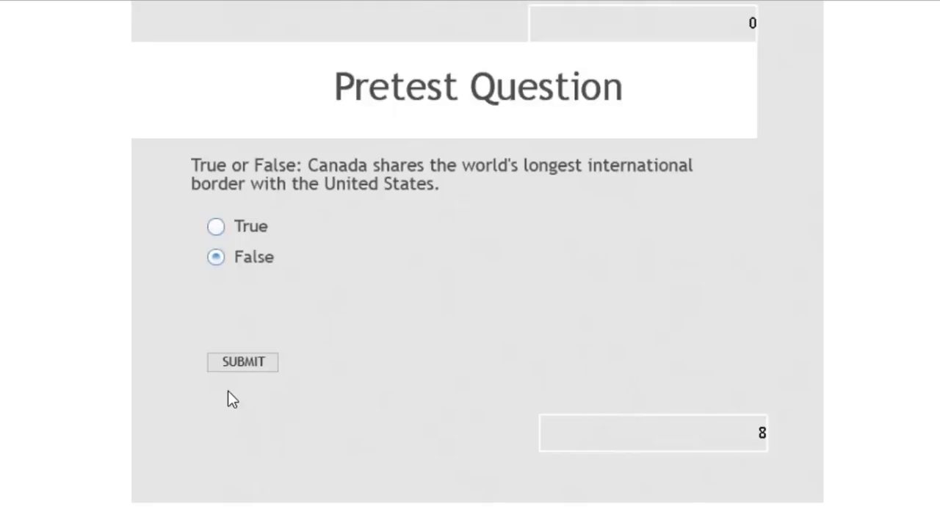
left_click(242, 361)
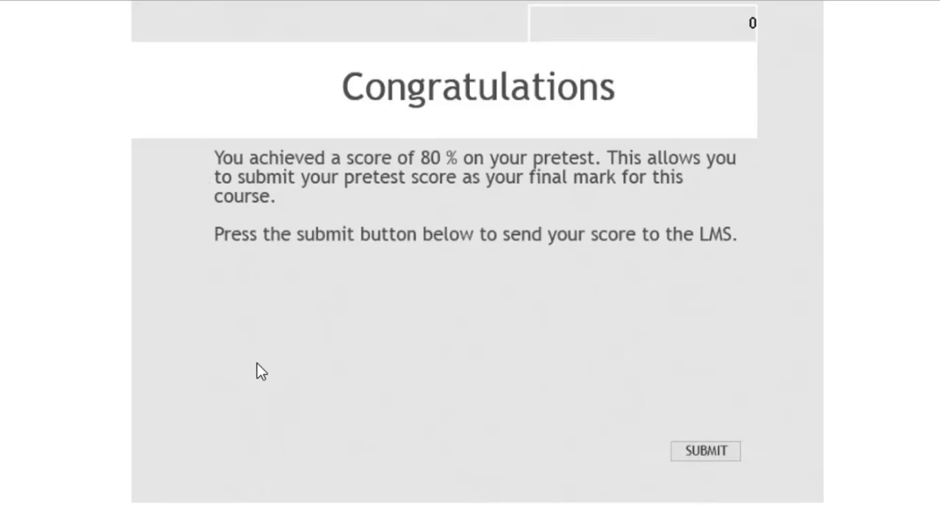
mouse_move(763, 36)
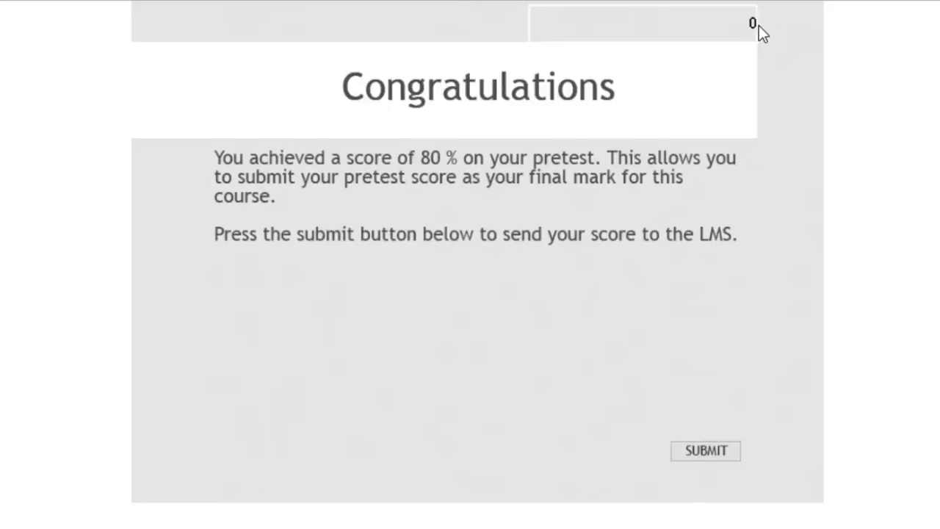
mouse_move(768, 26)
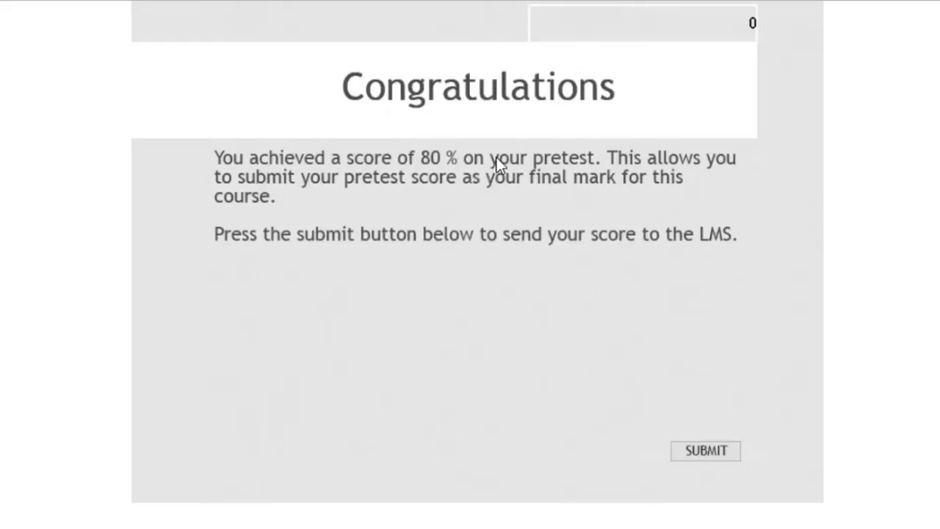
mouse_move(490, 169)
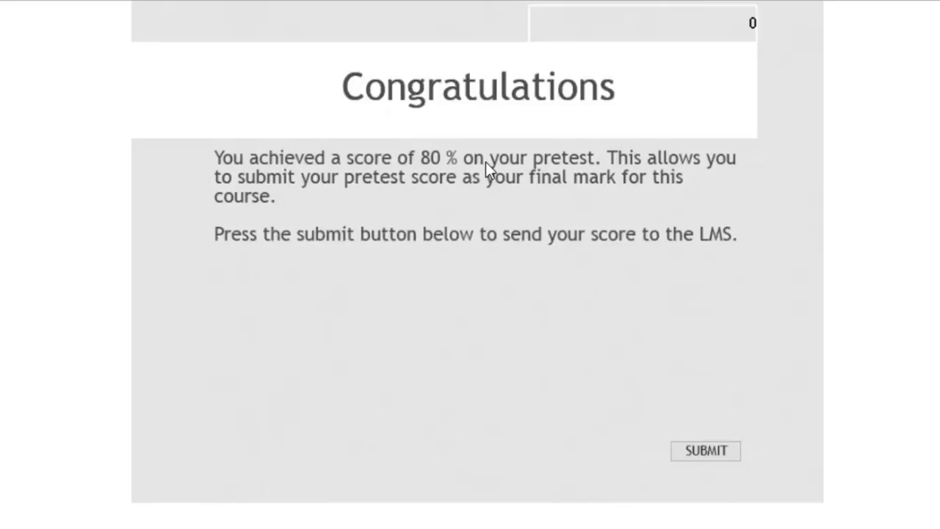
mouse_move(470, 253)
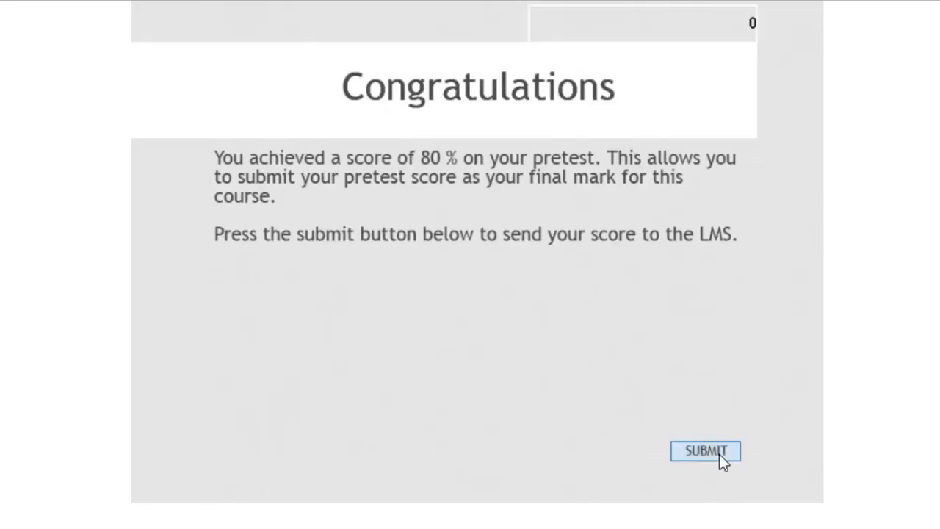
- Send the 80% score from the Congratulations screen to reach Quiz Results
left_click(704, 450)
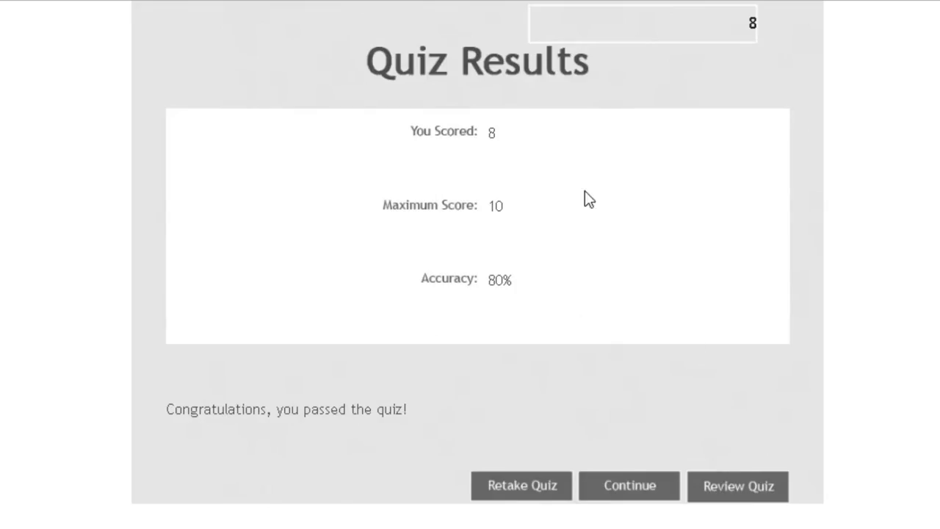
mouse_move(492, 144)
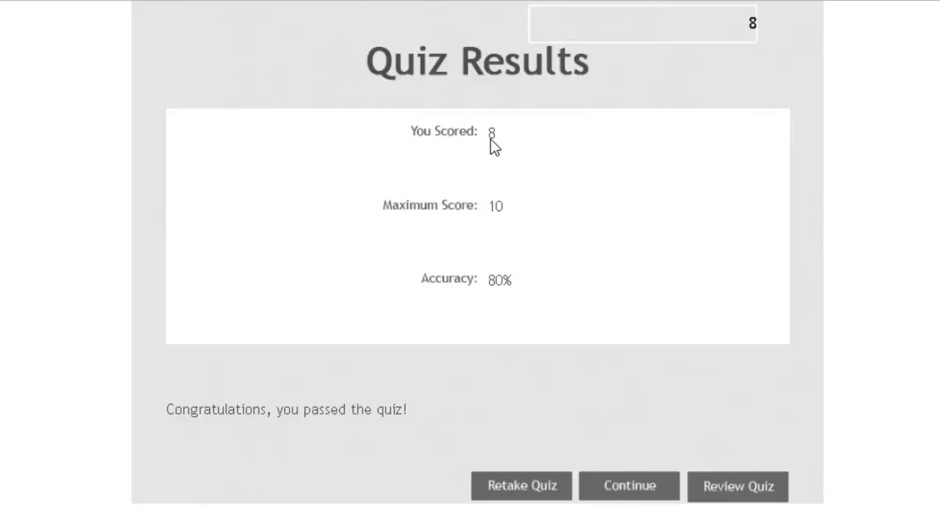
mouse_move(531, 325)
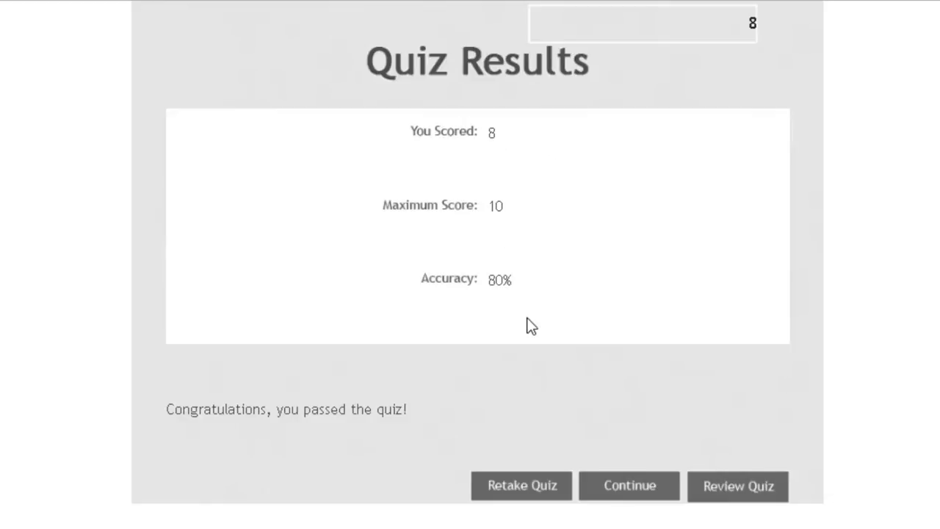